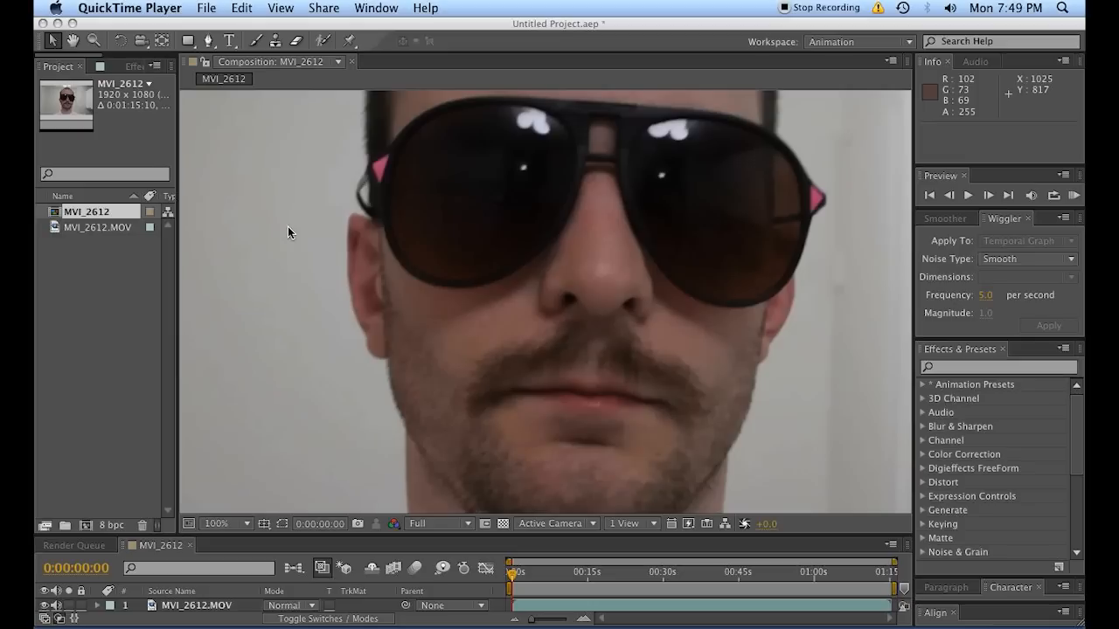
mouse_move(339, 181)
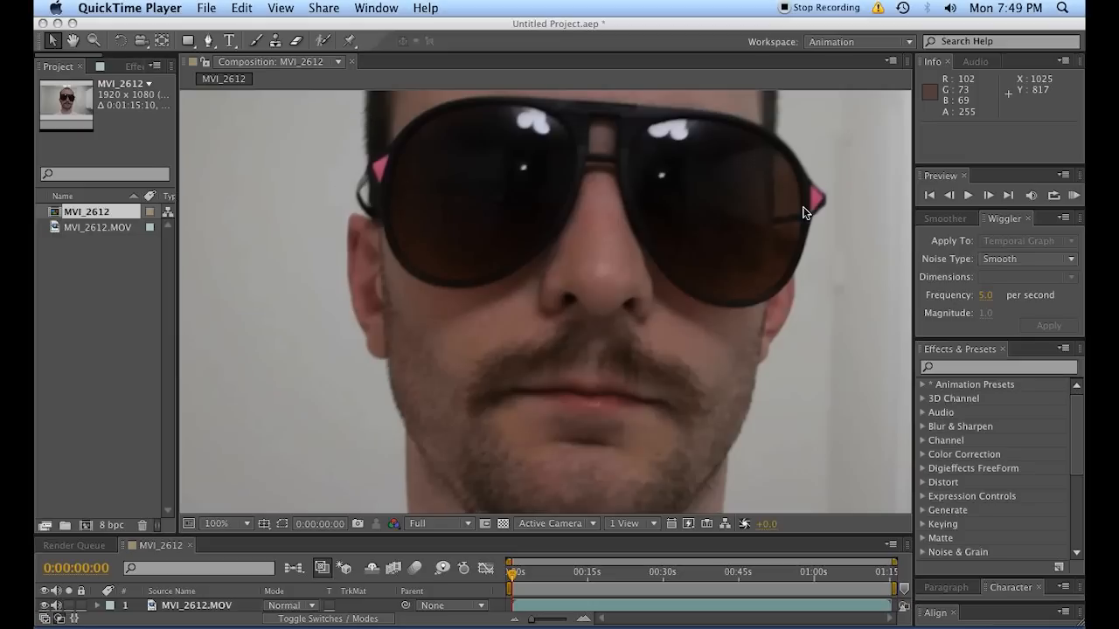
mouse_move(391, 190)
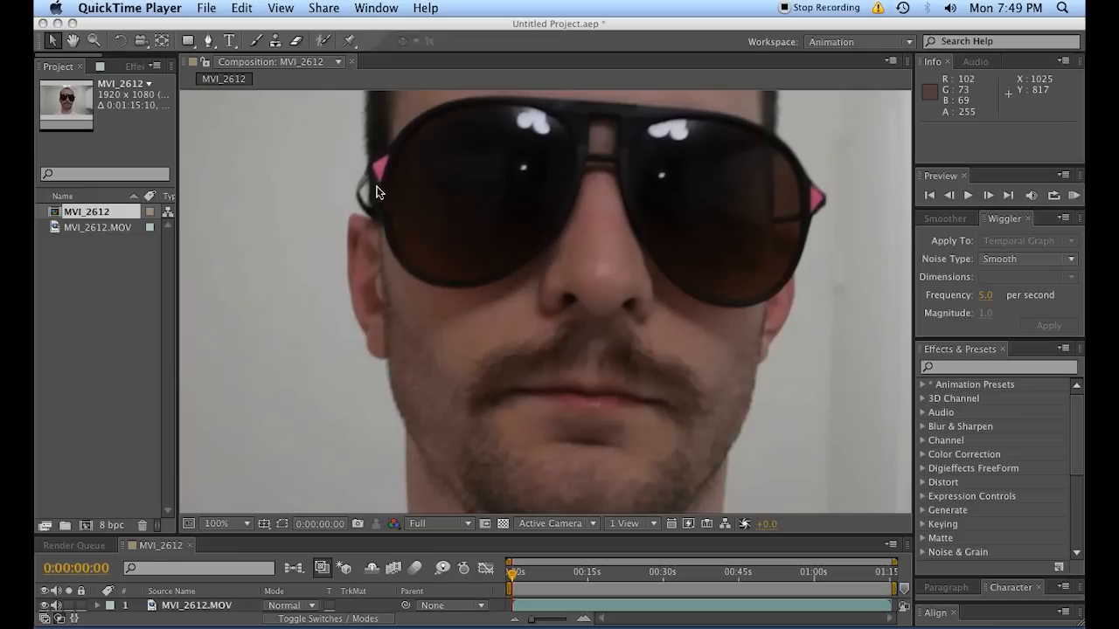
mouse_move(799, 217)
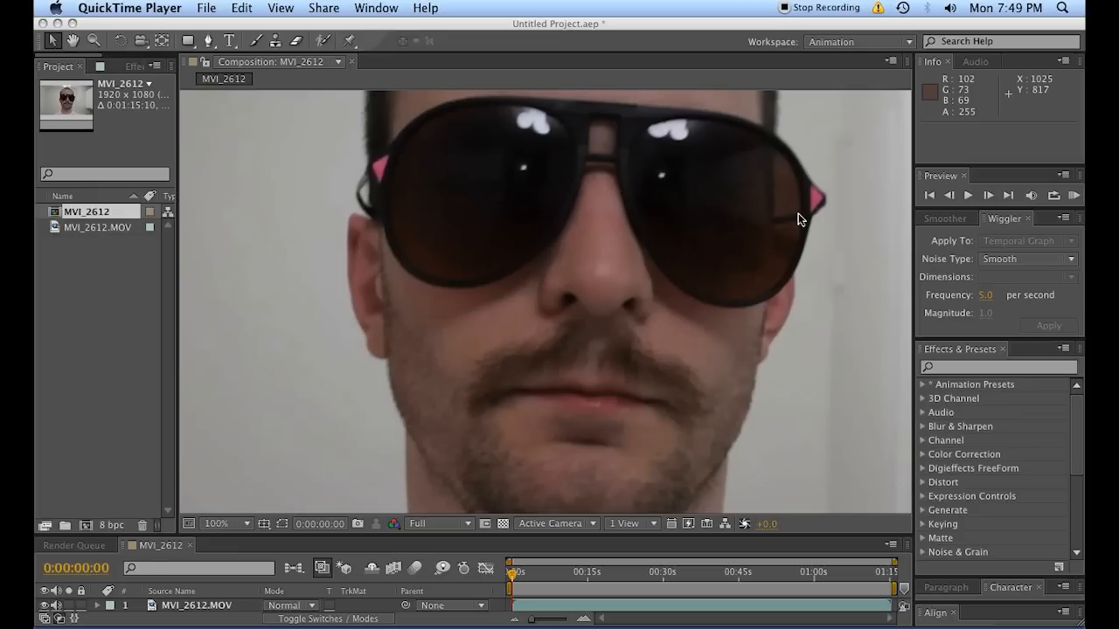
mouse_move(804, 181)
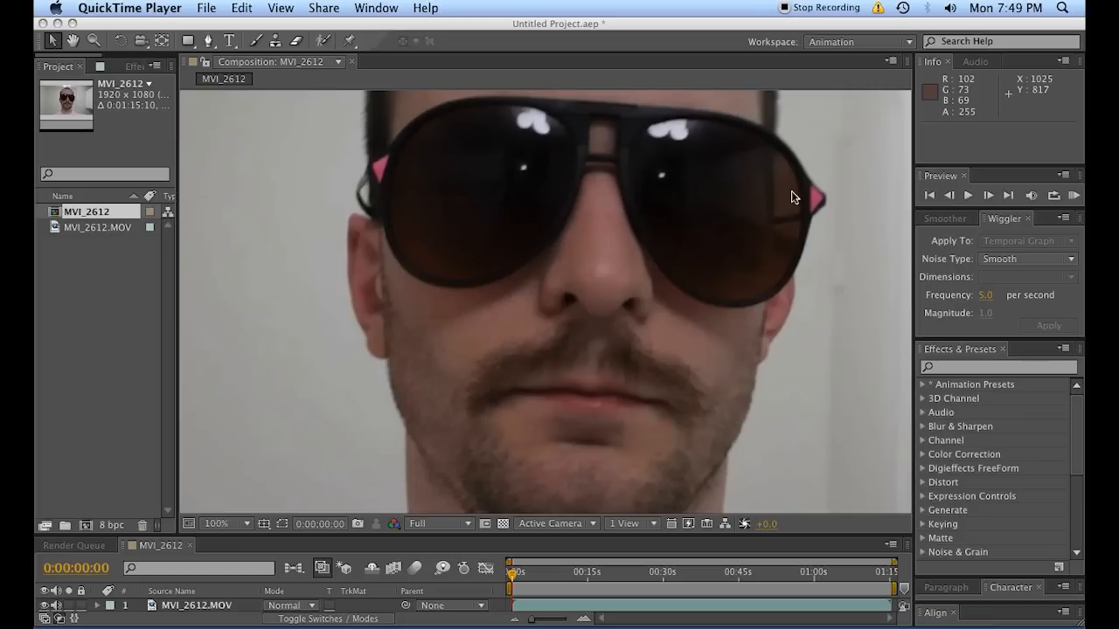
mouse_move(807, 249)
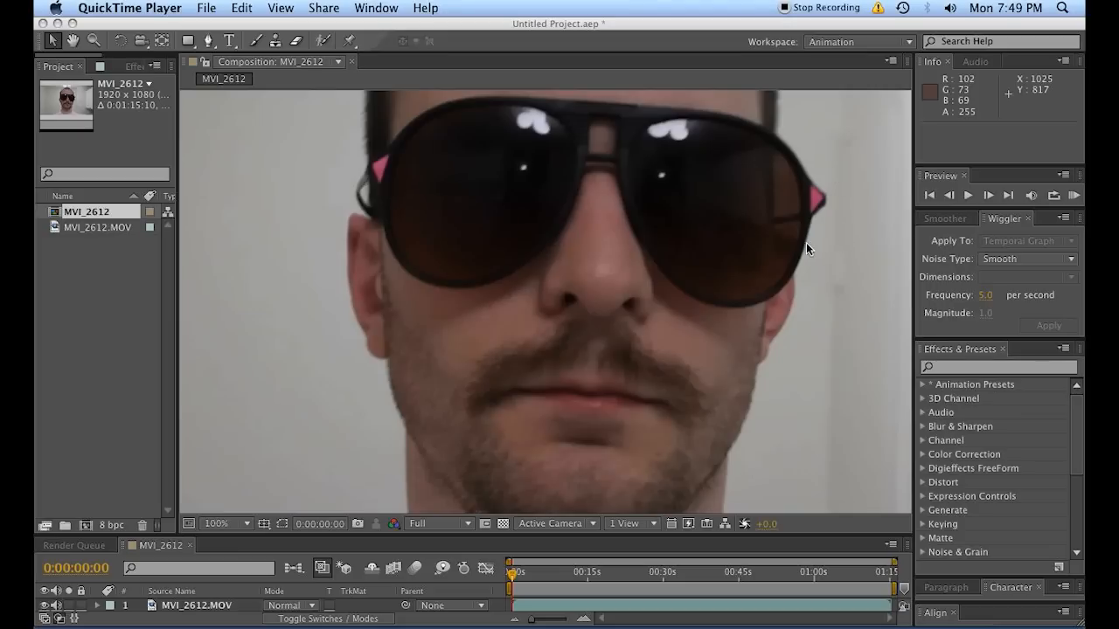
mouse_move(348, 188)
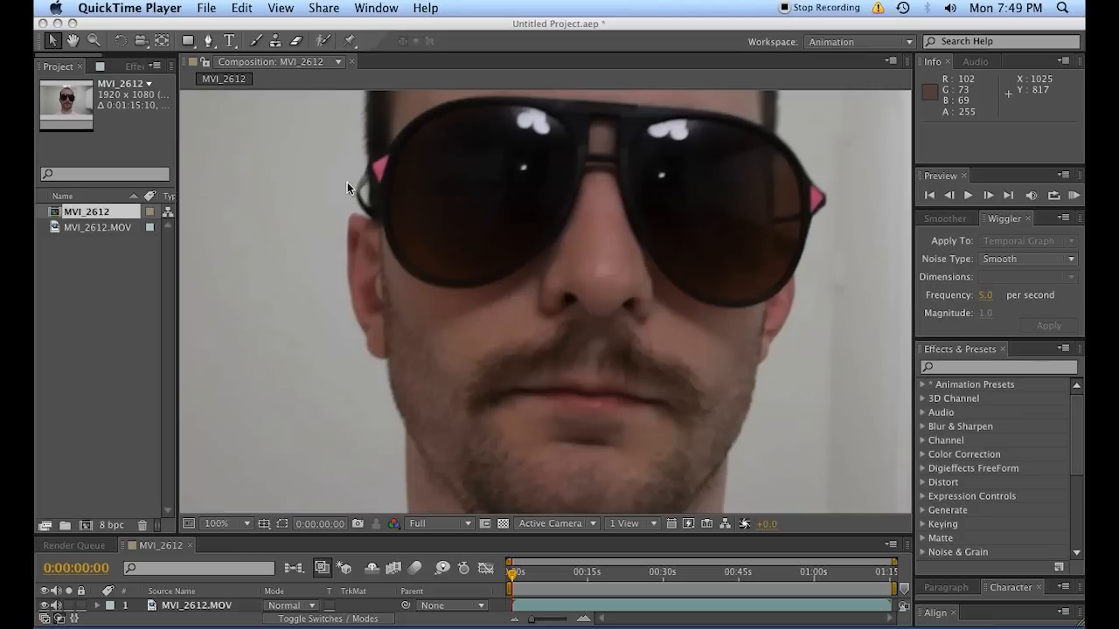
- Open the Tracker panel and select the MVI_2612.MOV footage layer
click(213, 523)
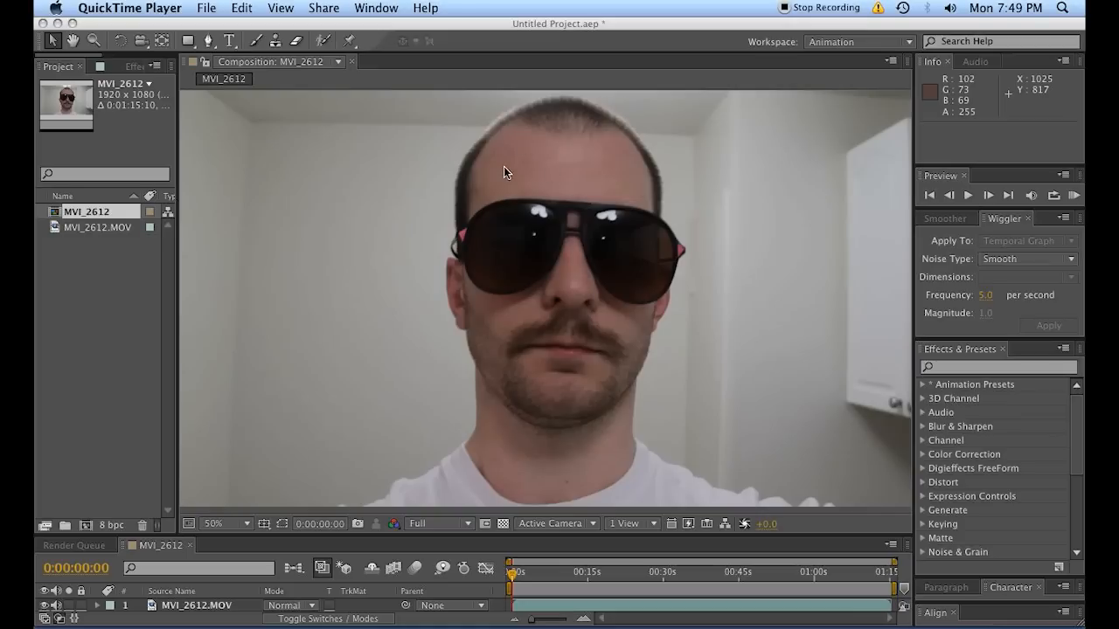
mouse_move(420, 332)
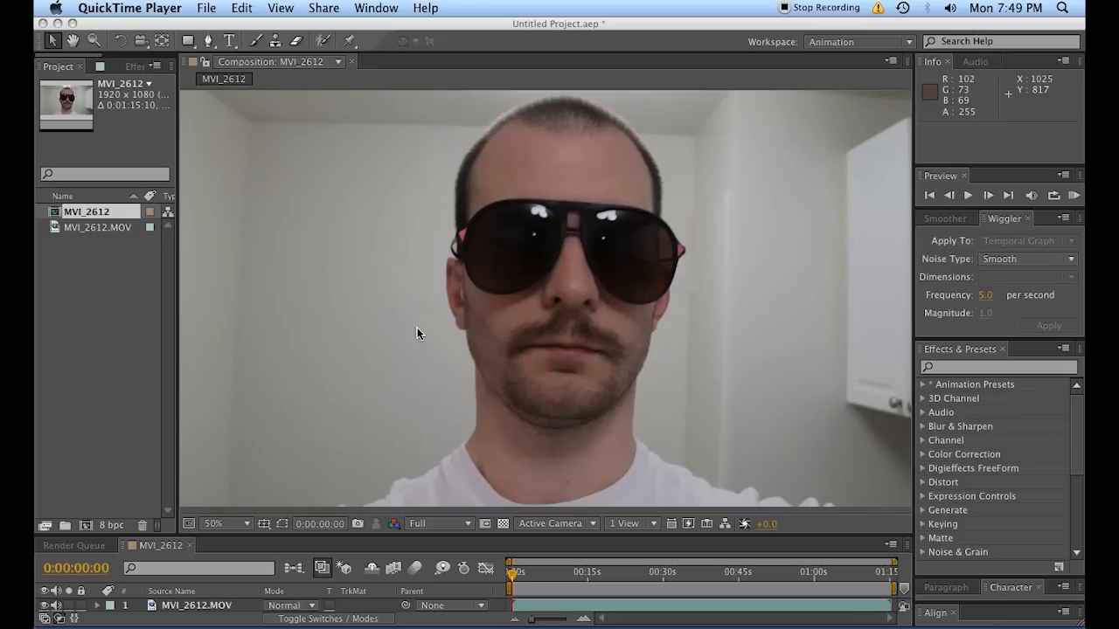
click(213, 523)
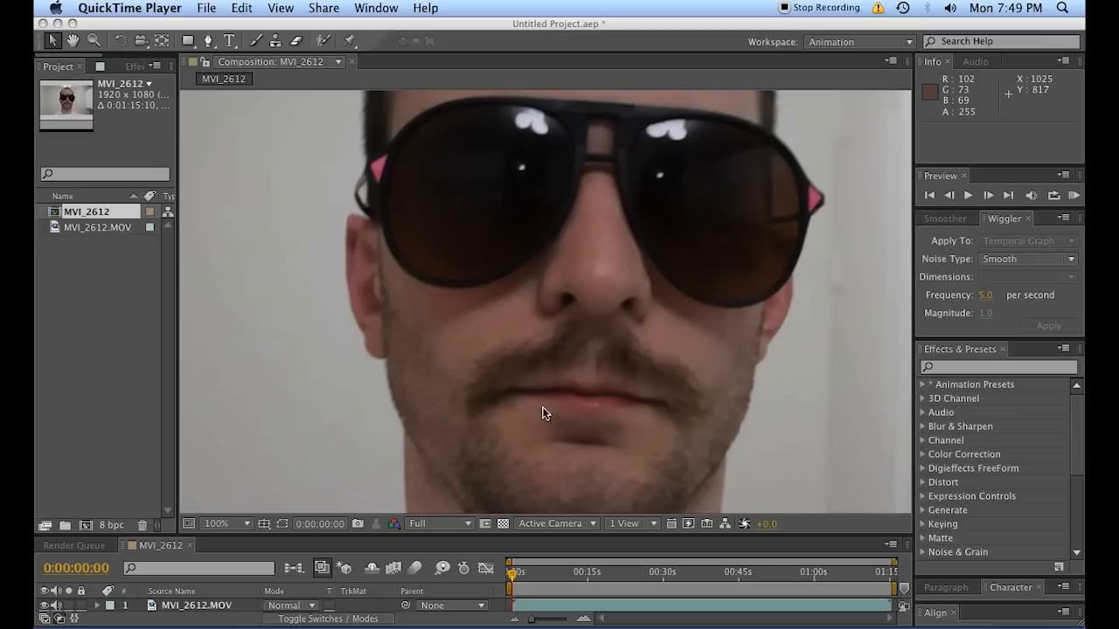
mouse_move(602, 347)
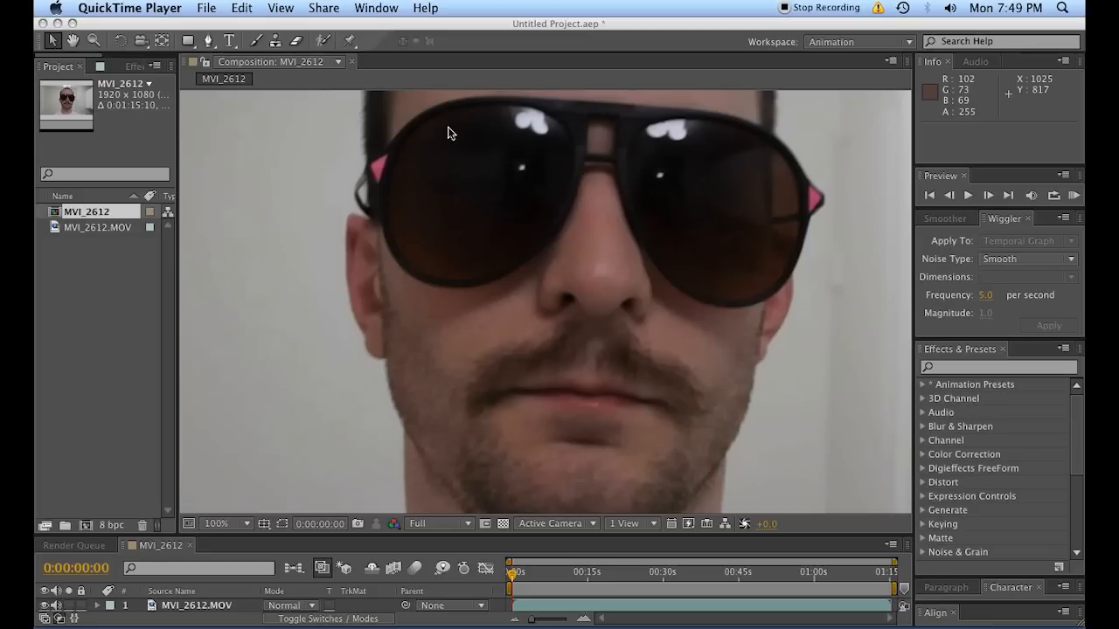
mouse_move(871, 201)
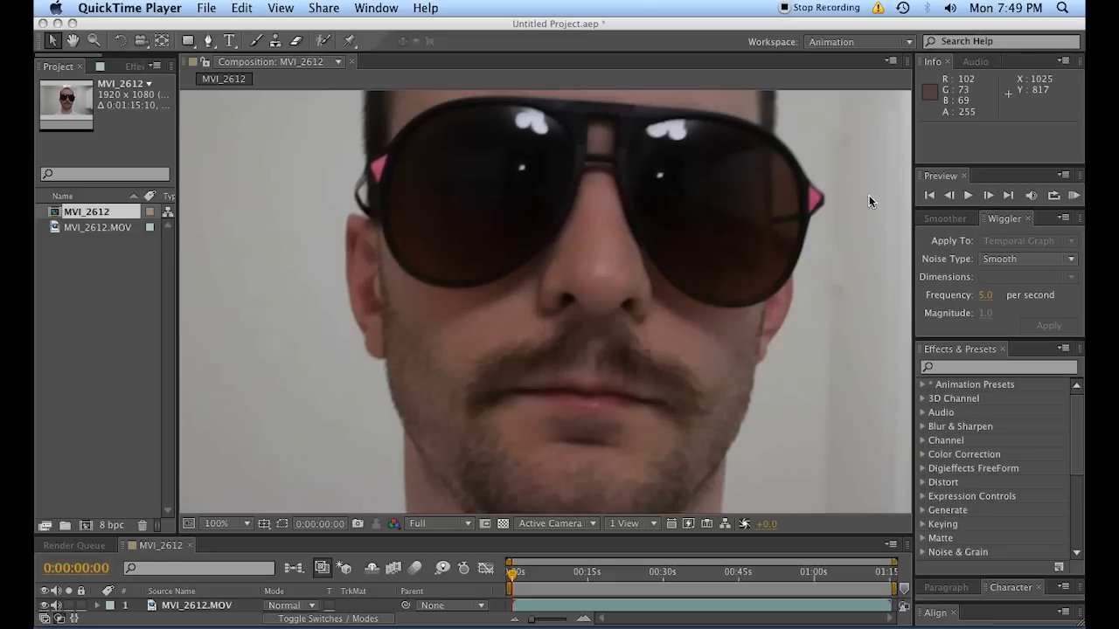
mouse_move(621, 294)
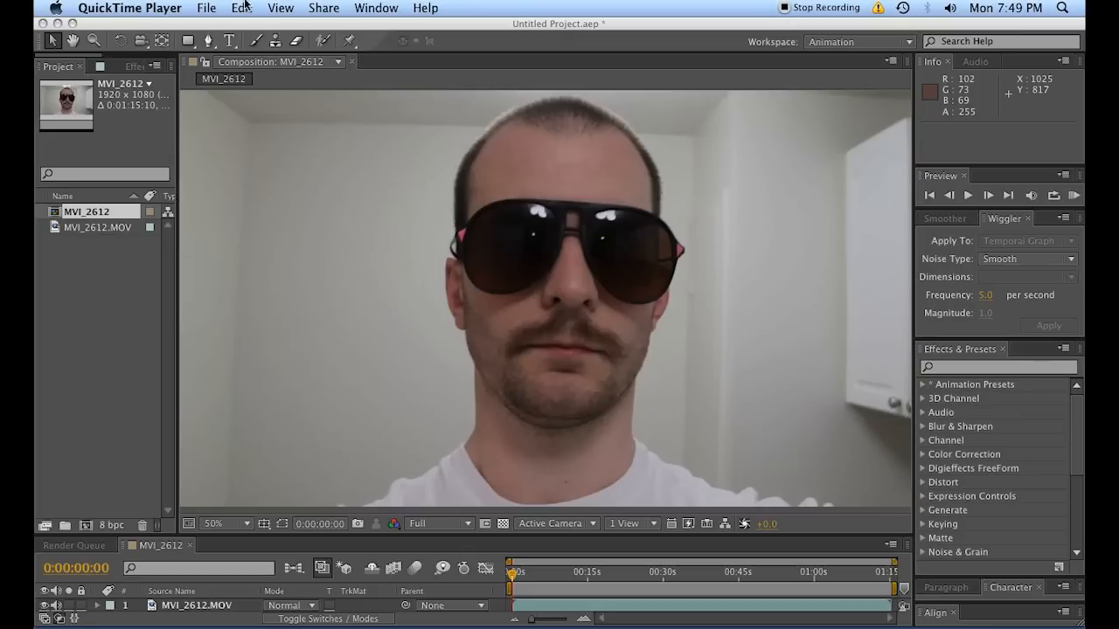
mouse_move(411, 449)
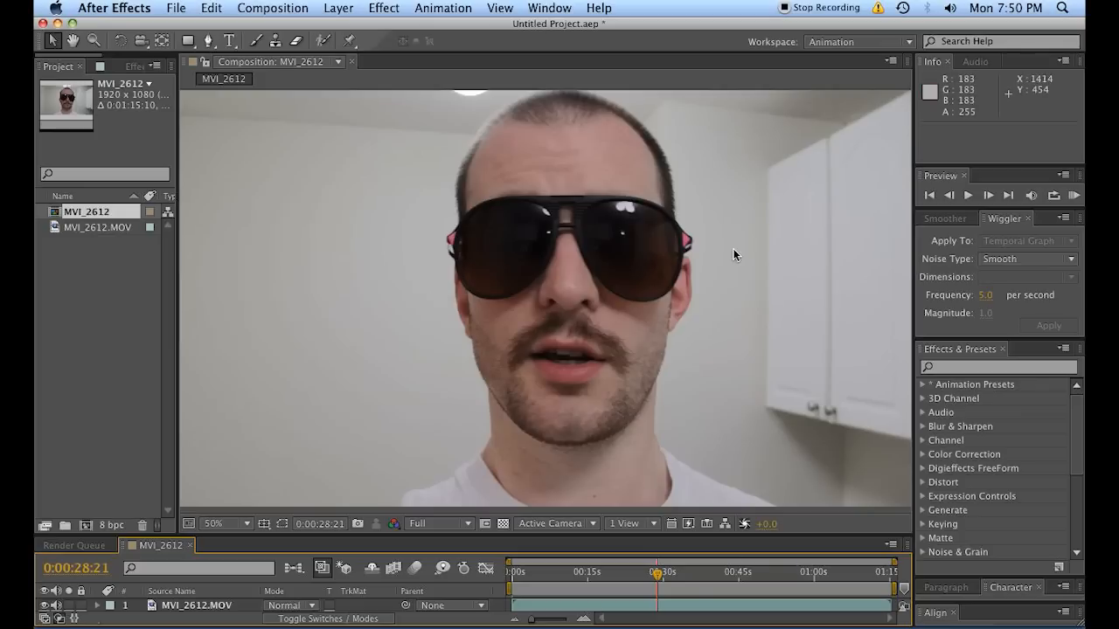
mouse_move(731, 272)
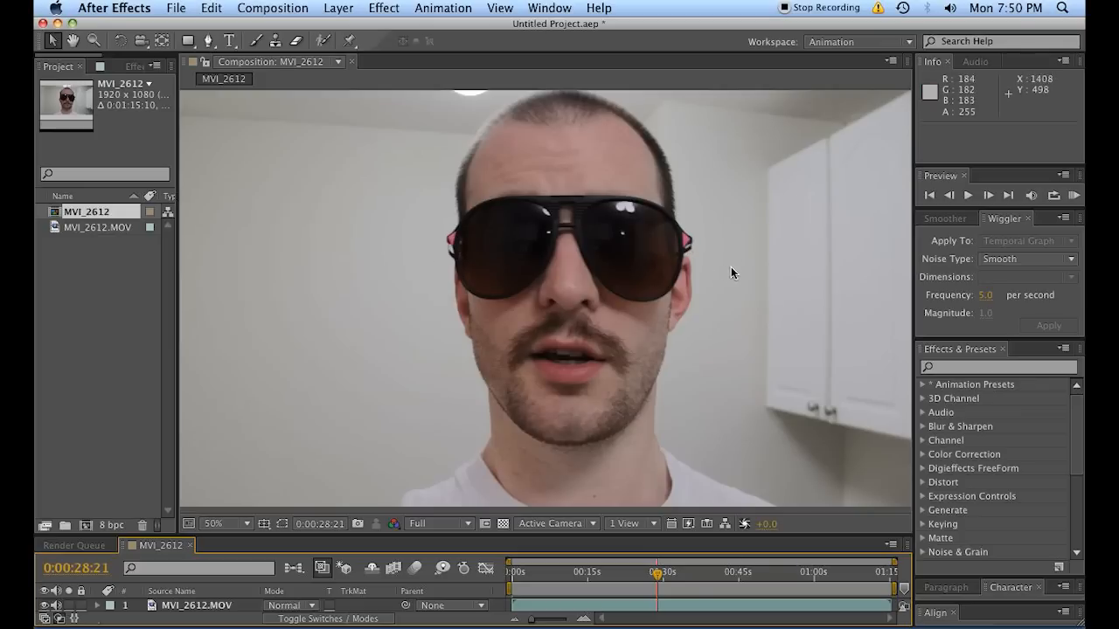
mouse_move(330, 562)
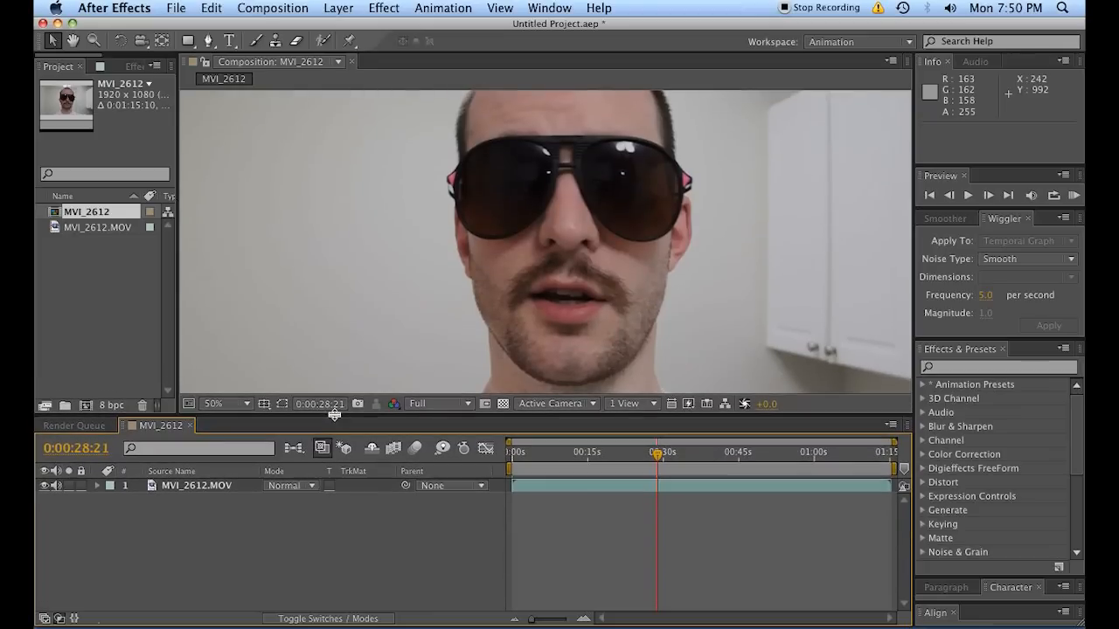
click(548, 8)
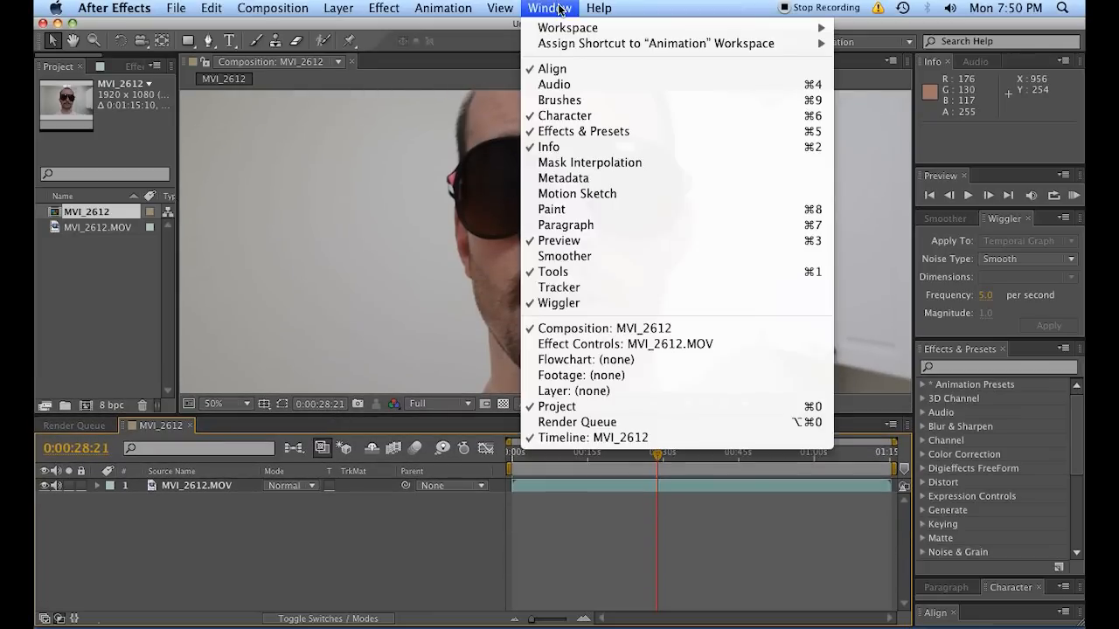
mouse_move(559, 287)
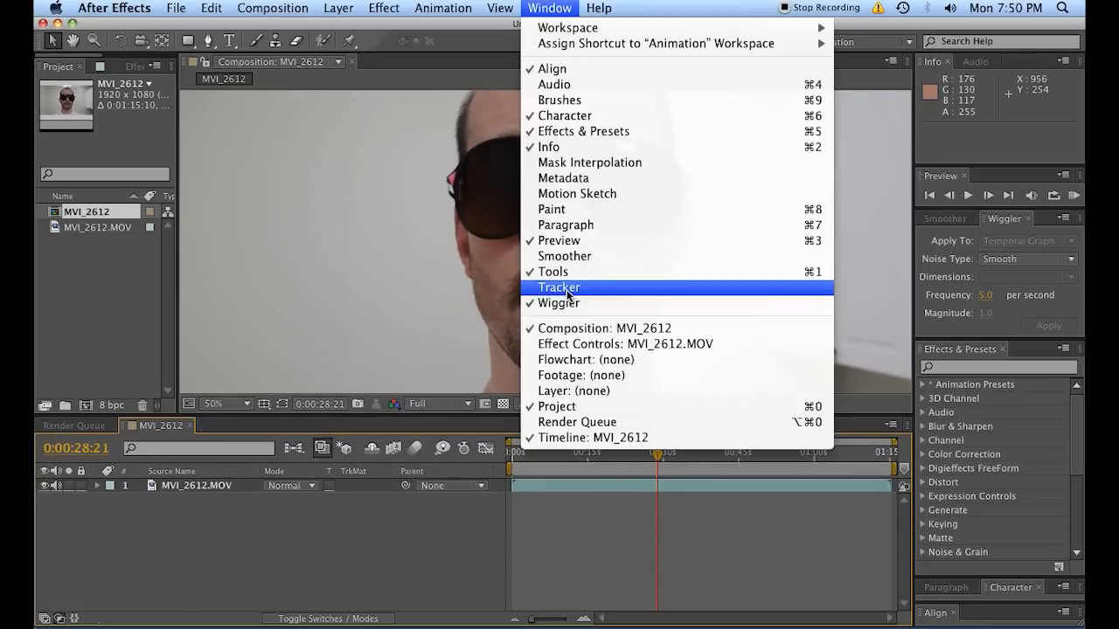
mouse_move(568, 297)
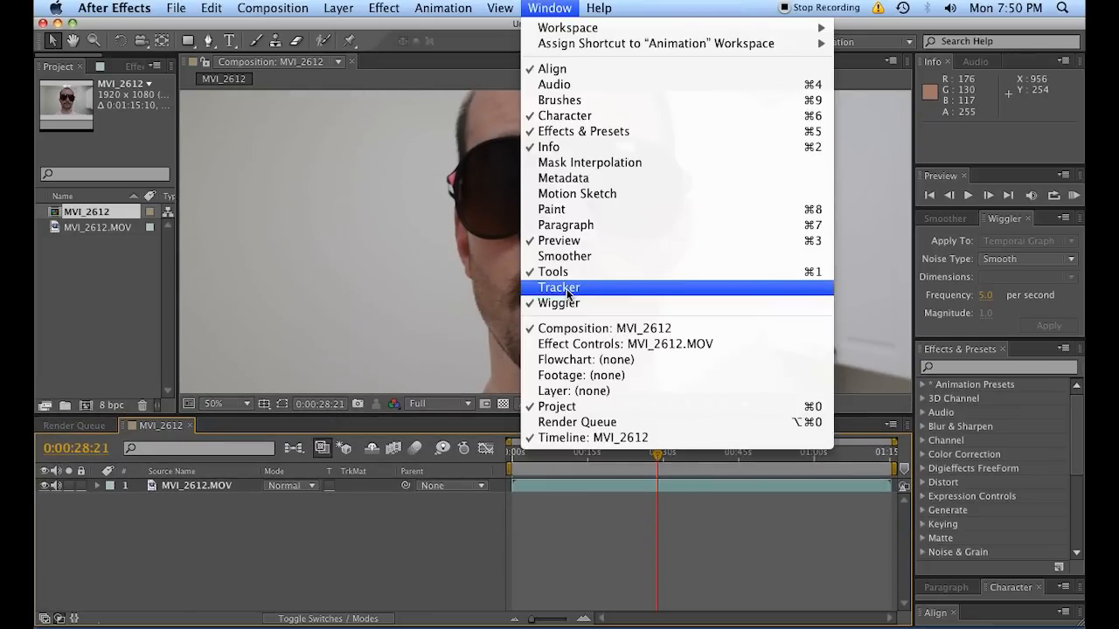
click(559, 287)
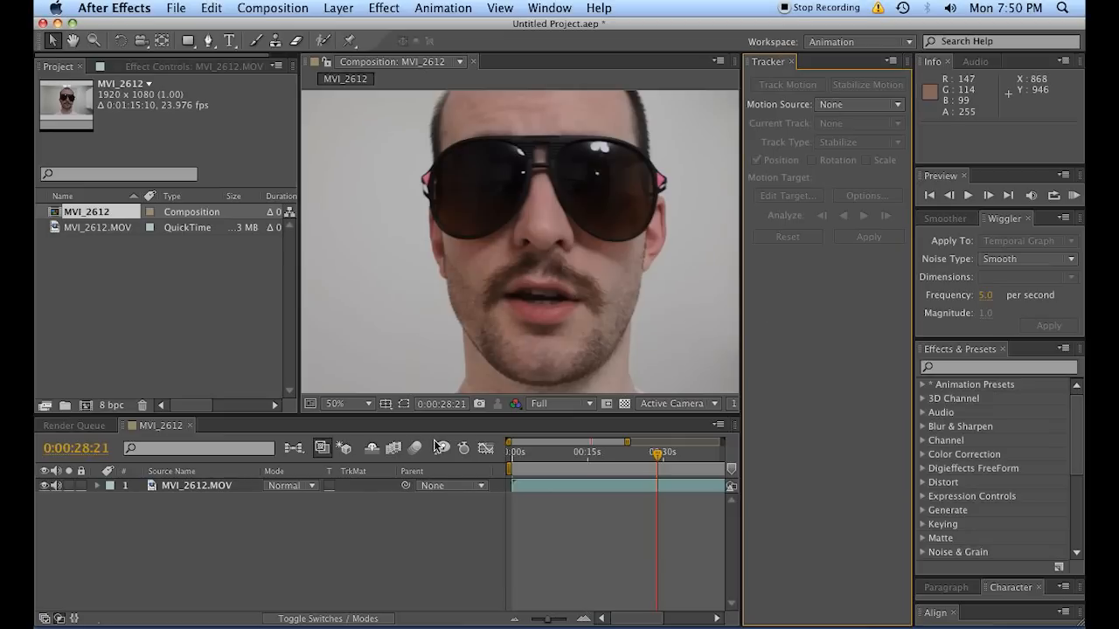
click(201, 485)
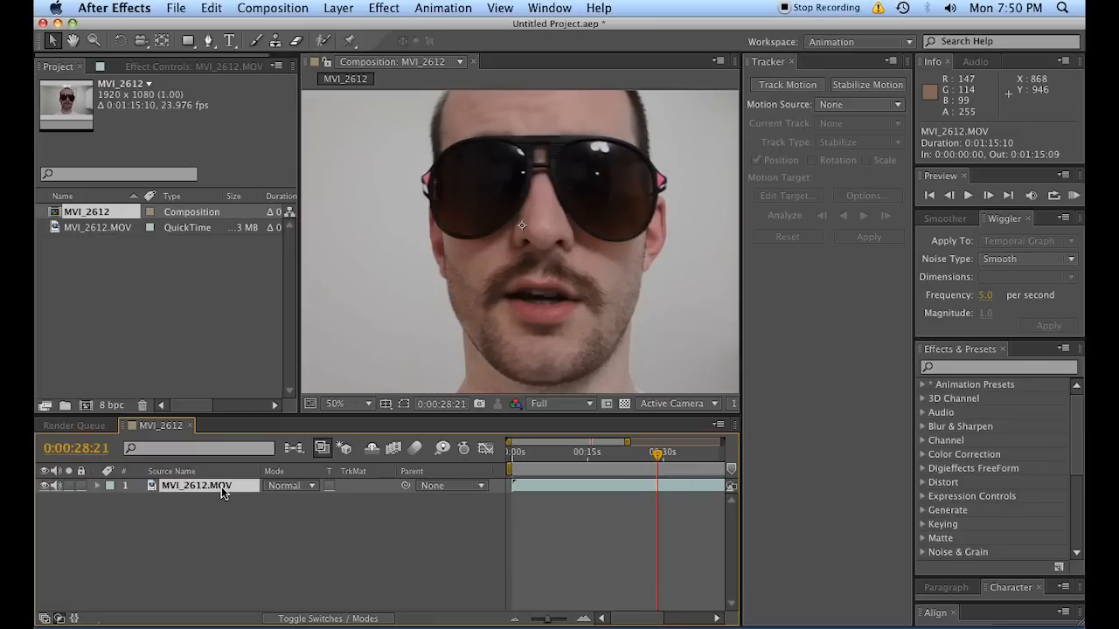
mouse_move(217, 497)
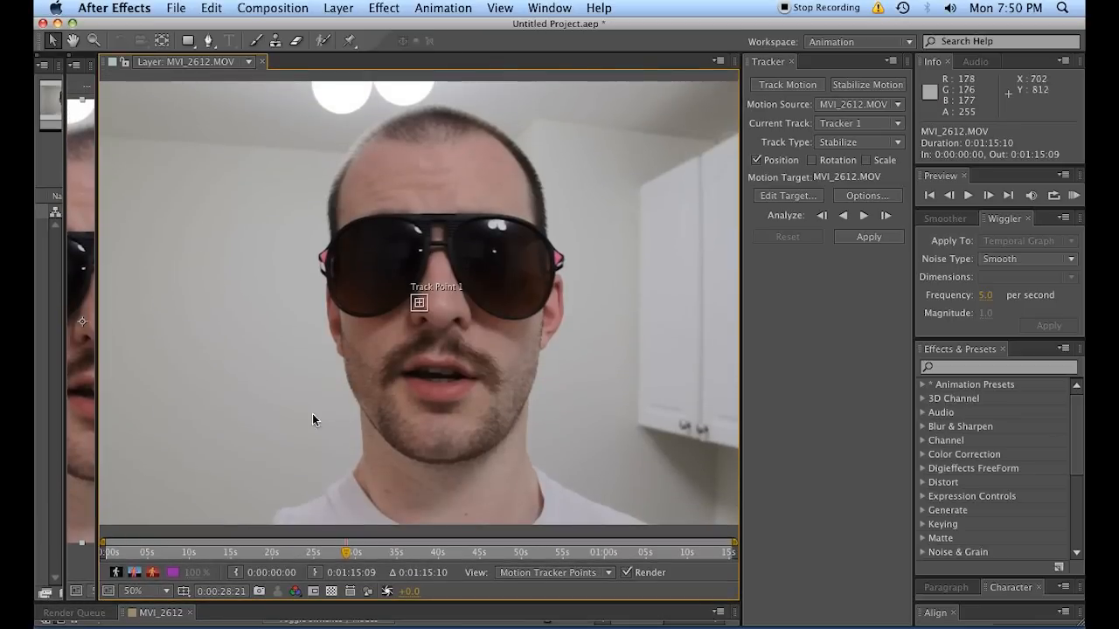
mouse_move(440, 268)
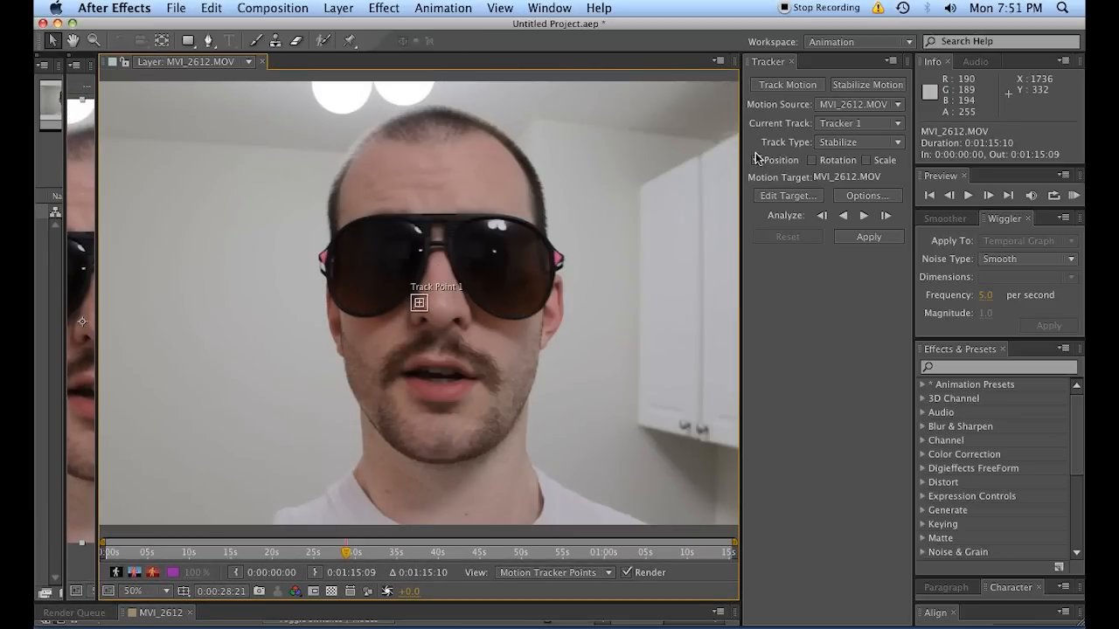
- Enable Position and Rotation tracking for the stabilizer, leaving Scale unchecked
click(757, 159)
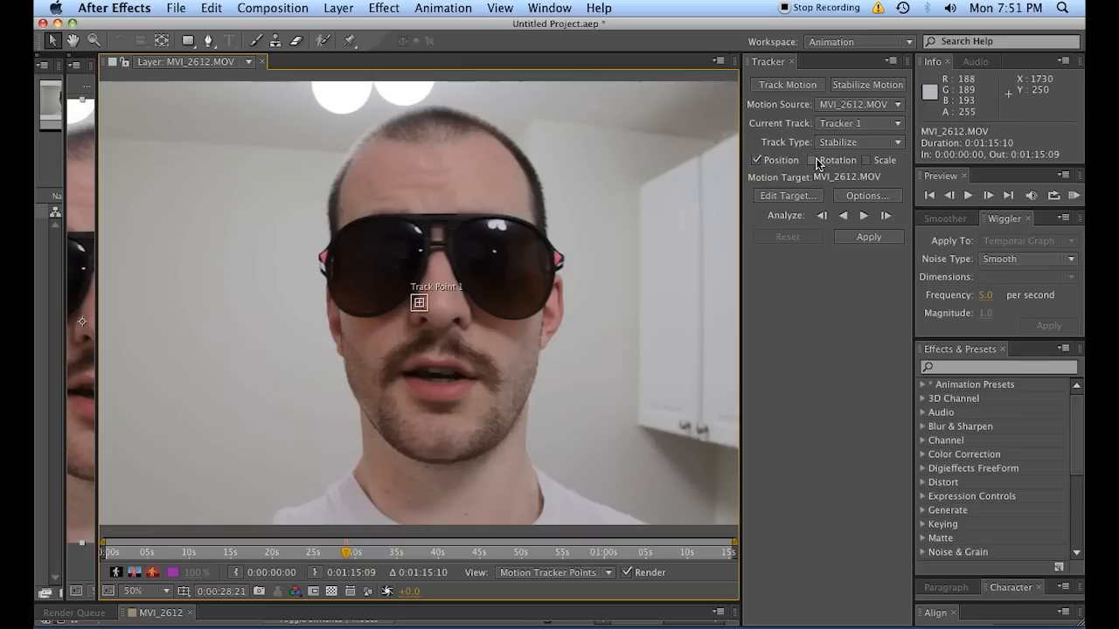
click(818, 160)
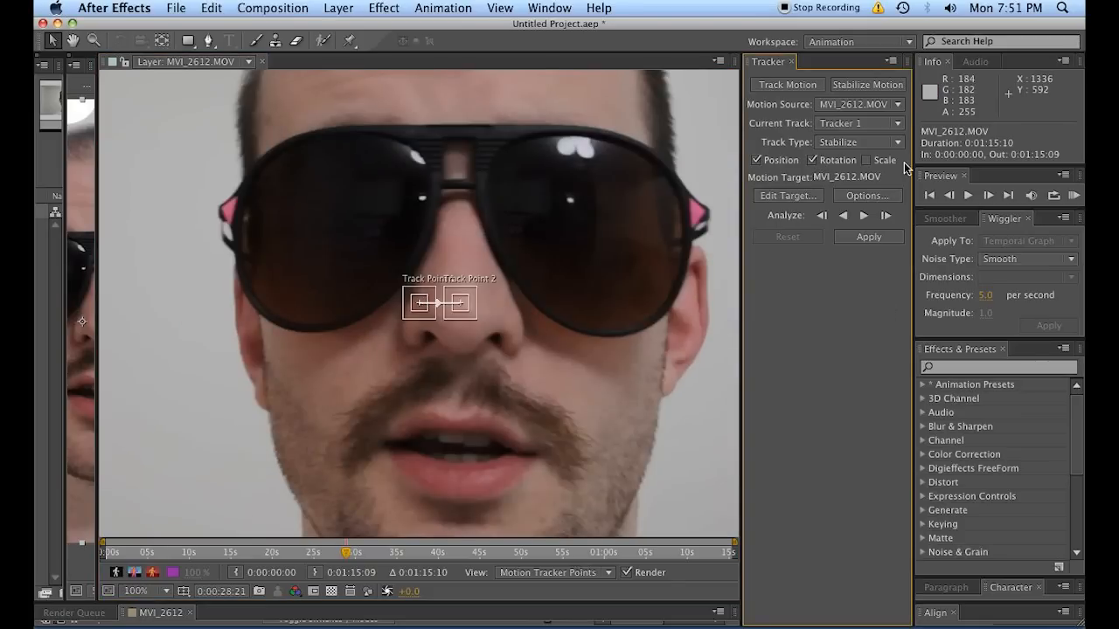
click(867, 160)
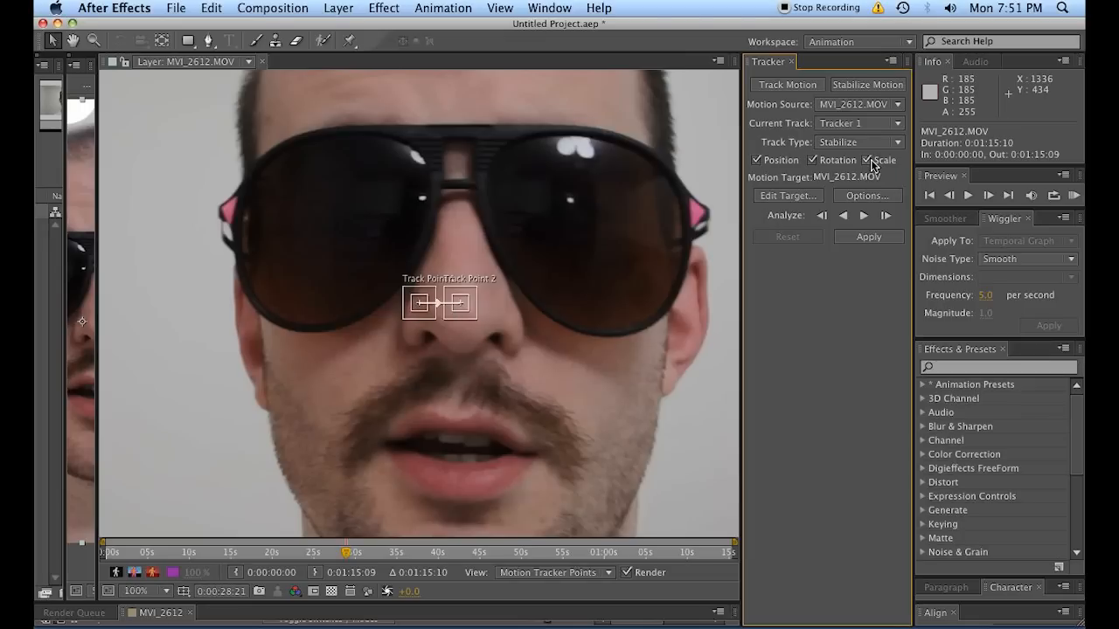
click(869, 159)
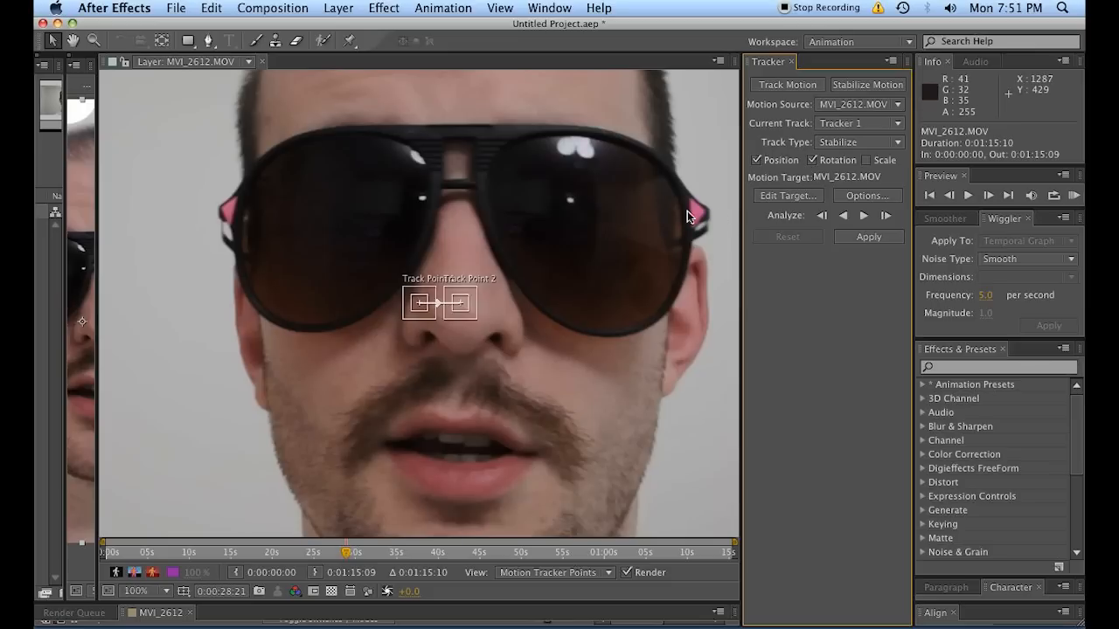
mouse_move(715, 264)
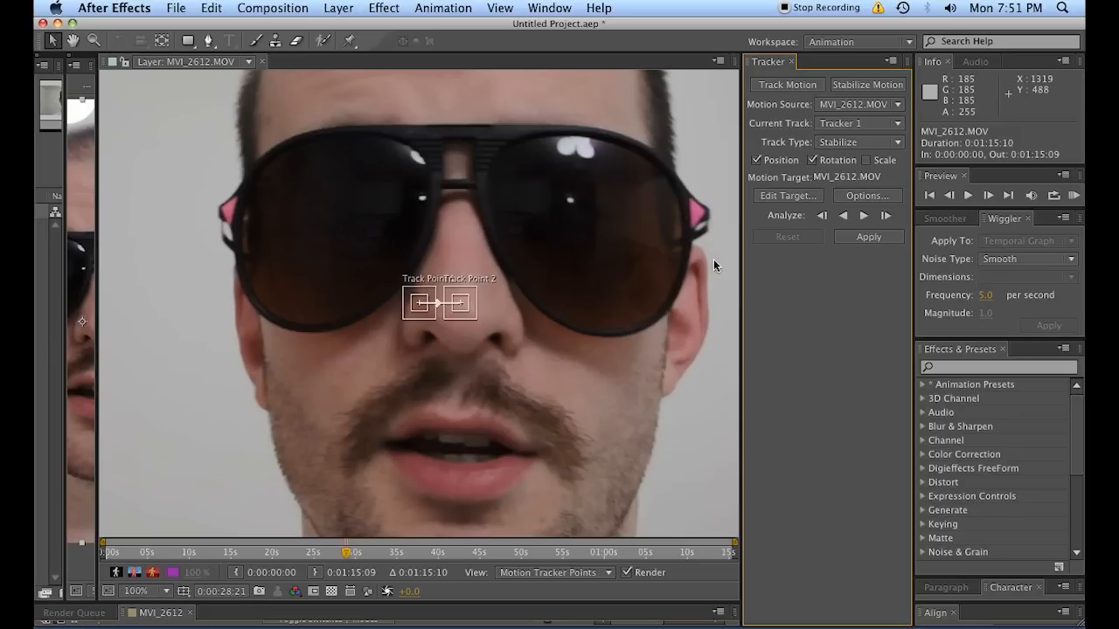
mouse_move(584, 199)
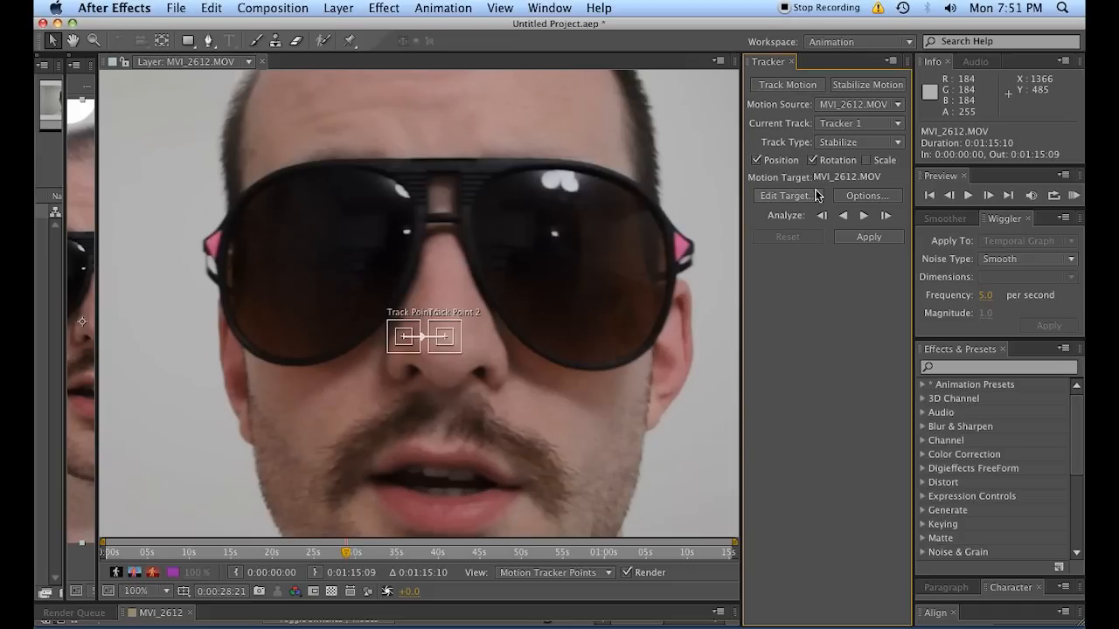
click(784, 195)
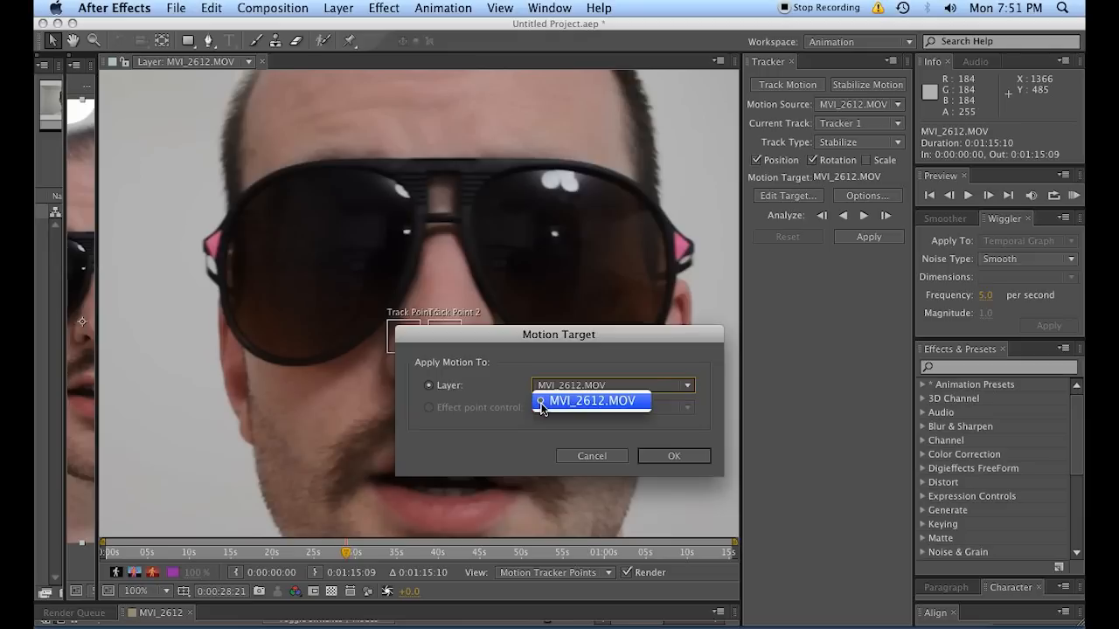
click(591, 401)
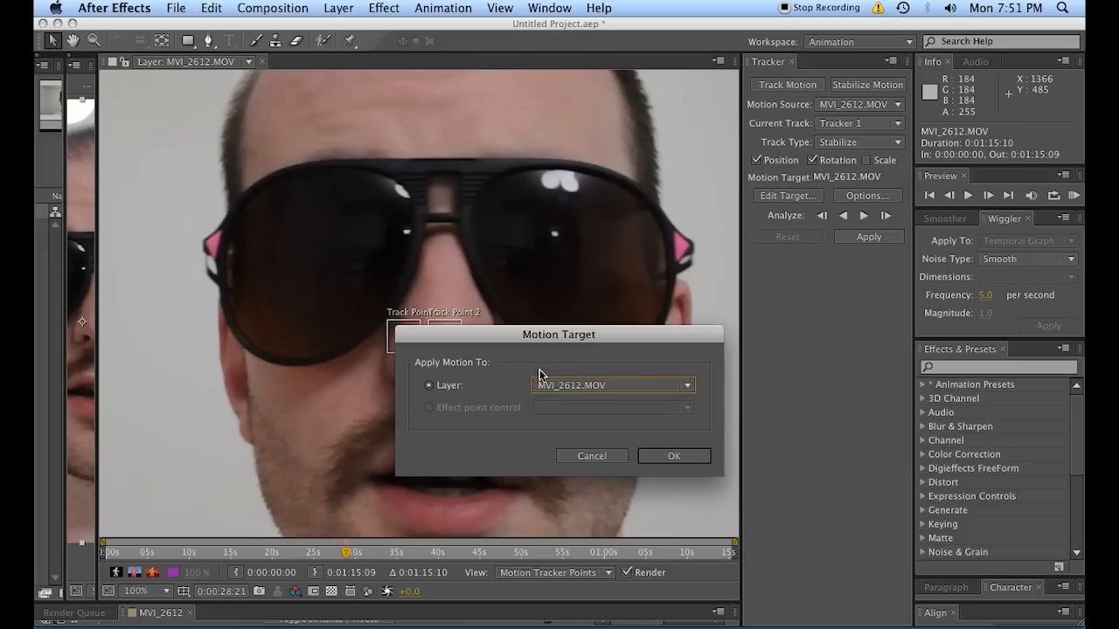
click(673, 455)
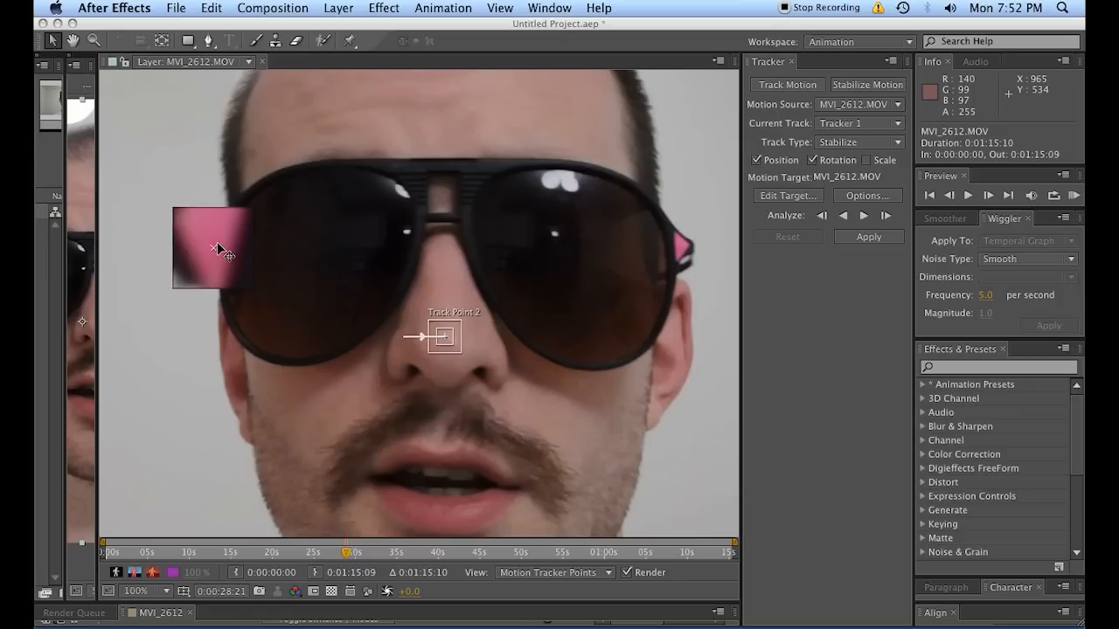
- Place Track Point 1 on the left pink hinge and Track Point 2 on the right tip, enlarging its search area
drag(219, 249, 214, 241)
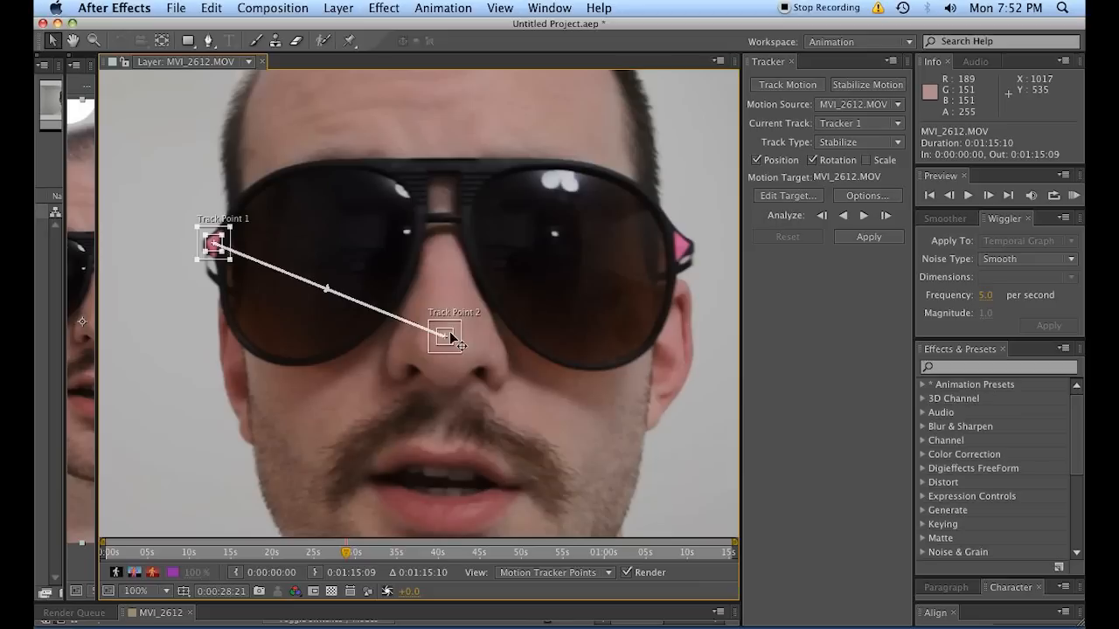
drag(450, 339, 686, 244)
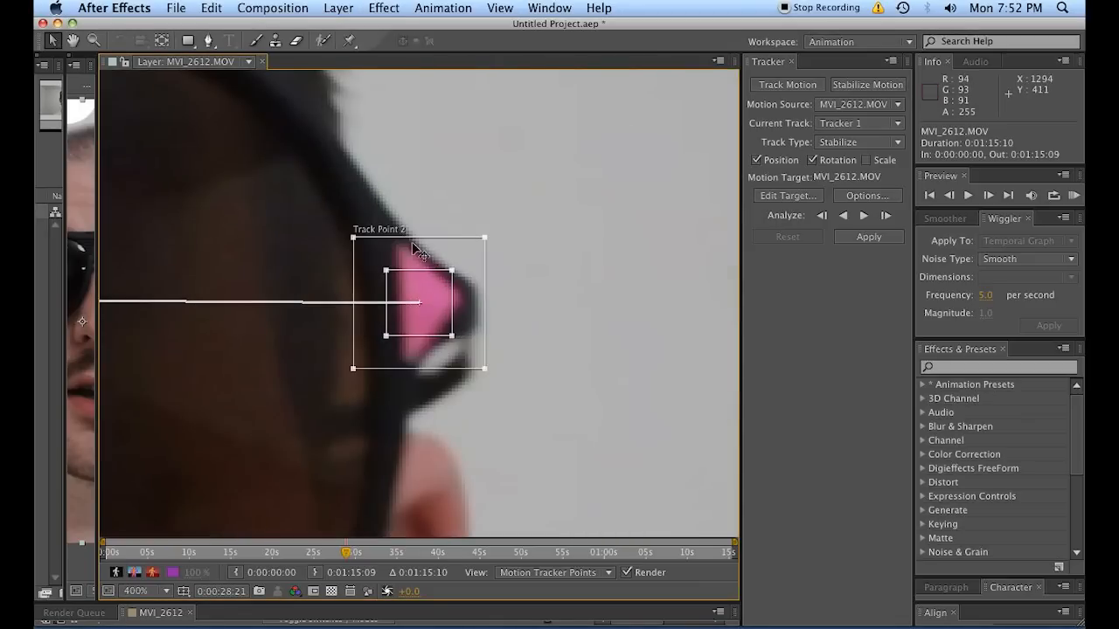
mouse_move(432, 284)
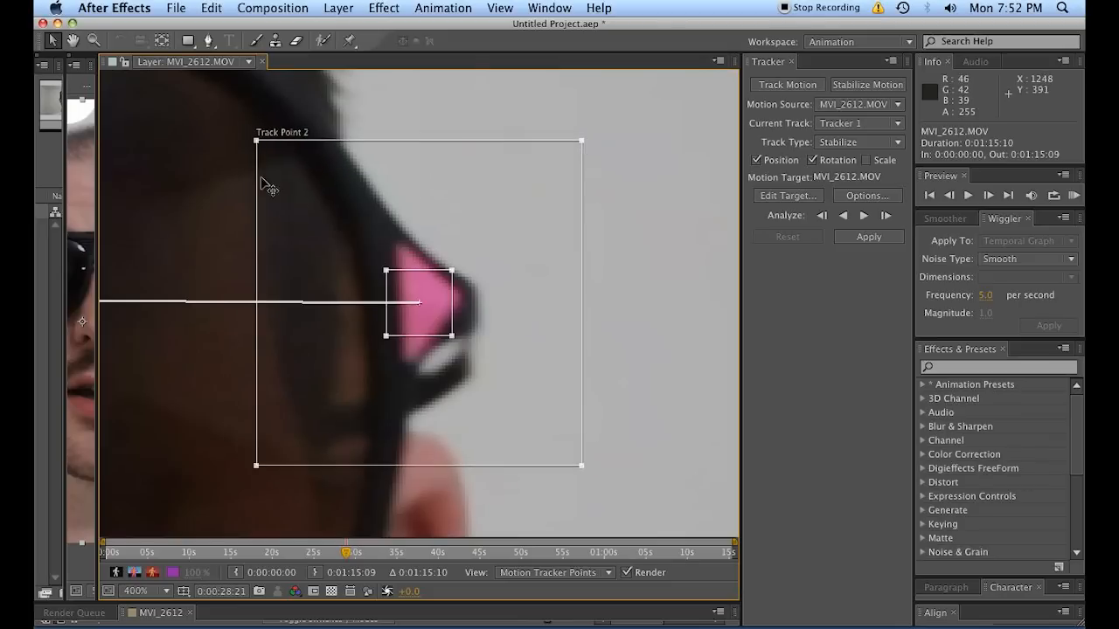
mouse_move(555, 478)
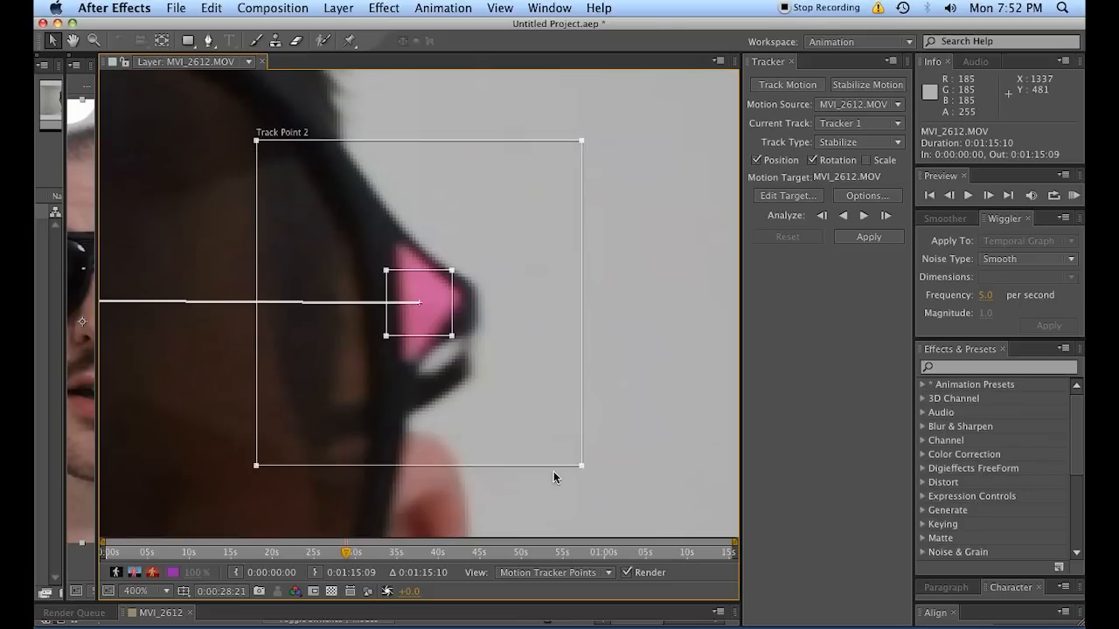
mouse_move(383, 276)
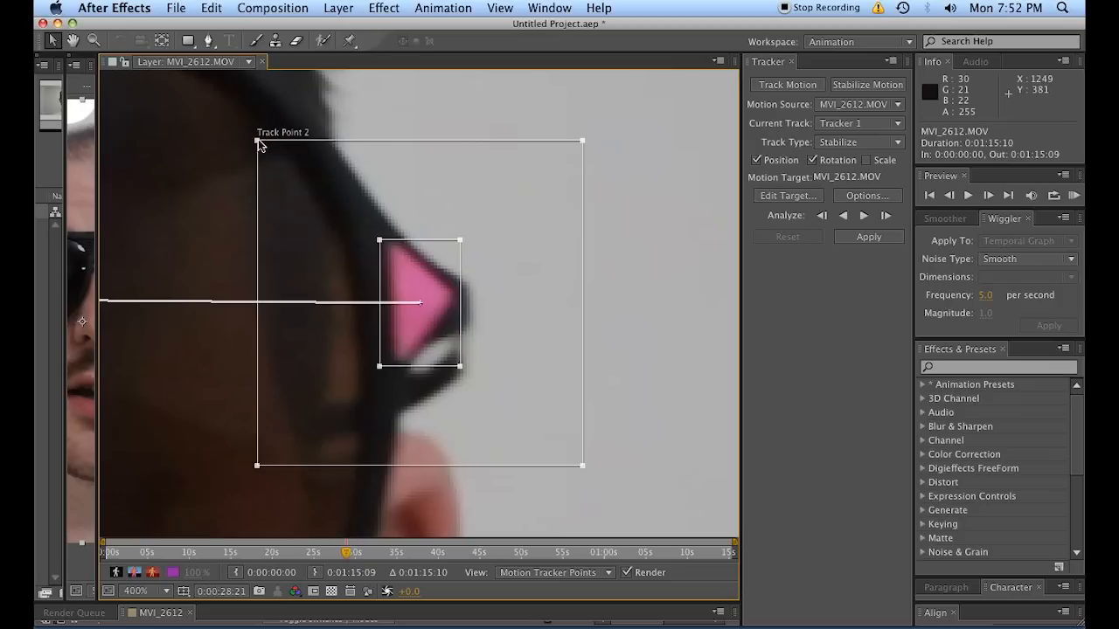
drag(258, 140, 249, 122)
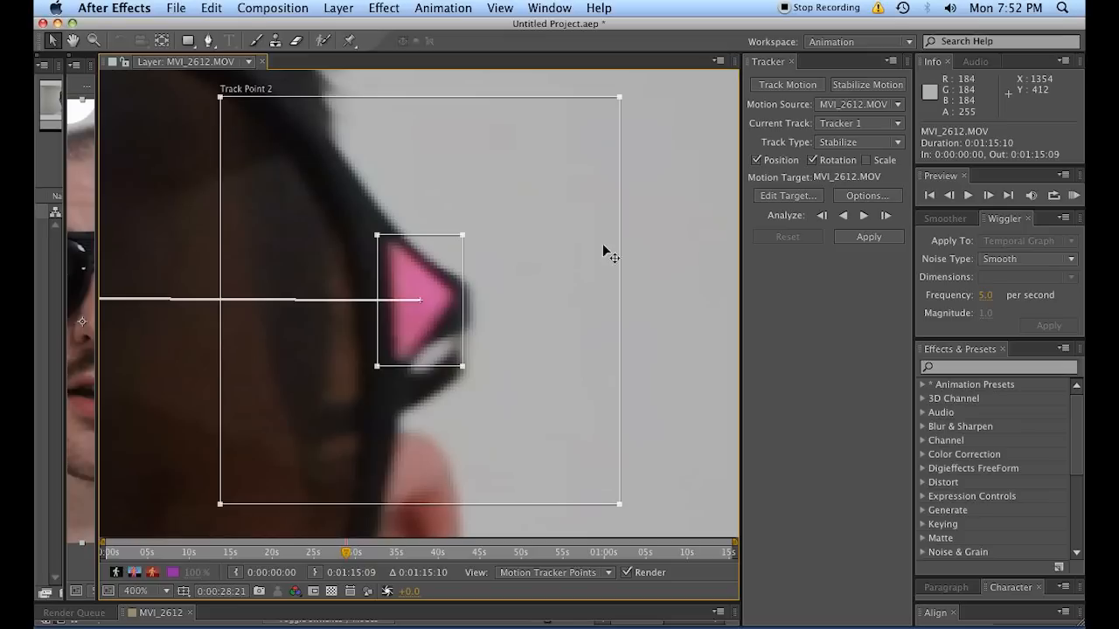
mouse_move(448, 328)
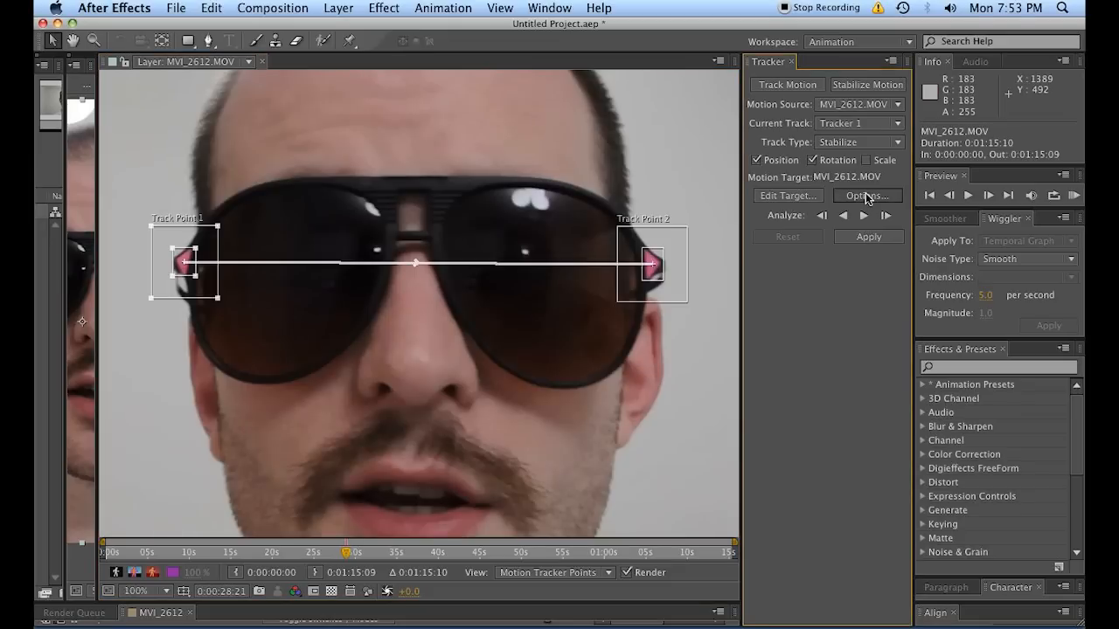
- In Tracker 1's options, keep the built-in plug-in and set the channel to Luminance
click(867, 195)
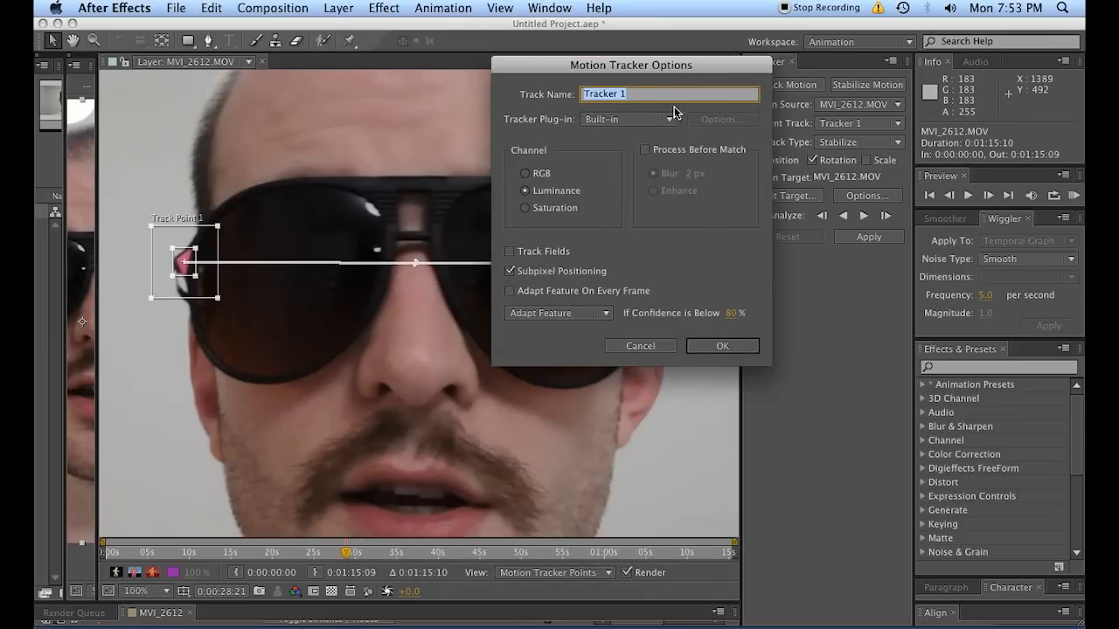
mouse_move(648, 72)
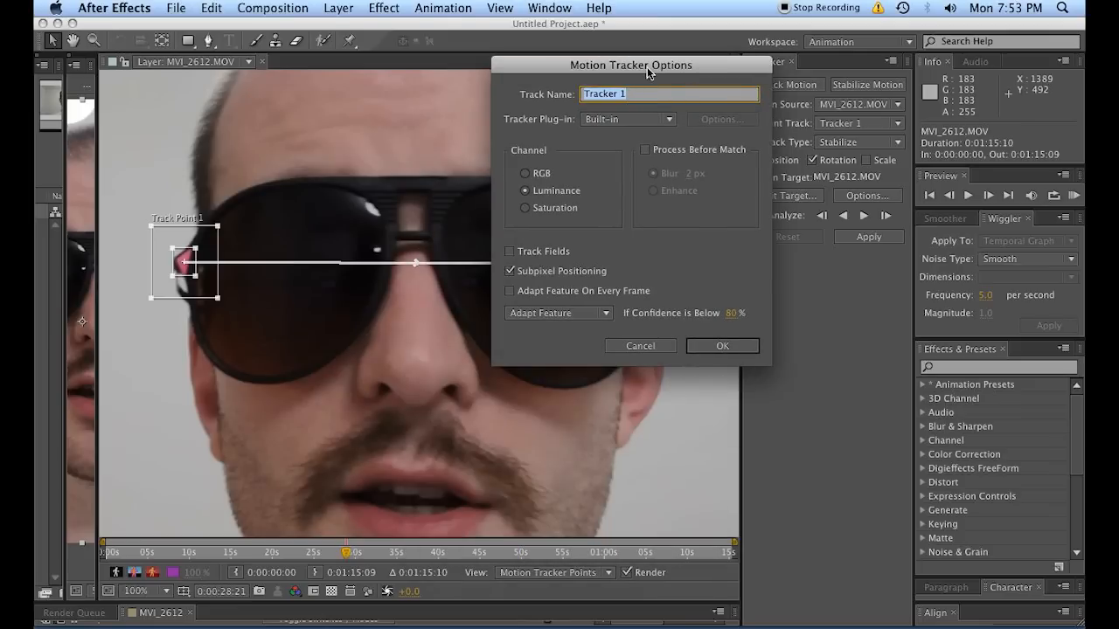
click(628, 119)
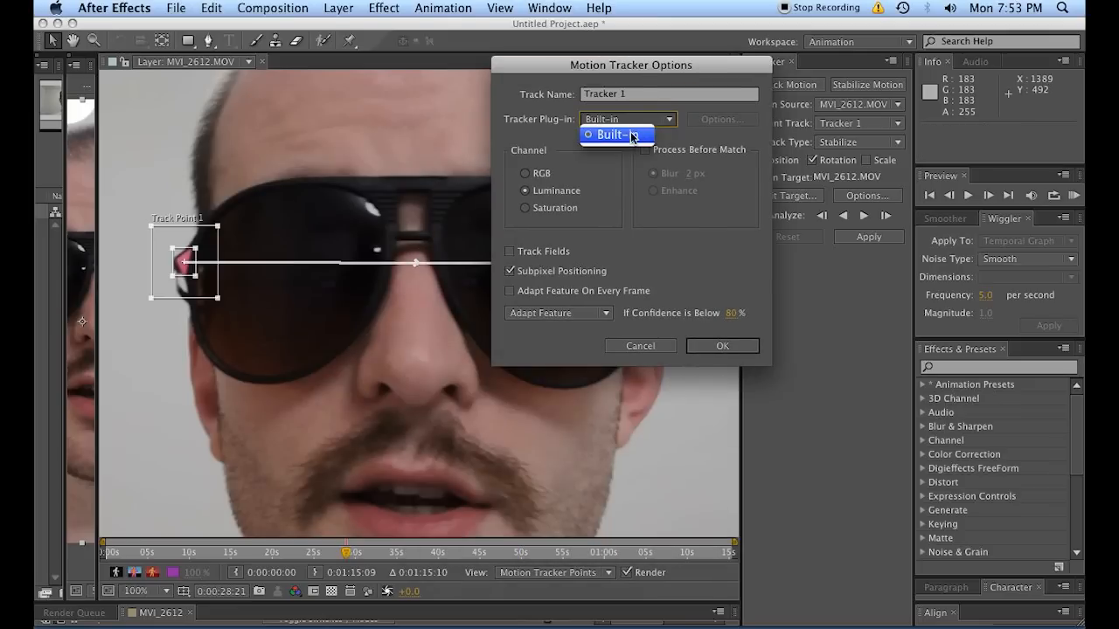
click(614, 135)
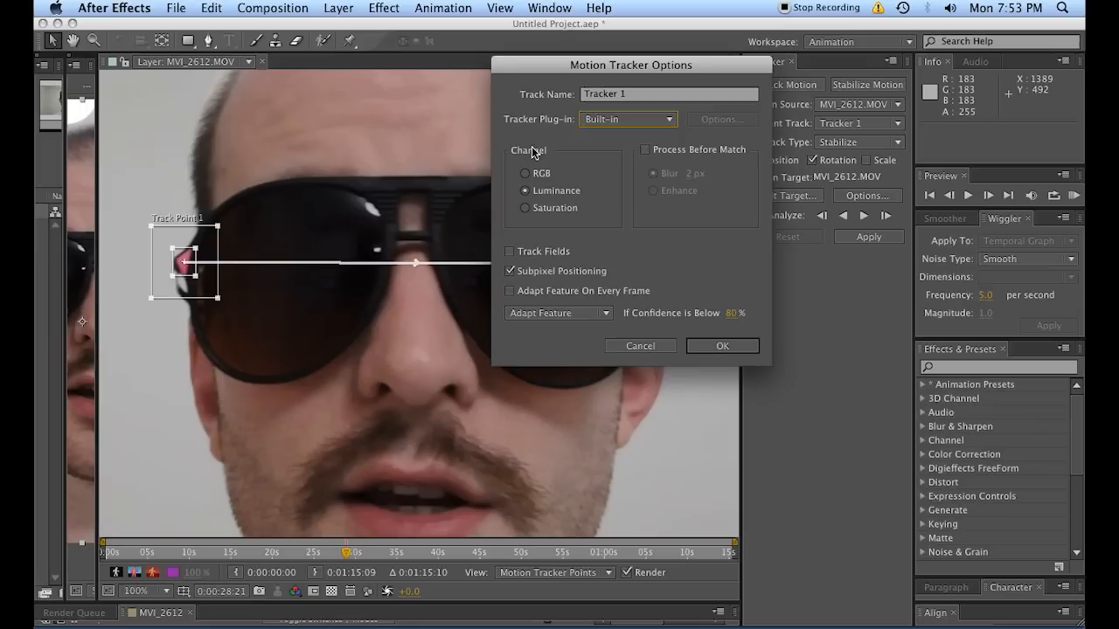
mouse_move(630, 243)
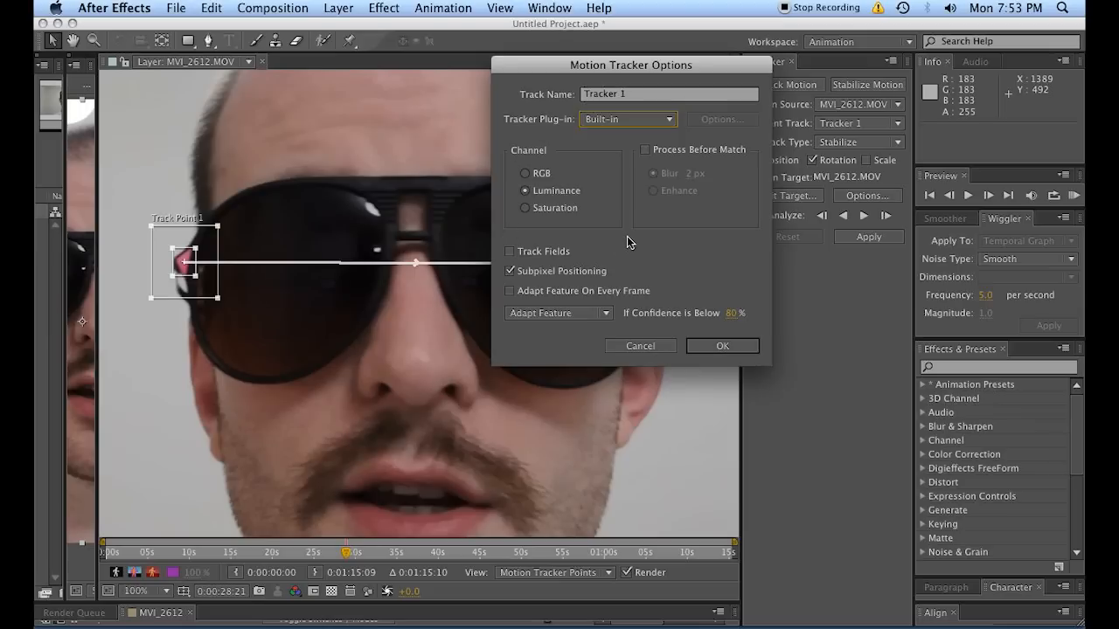
mouse_move(170, 267)
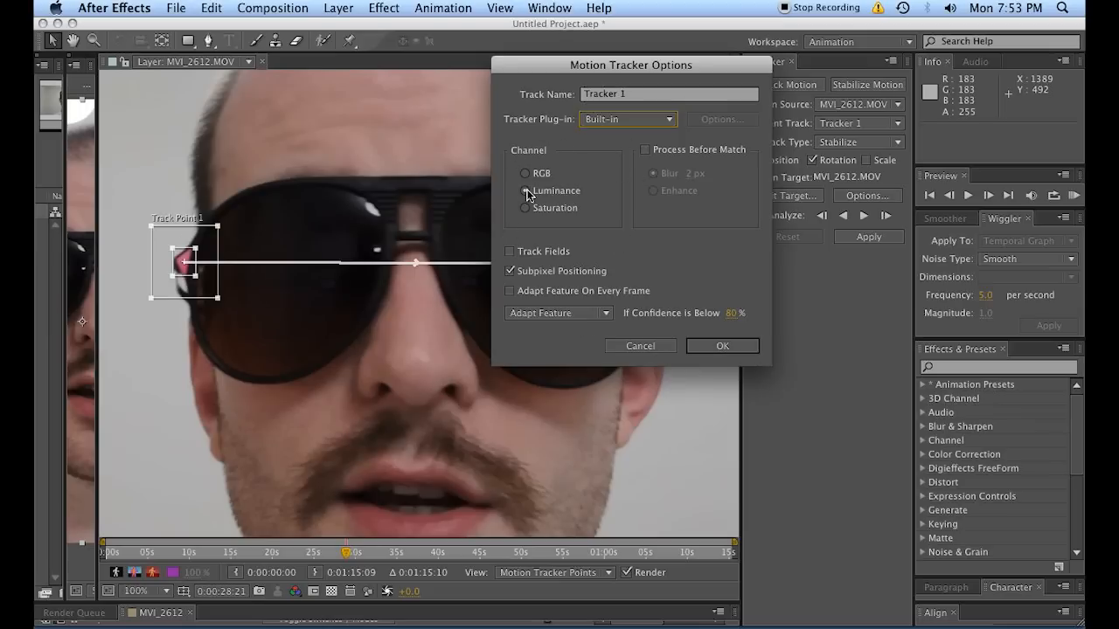
click(524, 172)
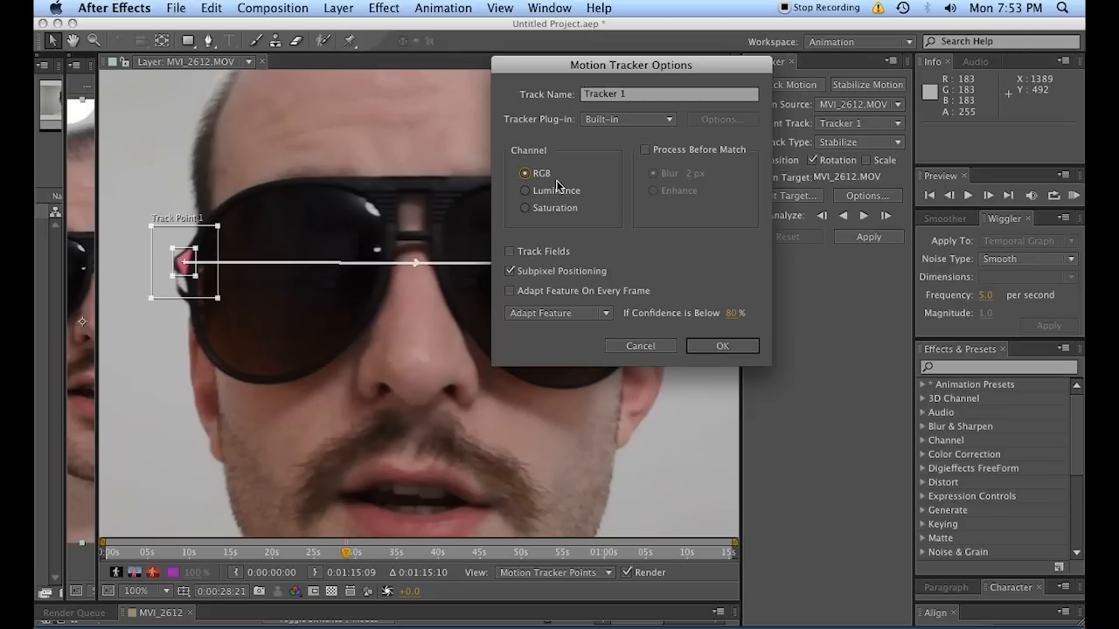
click(523, 191)
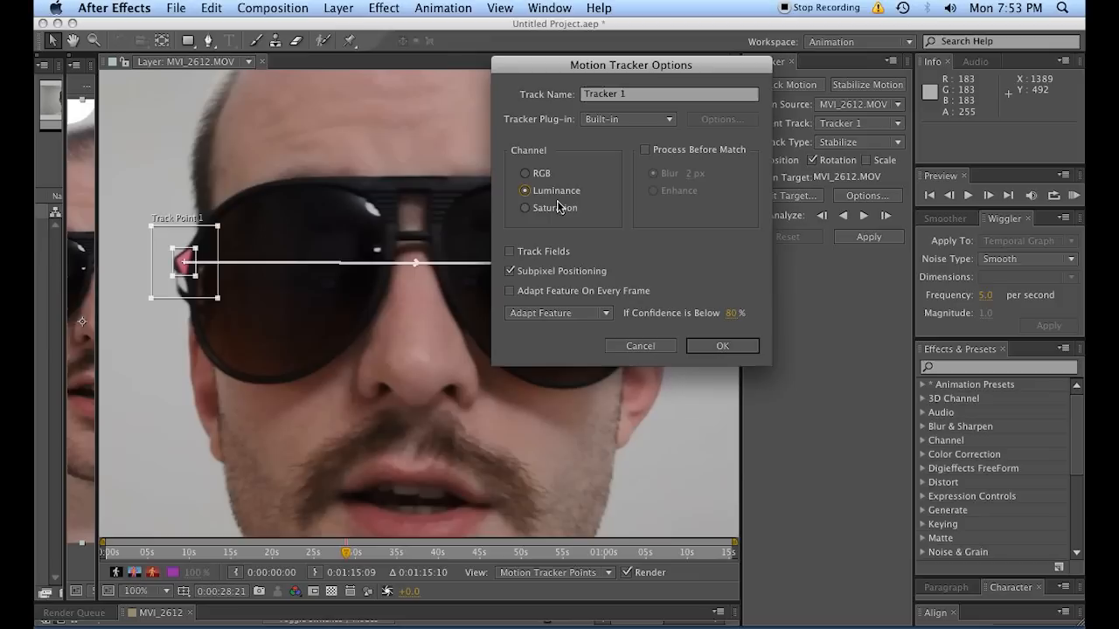
mouse_move(512, 212)
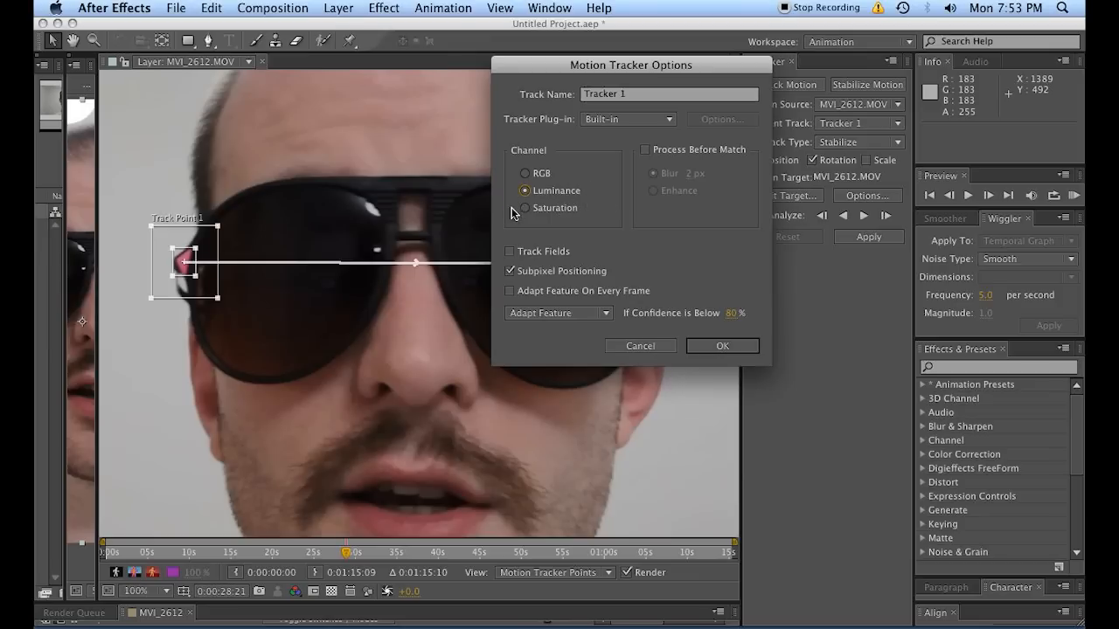
click(523, 208)
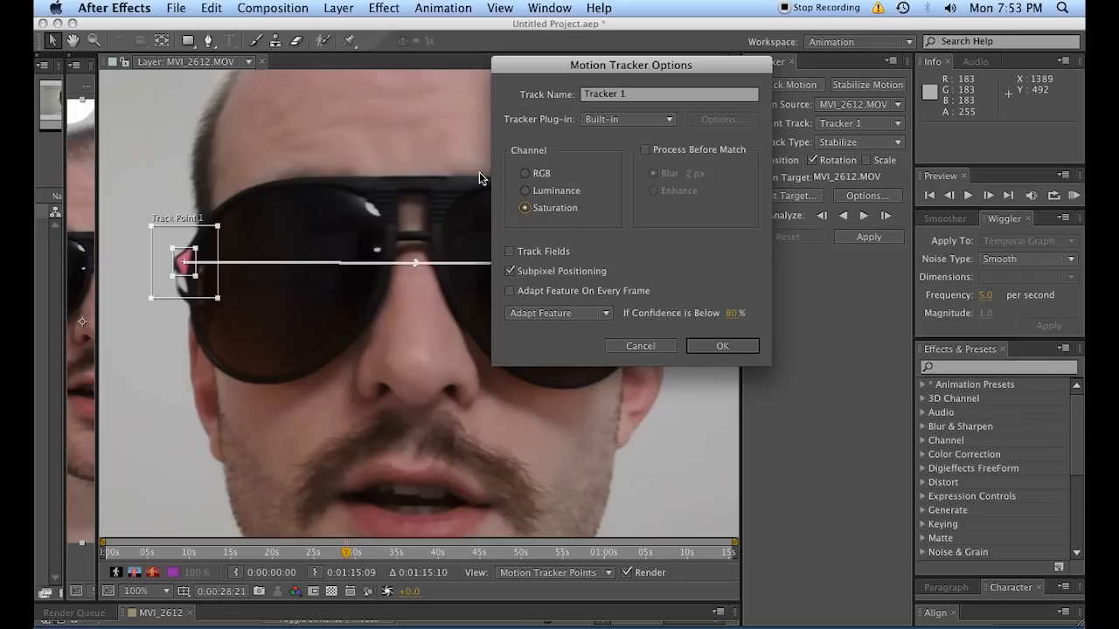
mouse_move(158, 277)
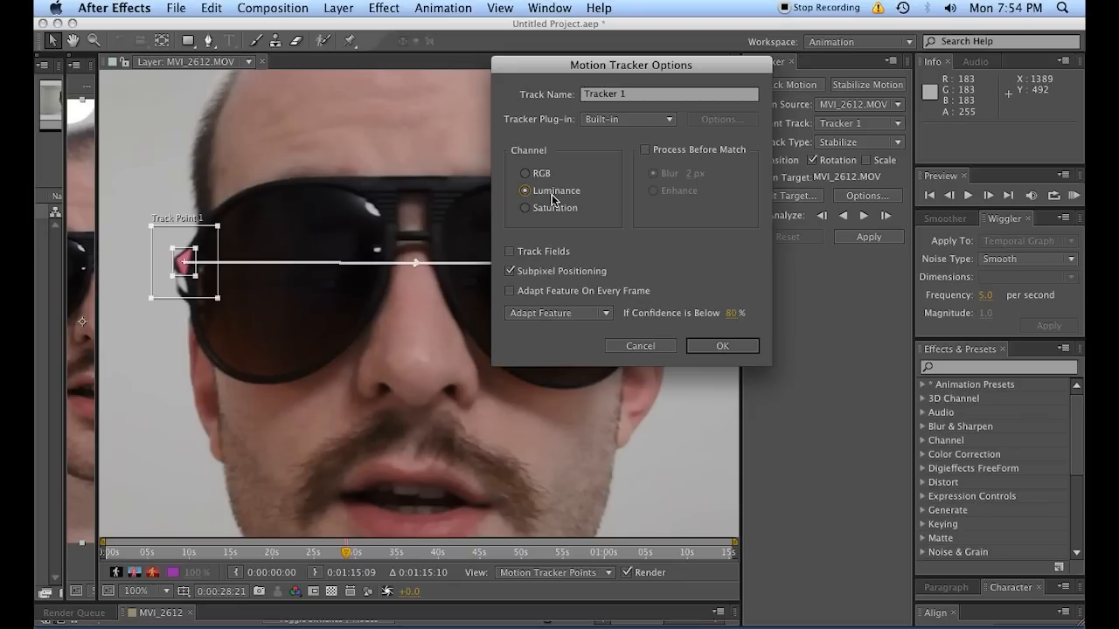
mouse_move(524, 197)
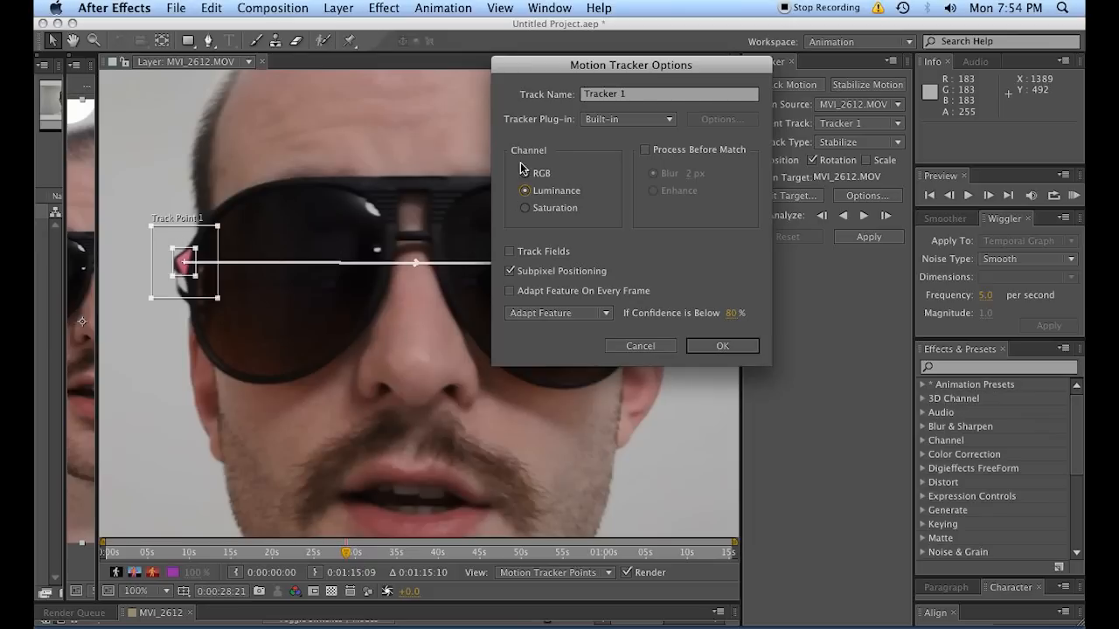
click(525, 172)
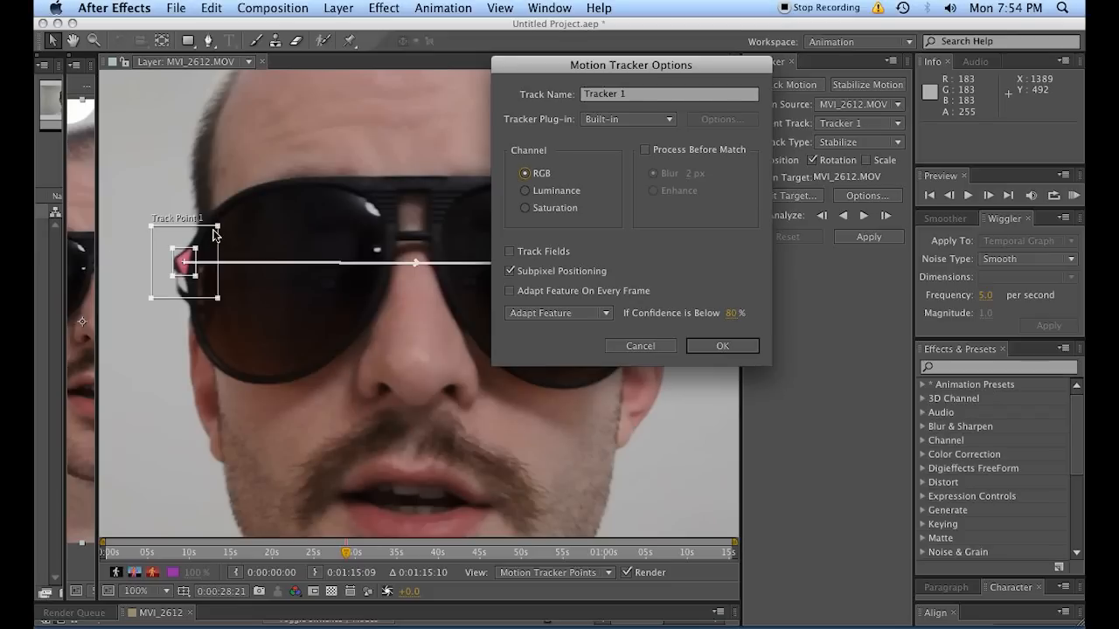
mouse_move(545, 201)
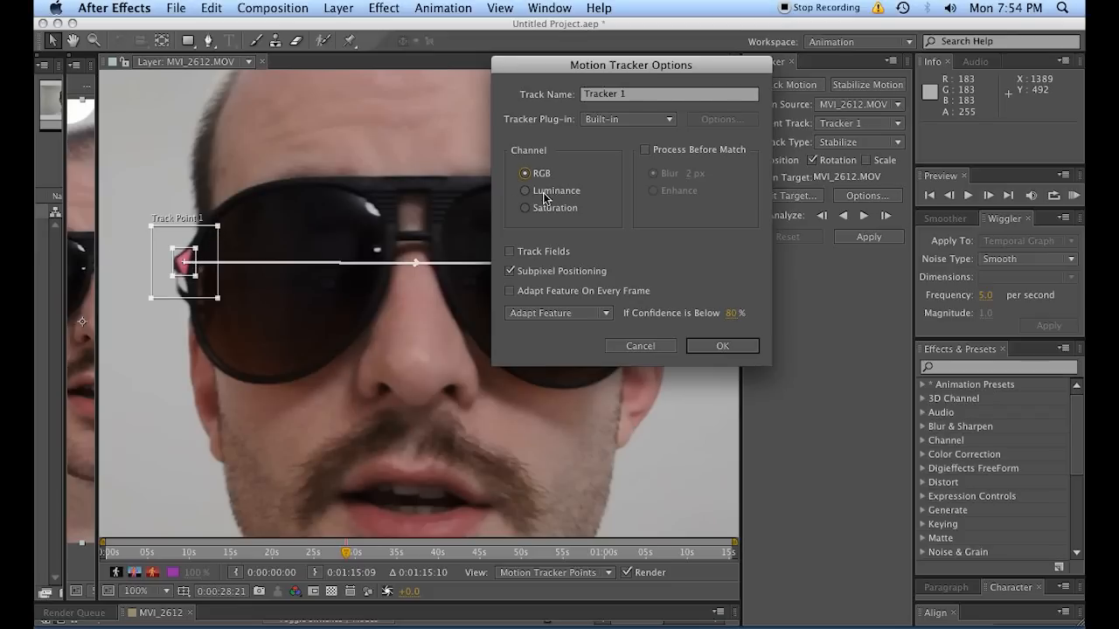
click(525, 191)
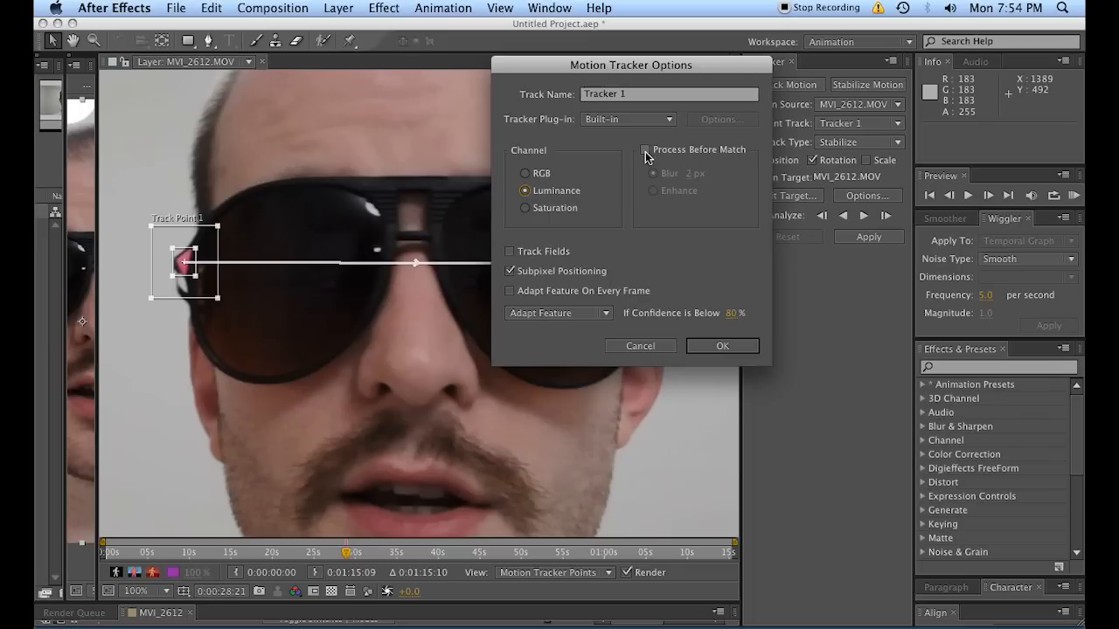
- Turn on Process Before Match with Enhance instead of Blur, and toggle Subpixel Positioning
click(645, 149)
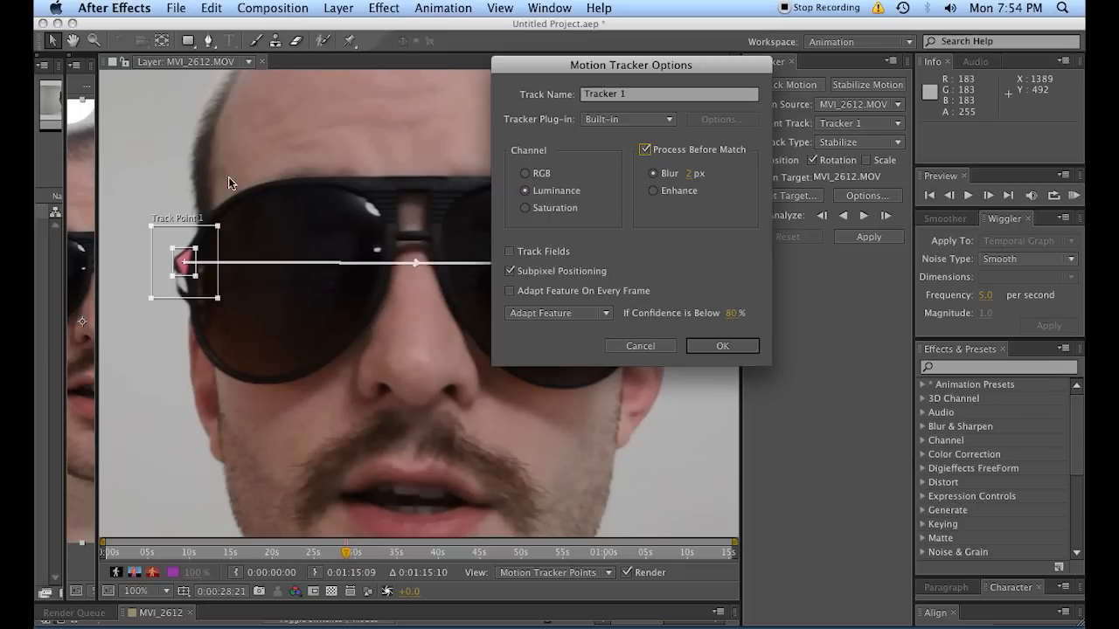
mouse_move(150, 207)
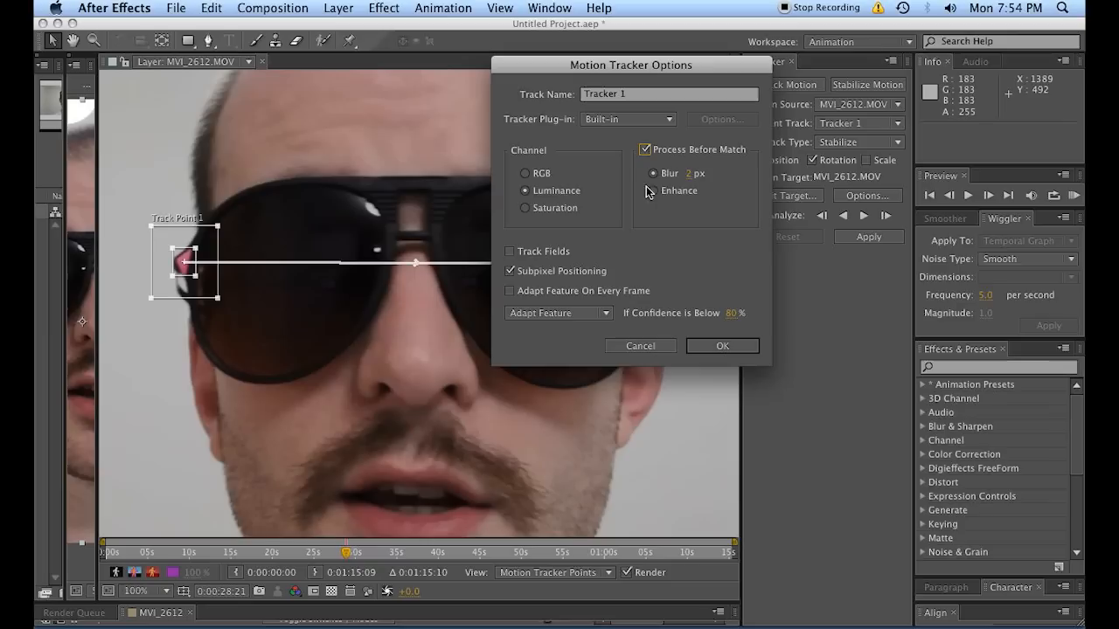
click(653, 191)
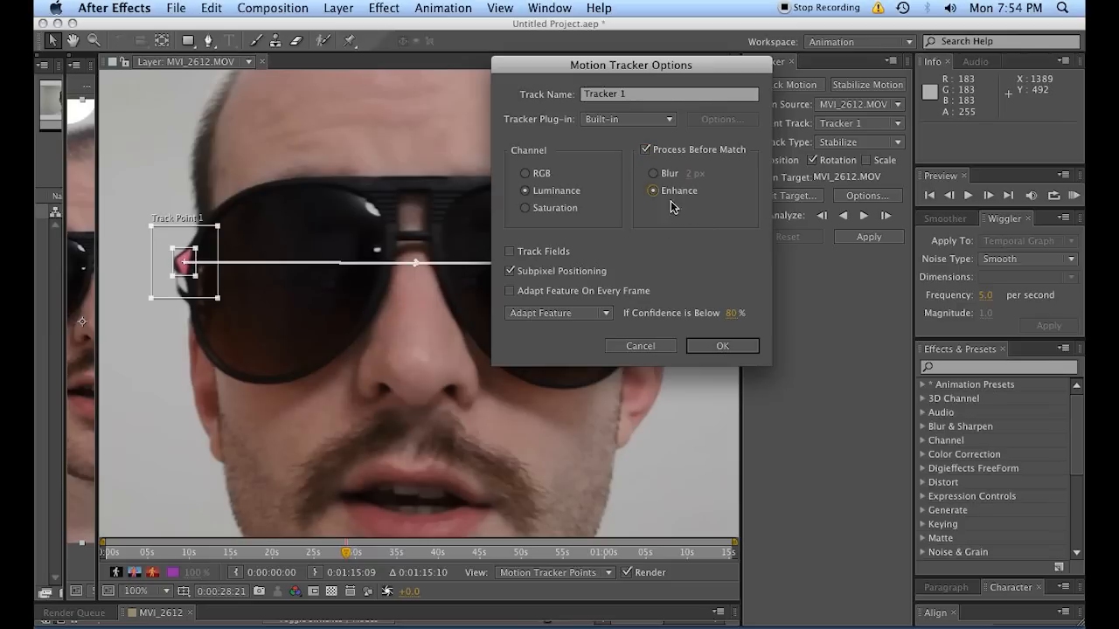
click(646, 149)
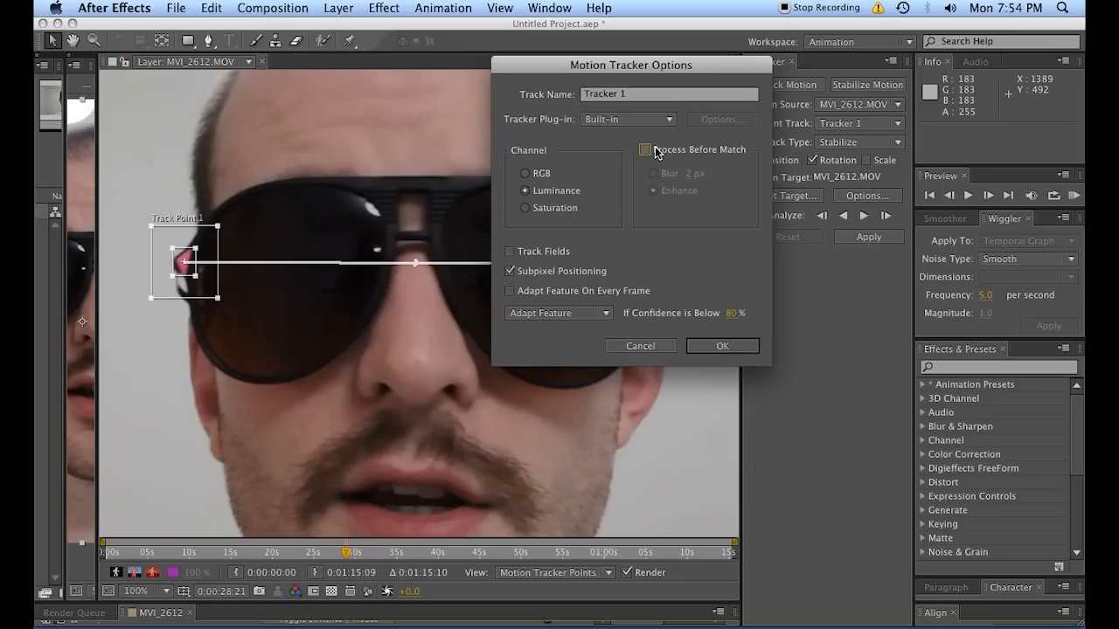
mouse_move(739, 153)
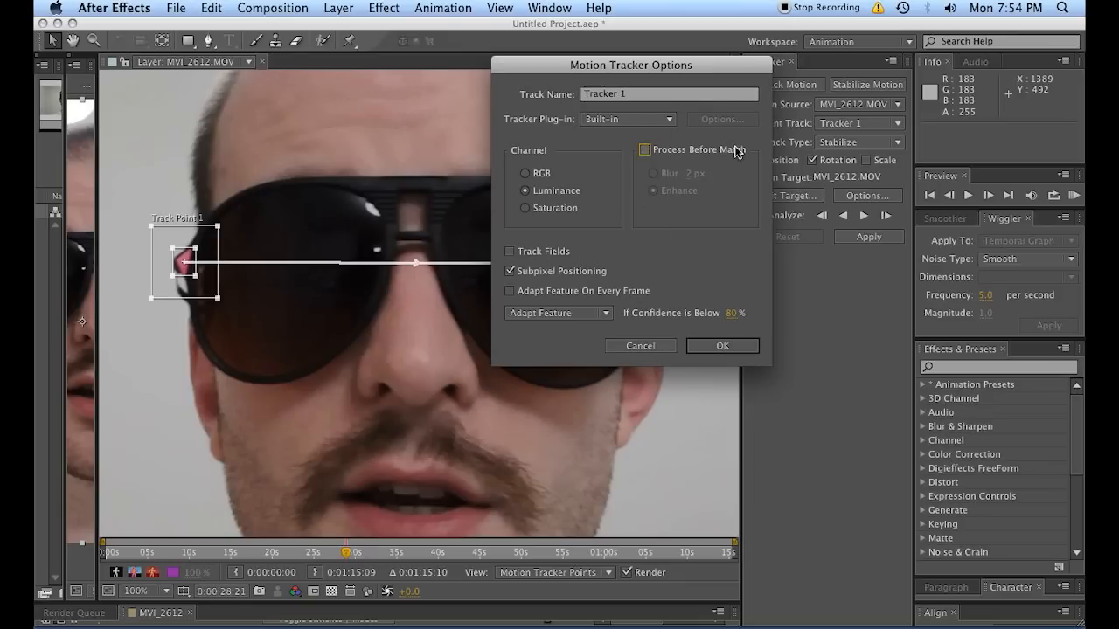
click(645, 149)
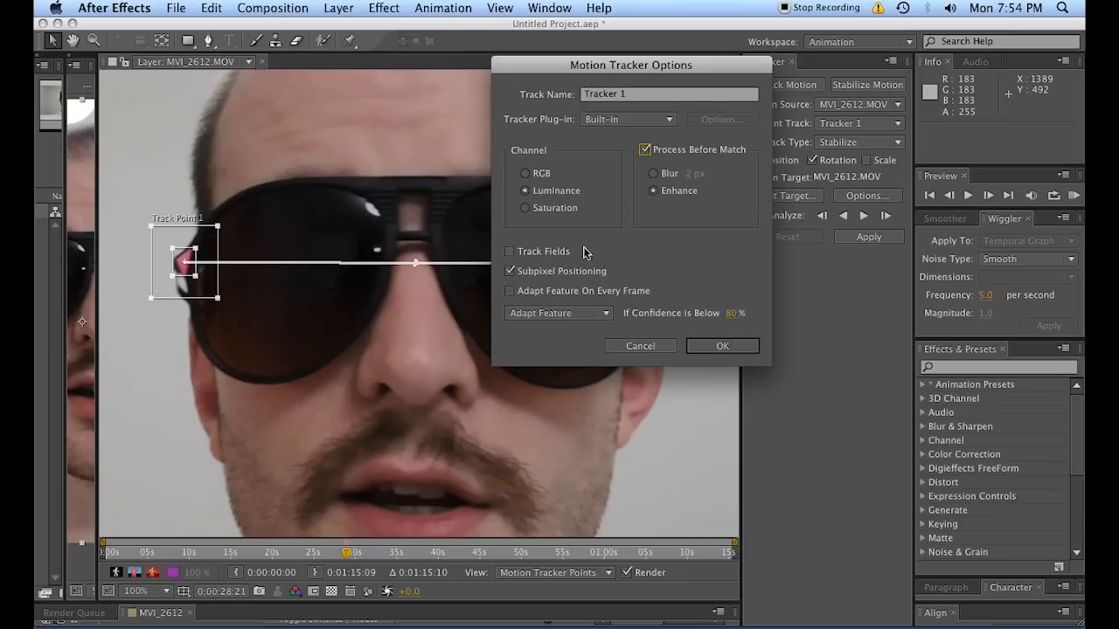
mouse_move(548, 287)
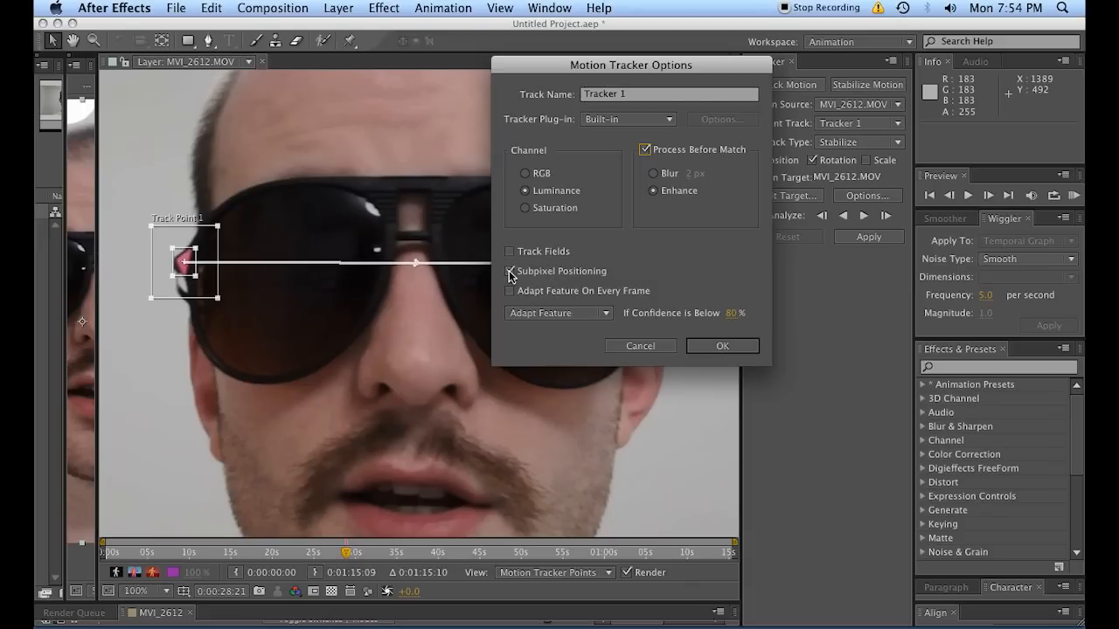
click(510, 271)
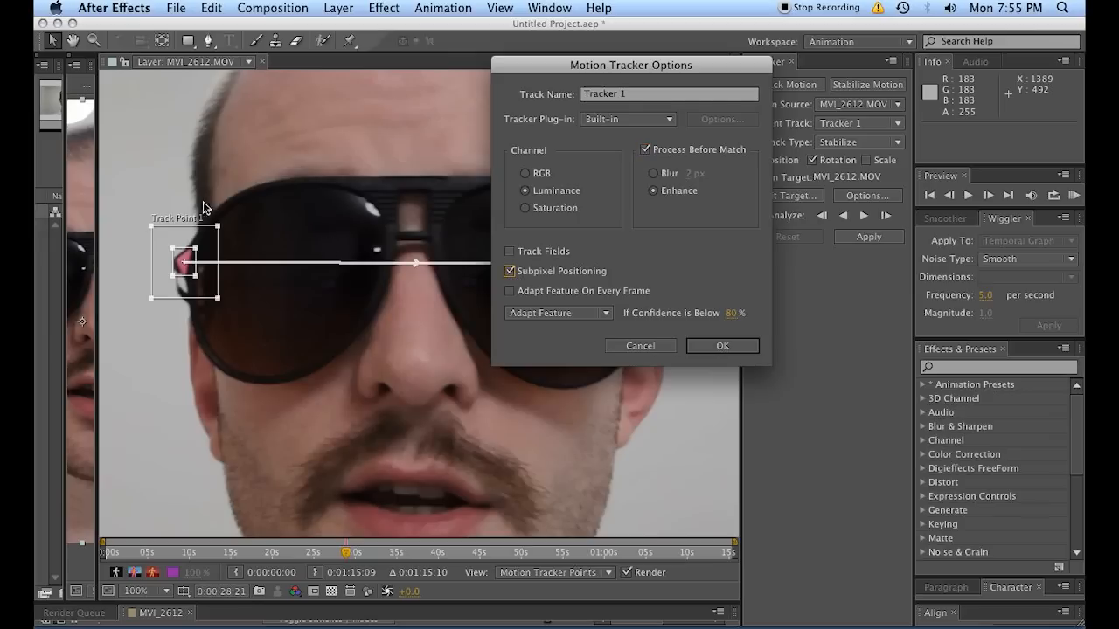
mouse_move(134, 195)
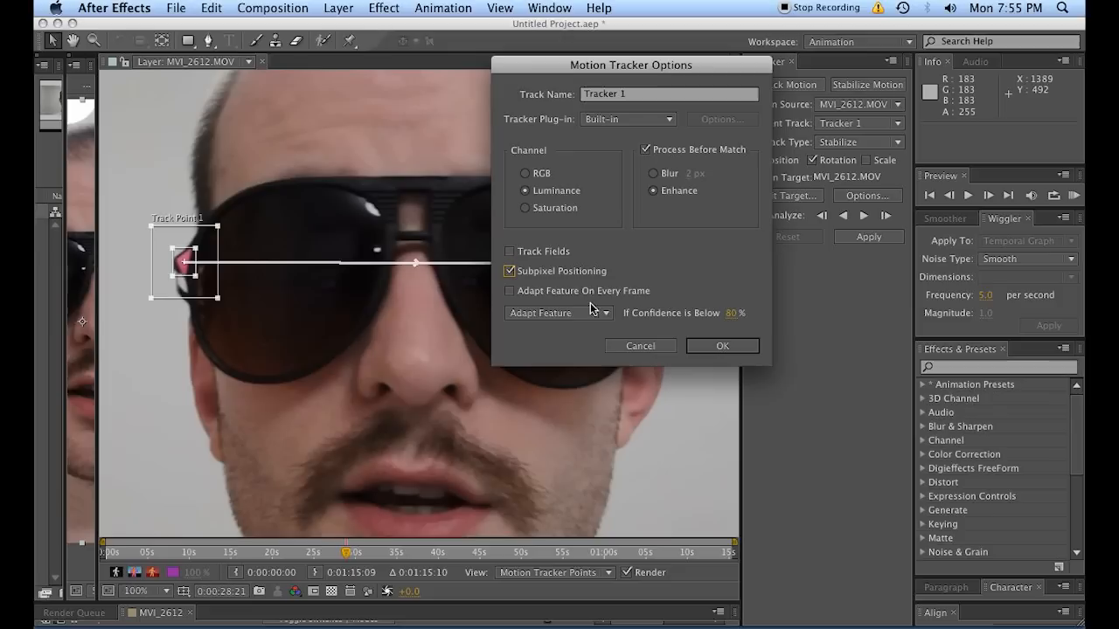
mouse_move(577, 319)
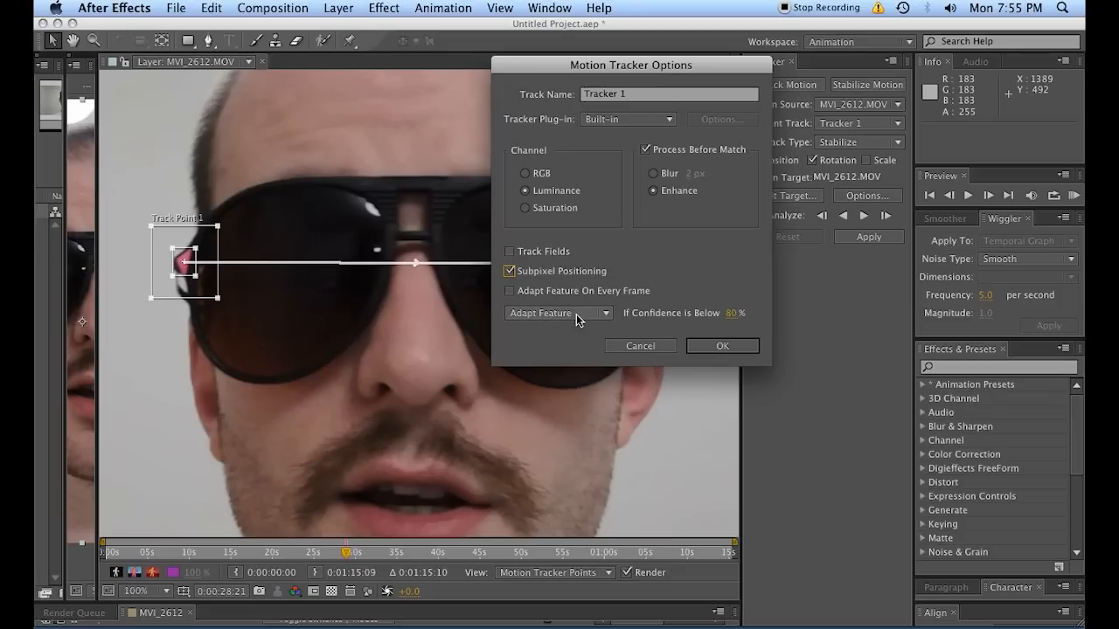
mouse_move(518, 320)
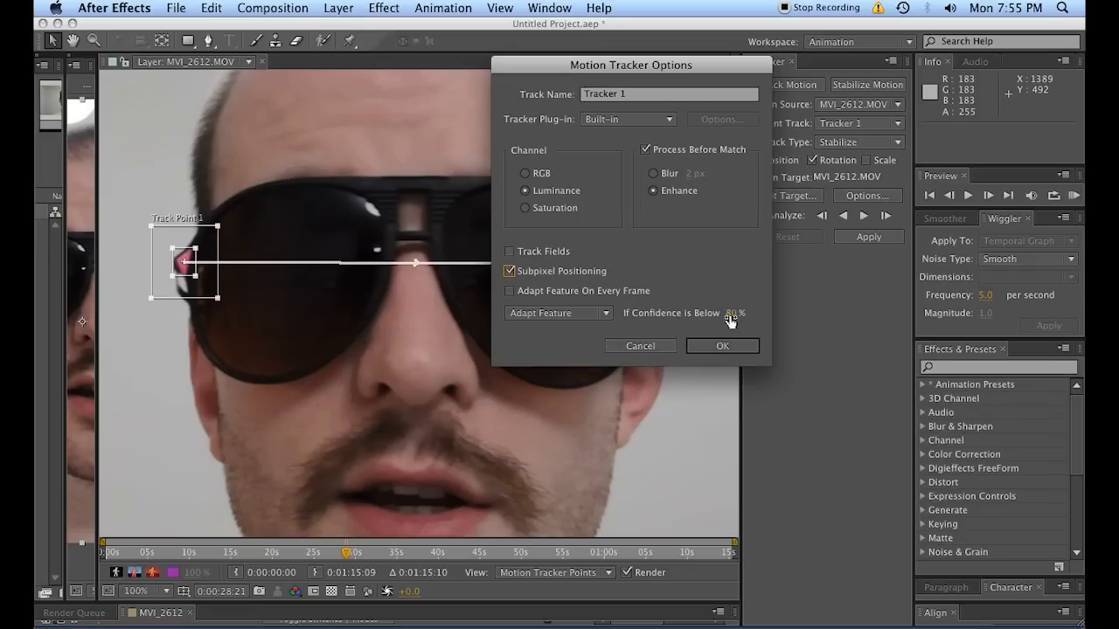
- Set Tracker 1 to Stop Tracking when confidence falls below 80% and confirm the options
drag(629, 64, 841, 133)
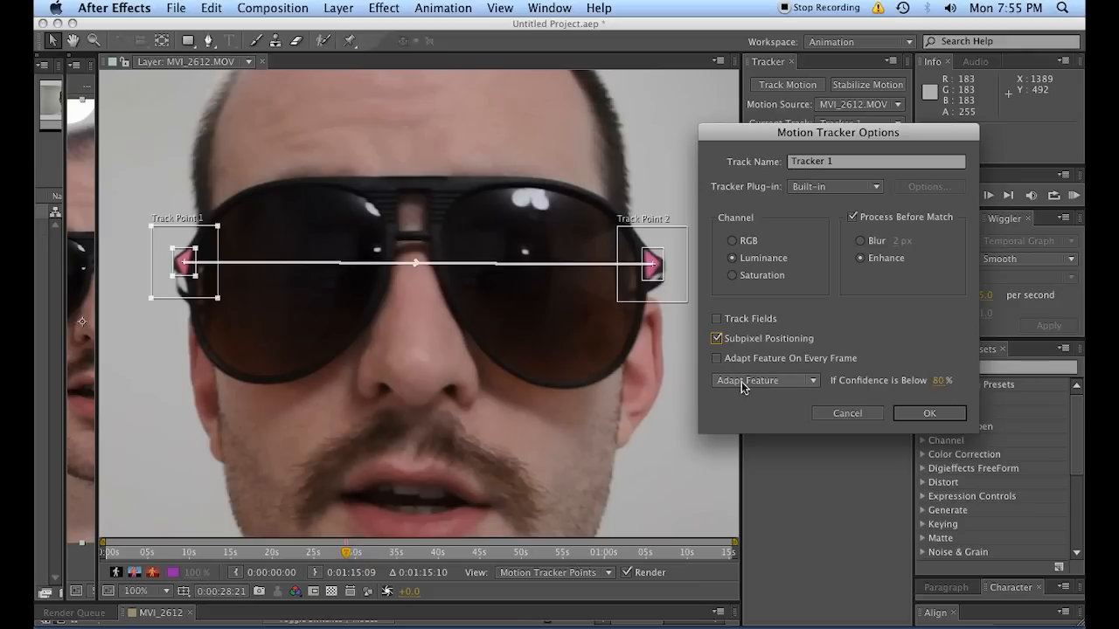
click(764, 379)
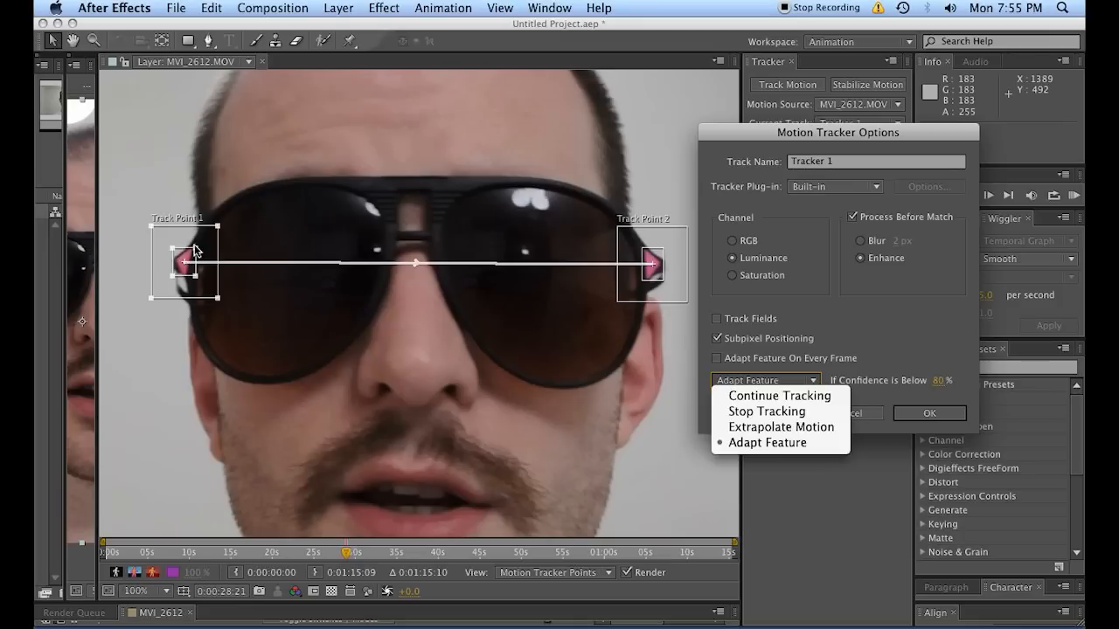
mouse_move(747, 476)
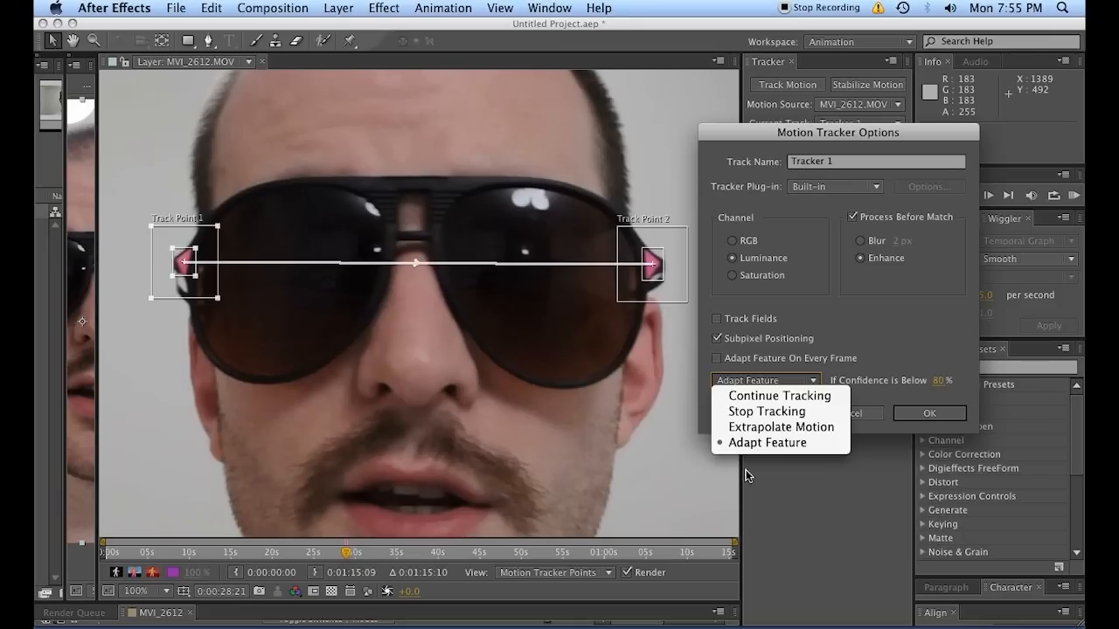
mouse_move(267, 410)
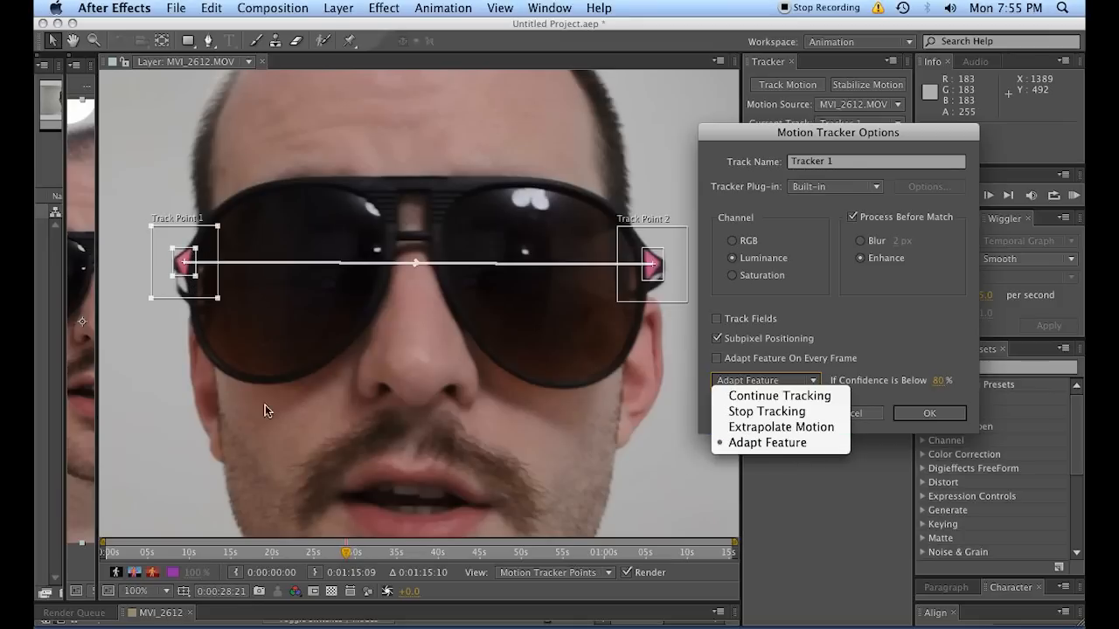
mouse_move(454, 427)
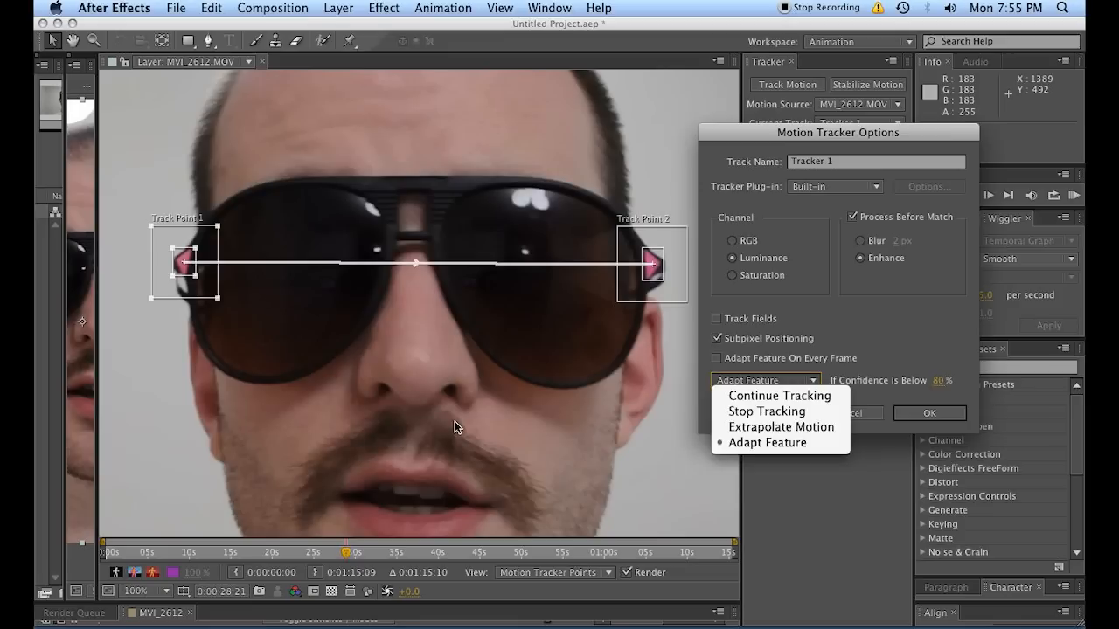
mouse_move(765, 410)
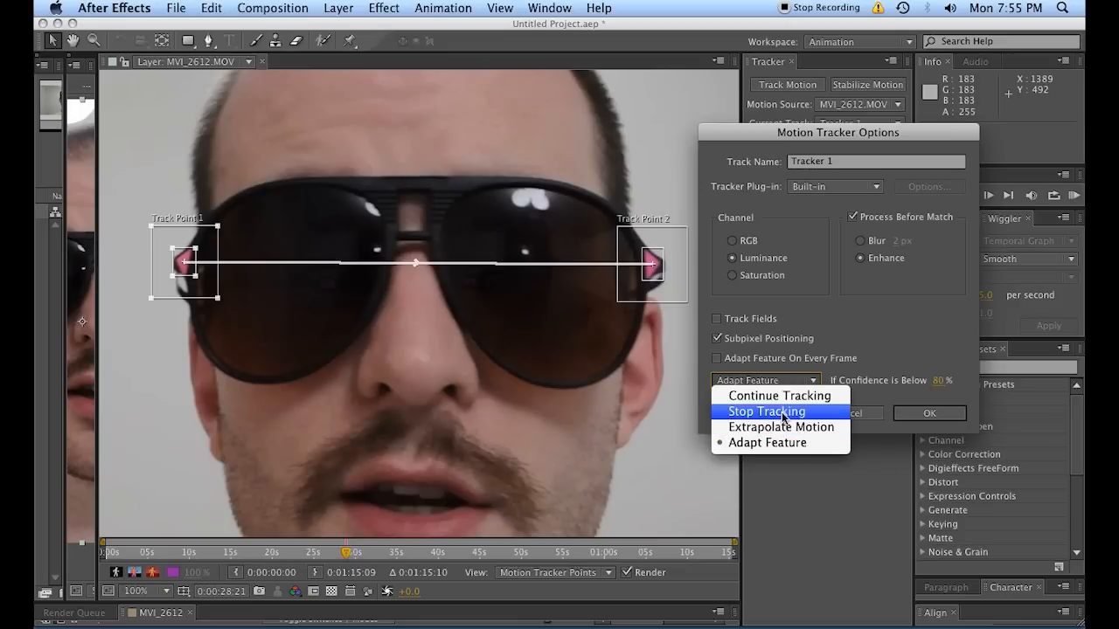
click(766, 412)
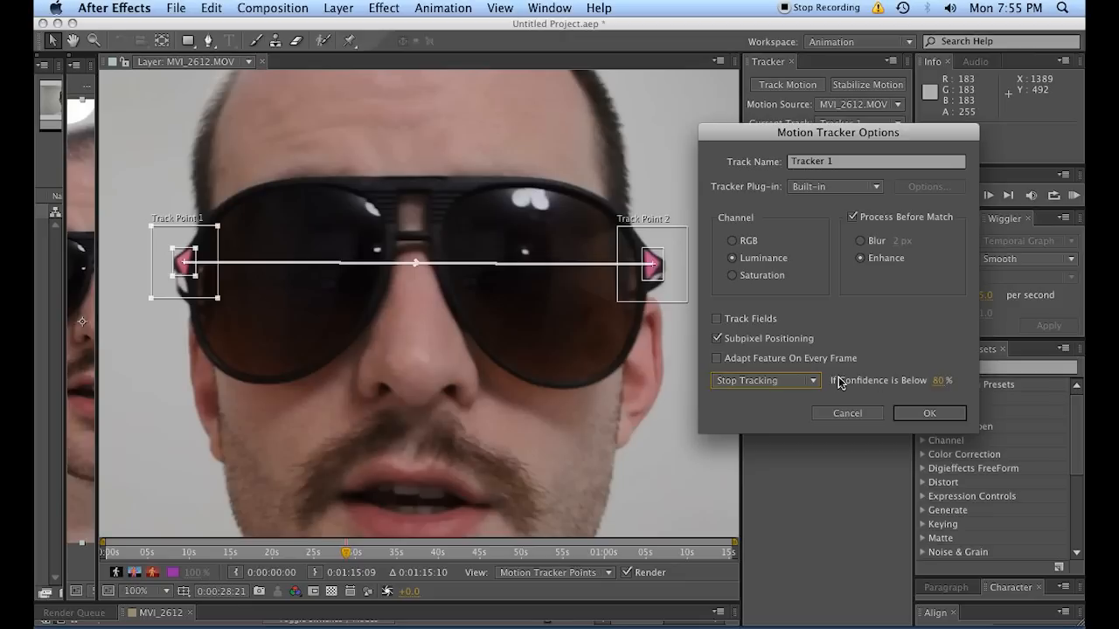
mouse_move(935, 380)
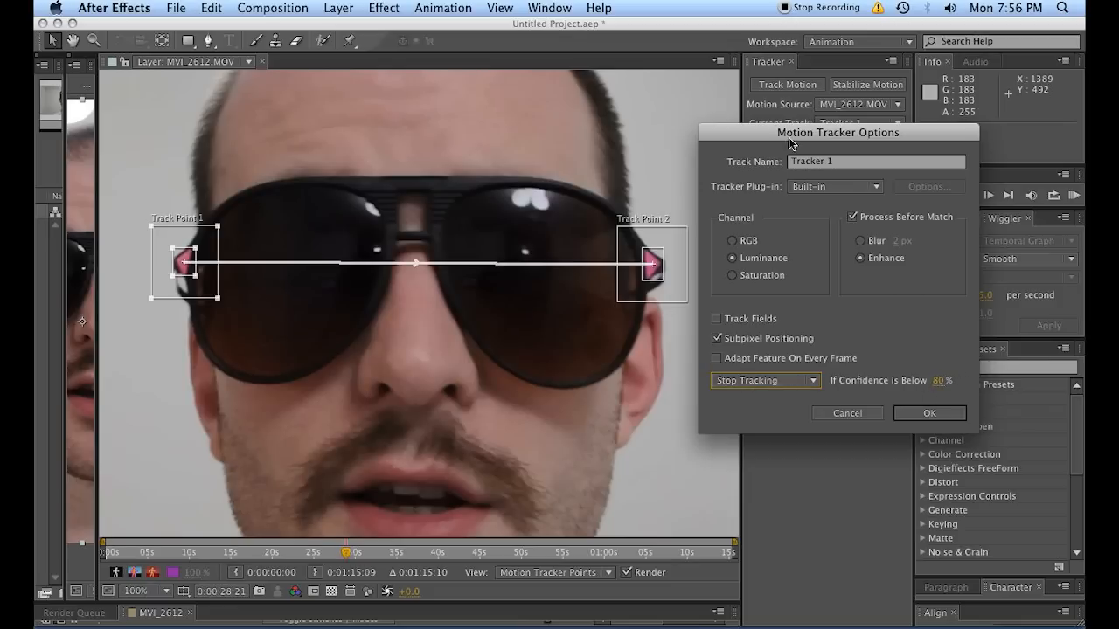
click(929, 412)
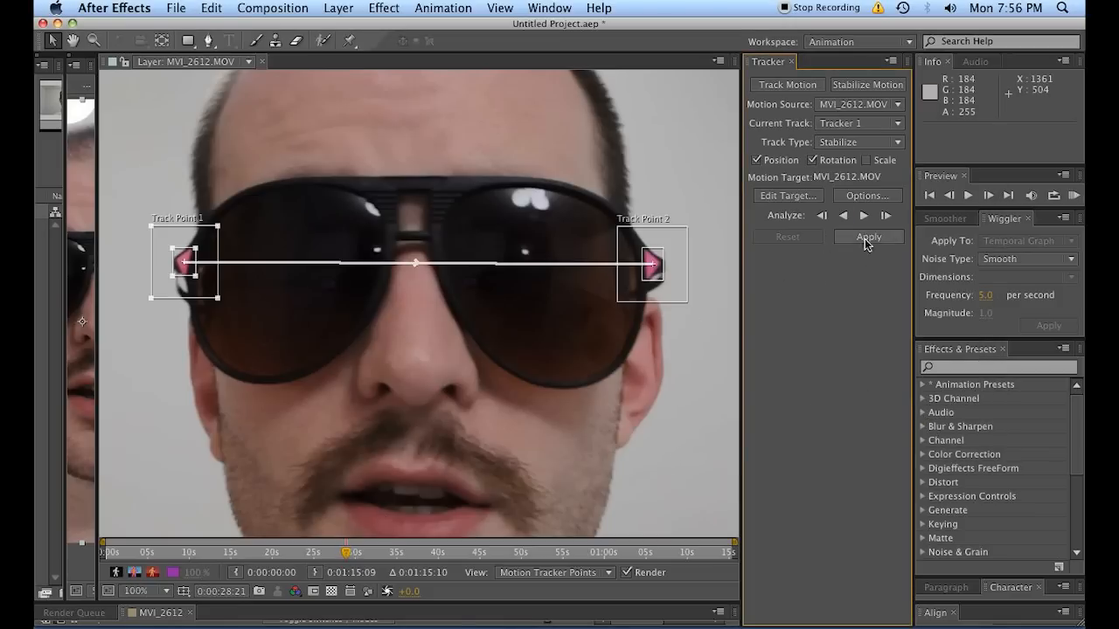
mouse_move(843, 215)
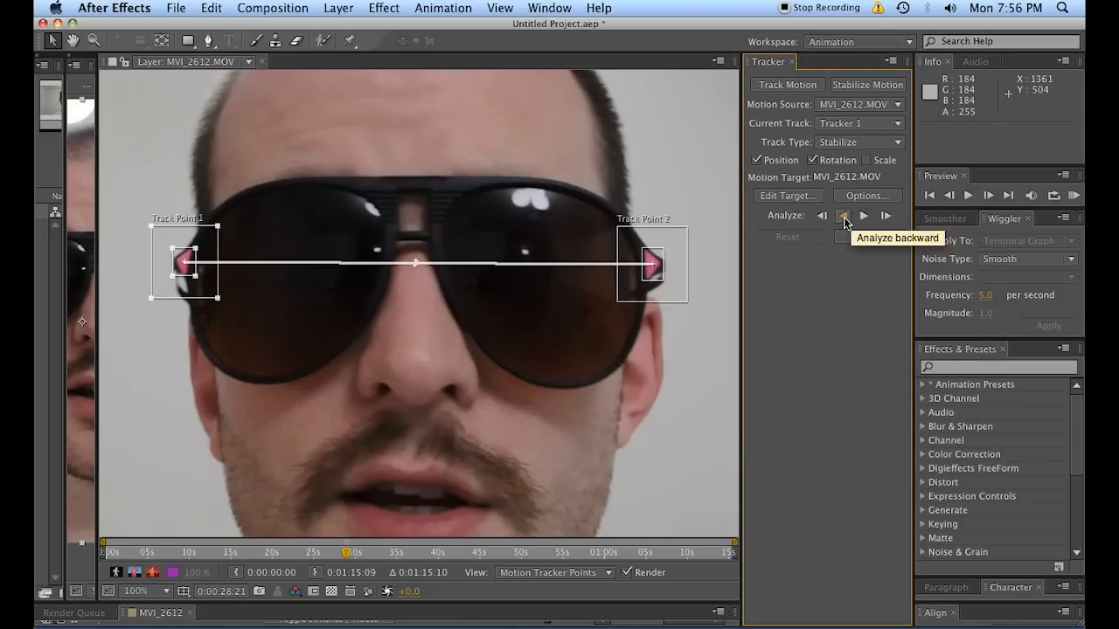
- Analyze both track points forward from the first frame to frame 4
click(842, 215)
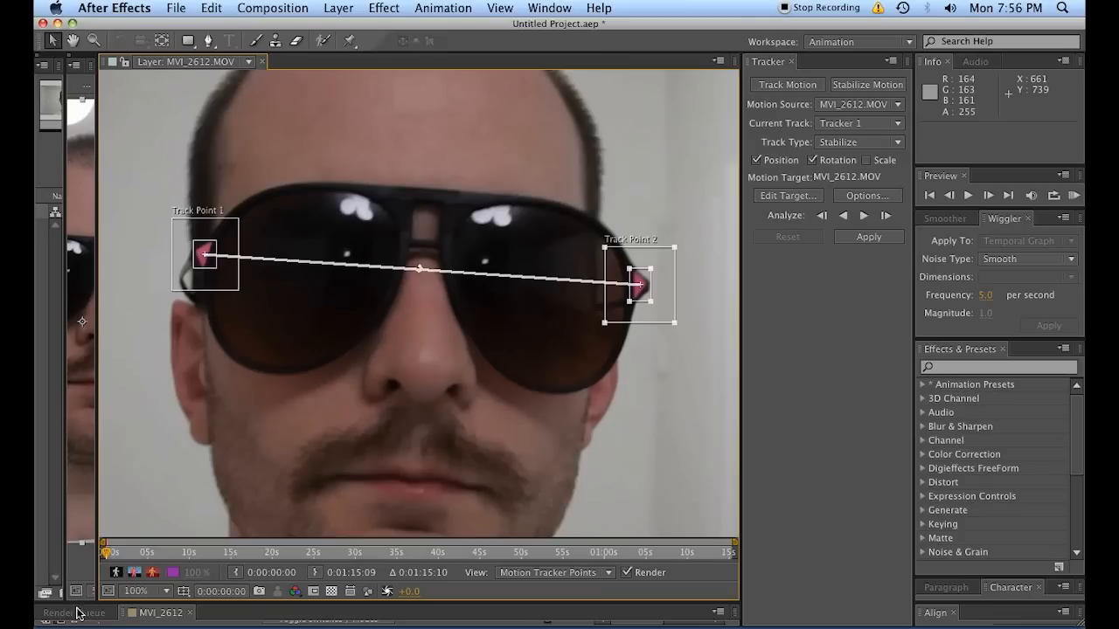
mouse_move(863, 216)
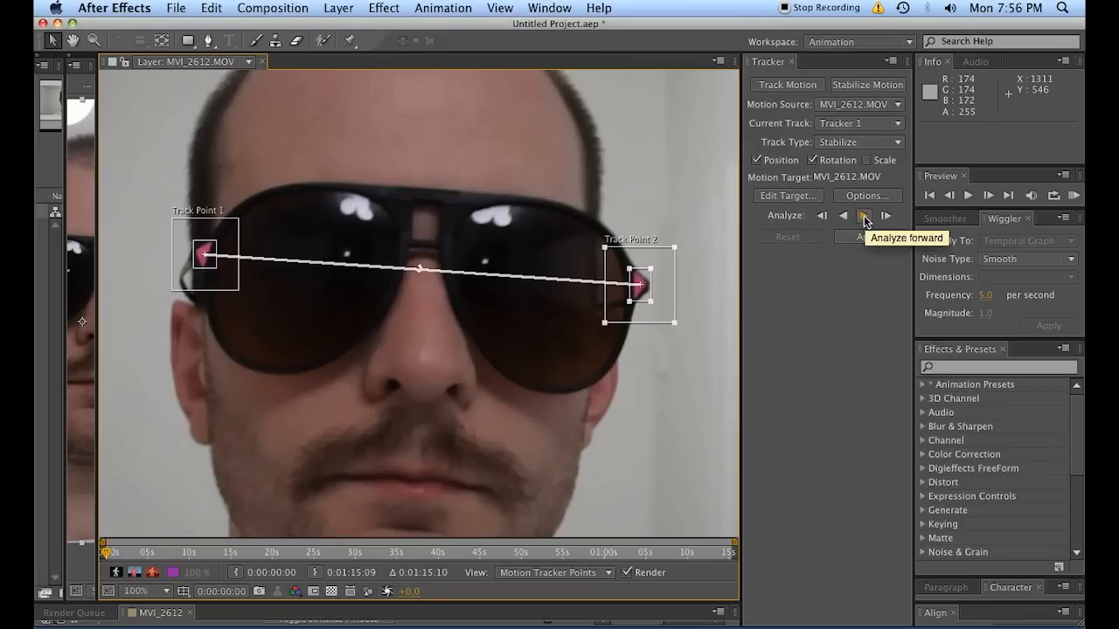
mouse_move(865, 217)
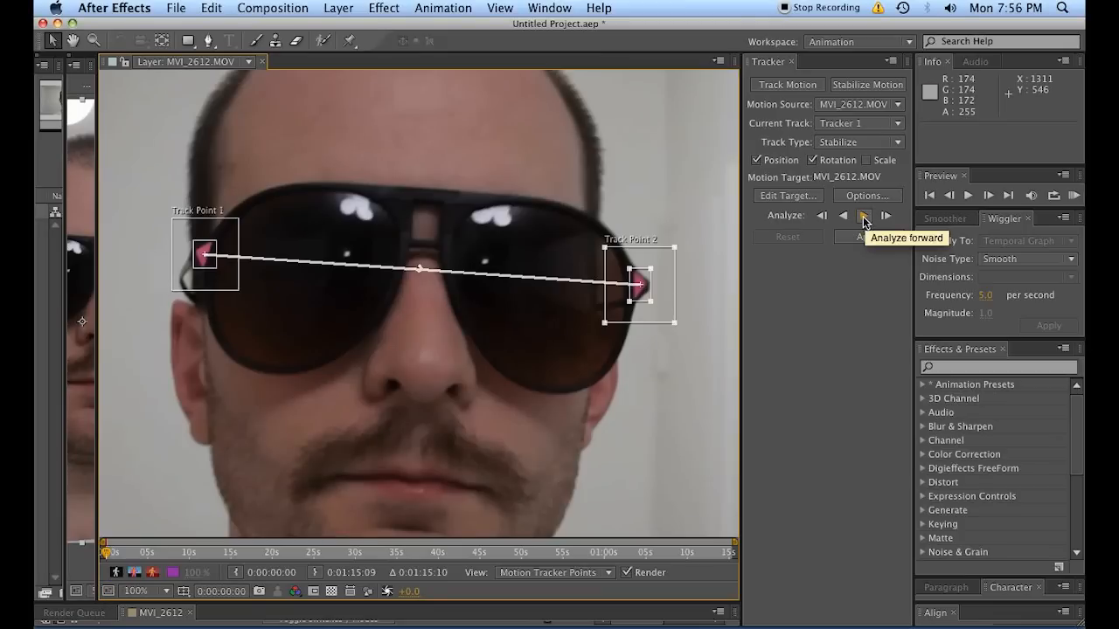
click(863, 216)
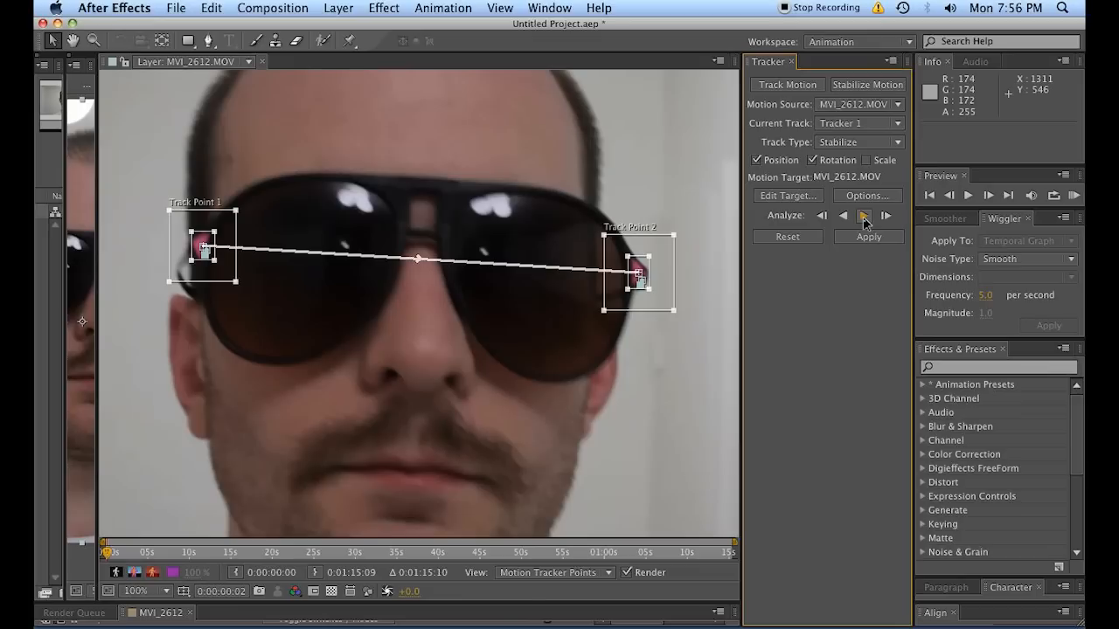
mouse_move(745, 236)
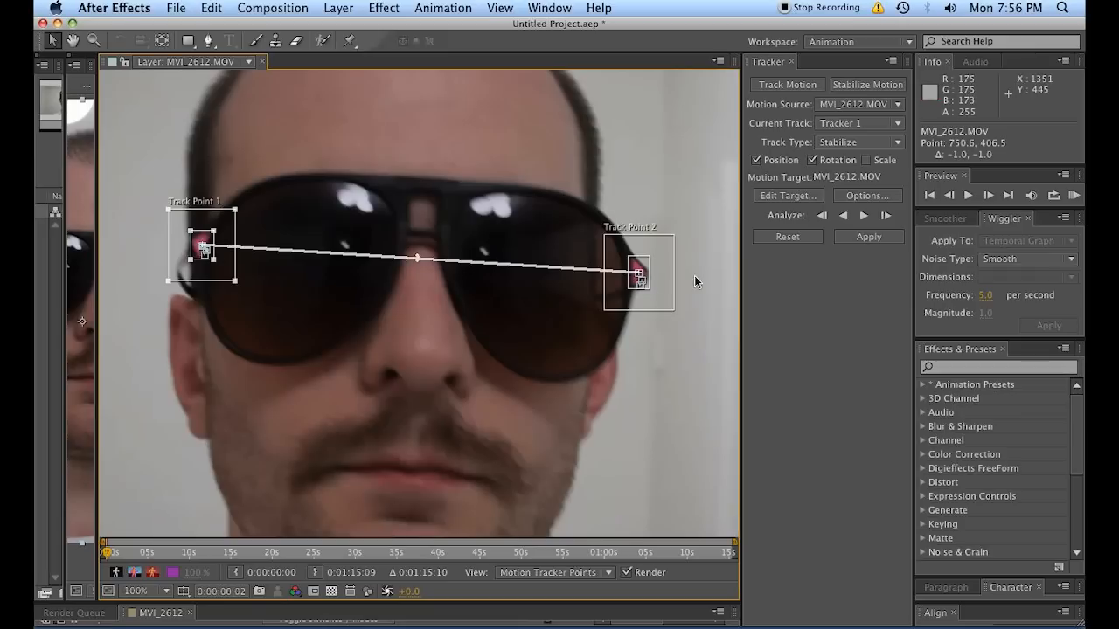
mouse_move(864, 215)
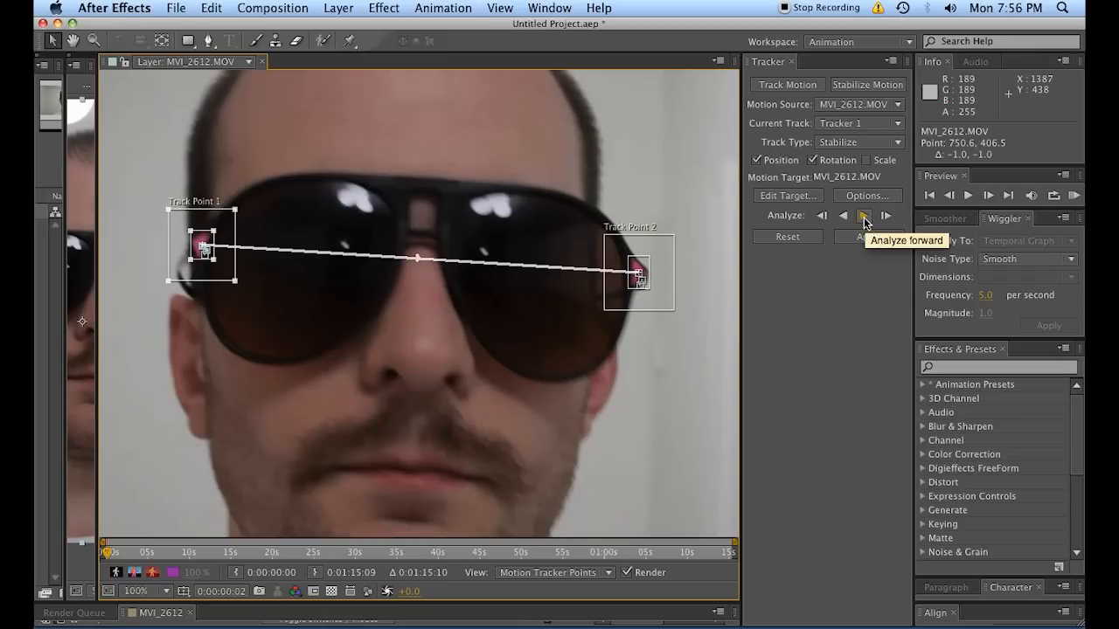
click(864, 216)
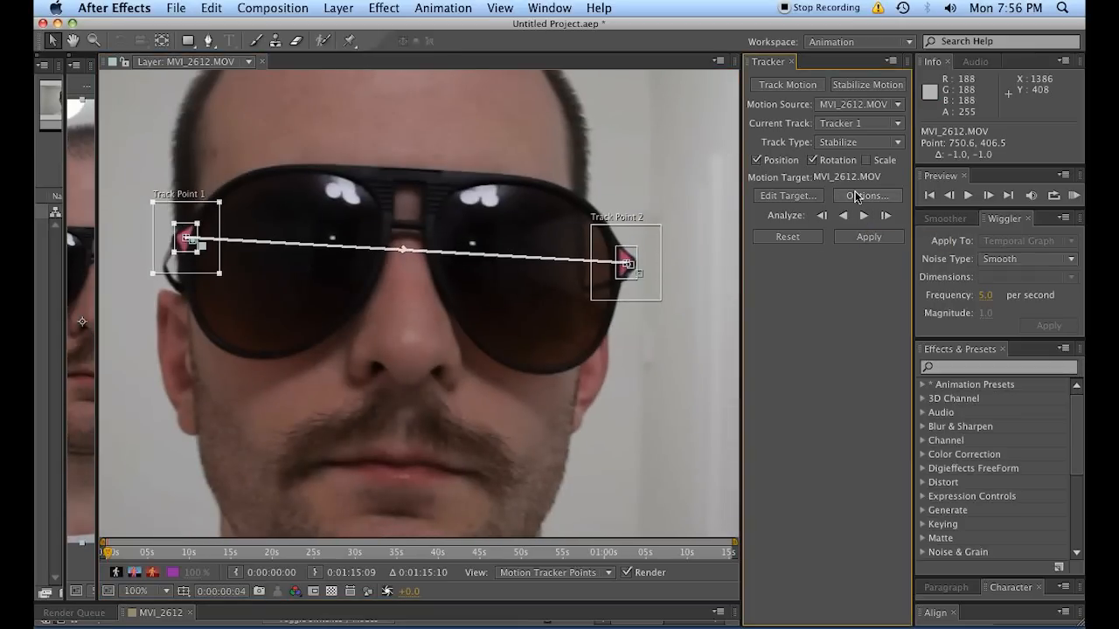
click(866, 195)
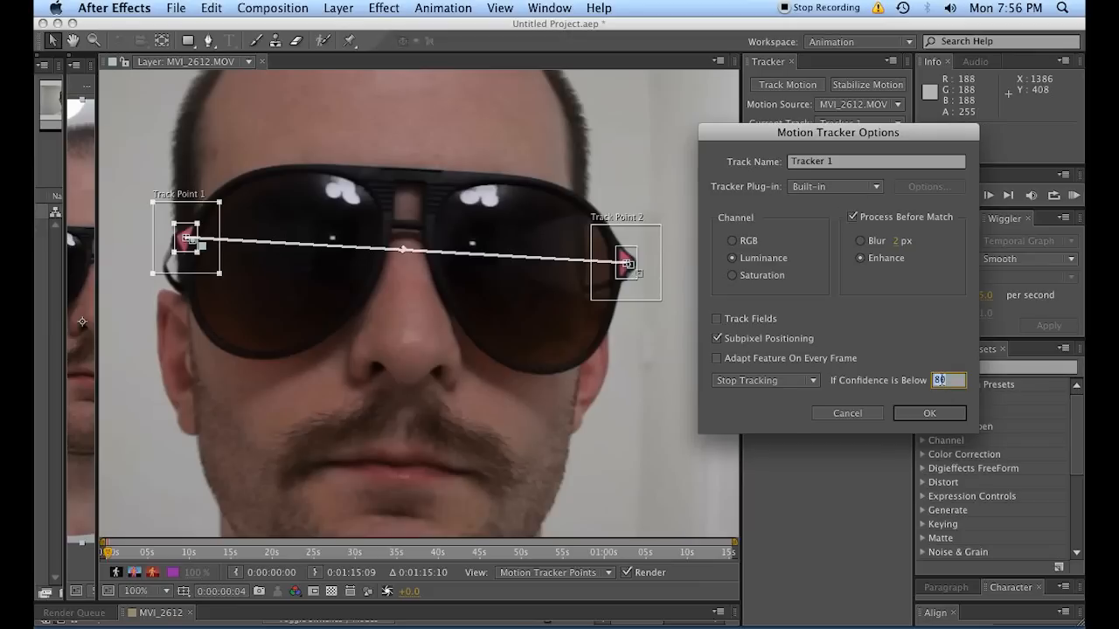
- Track both points to the clip's final frame, correcting Track Point 1 onto the pink marker
click(929, 412)
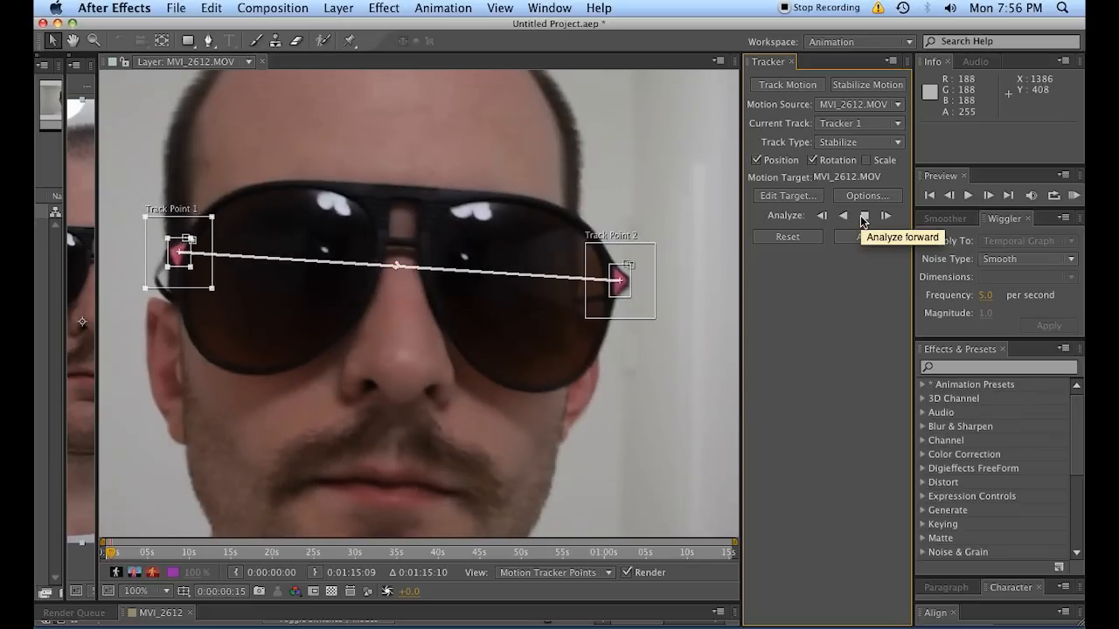
click(863, 216)
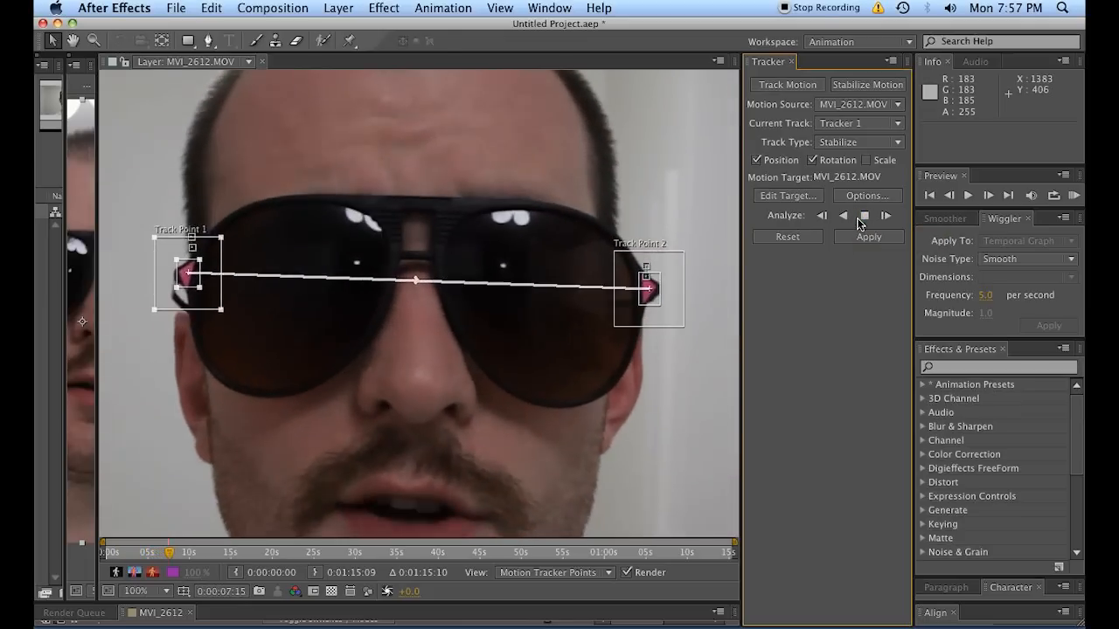
click(885, 216)
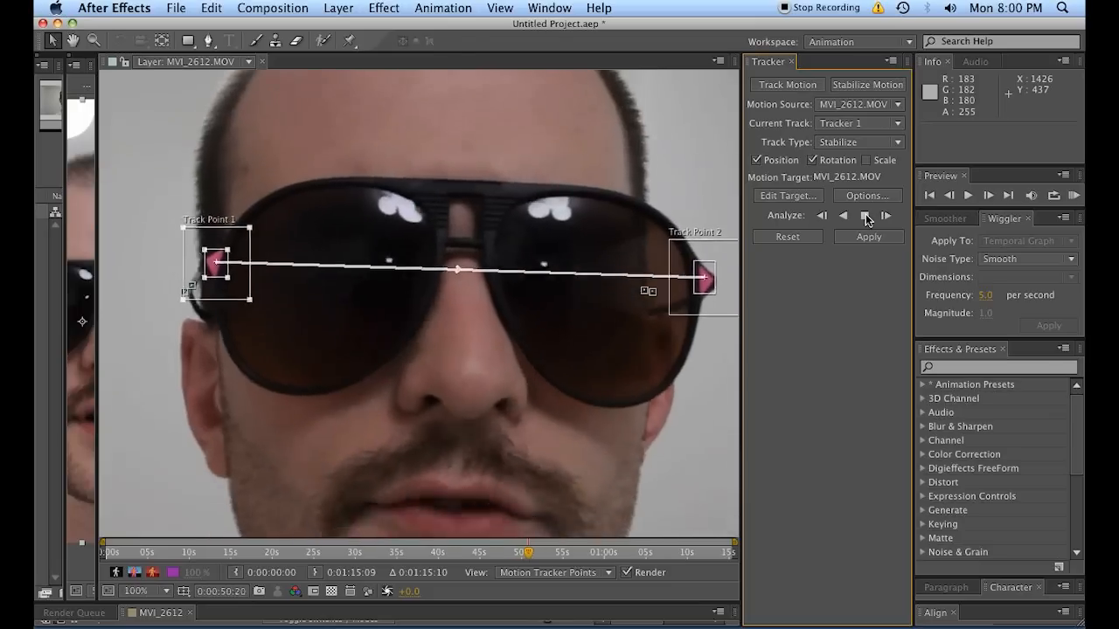
click(865, 215)
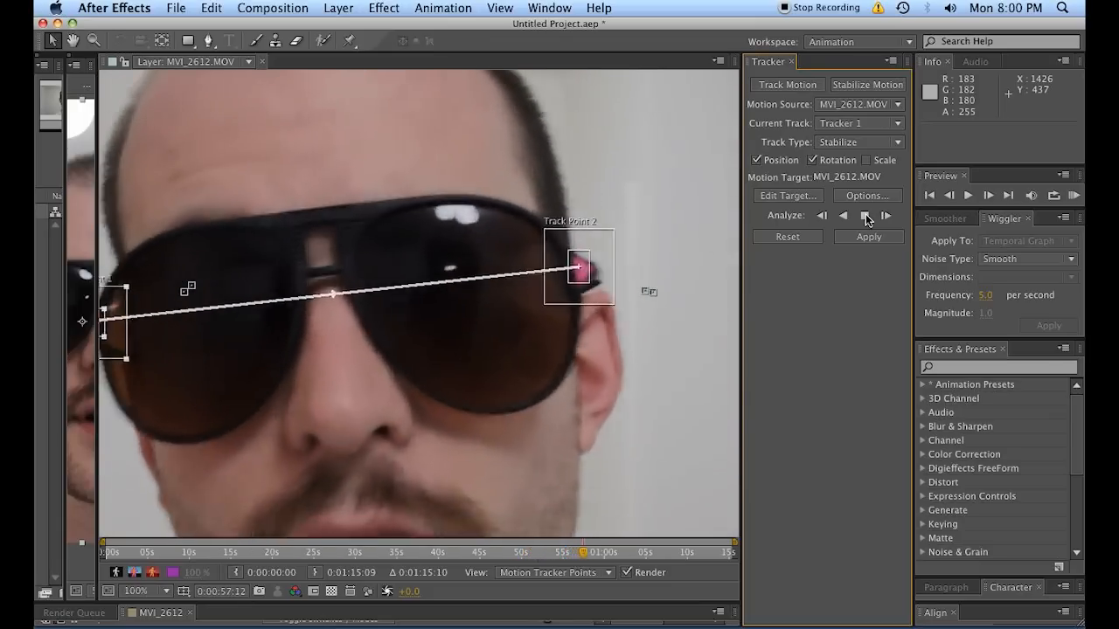
click(863, 215)
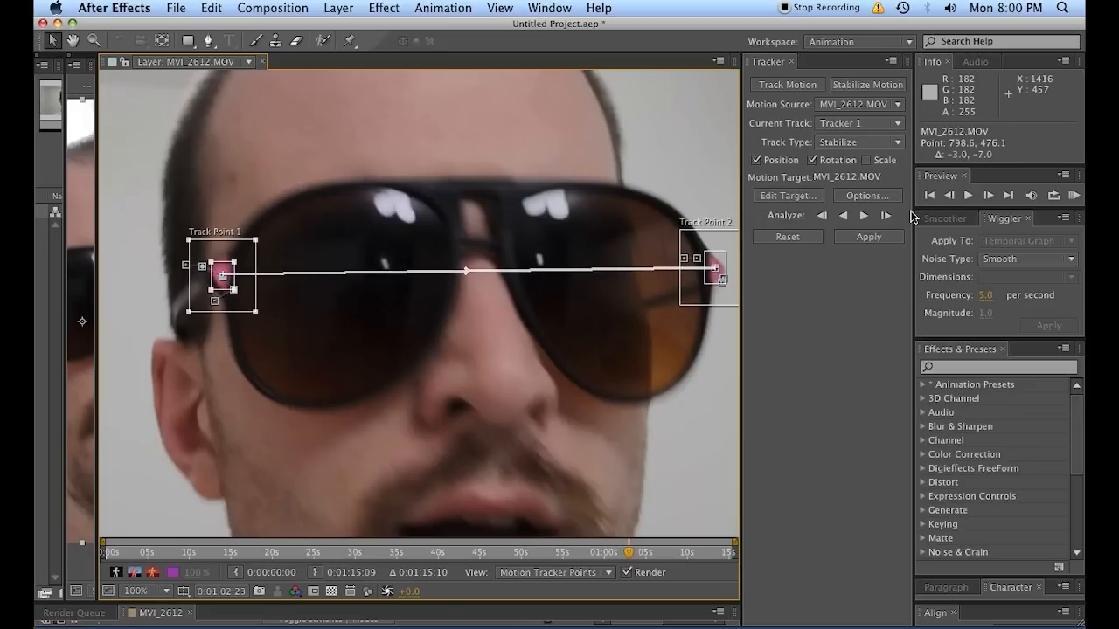
click(887, 215)
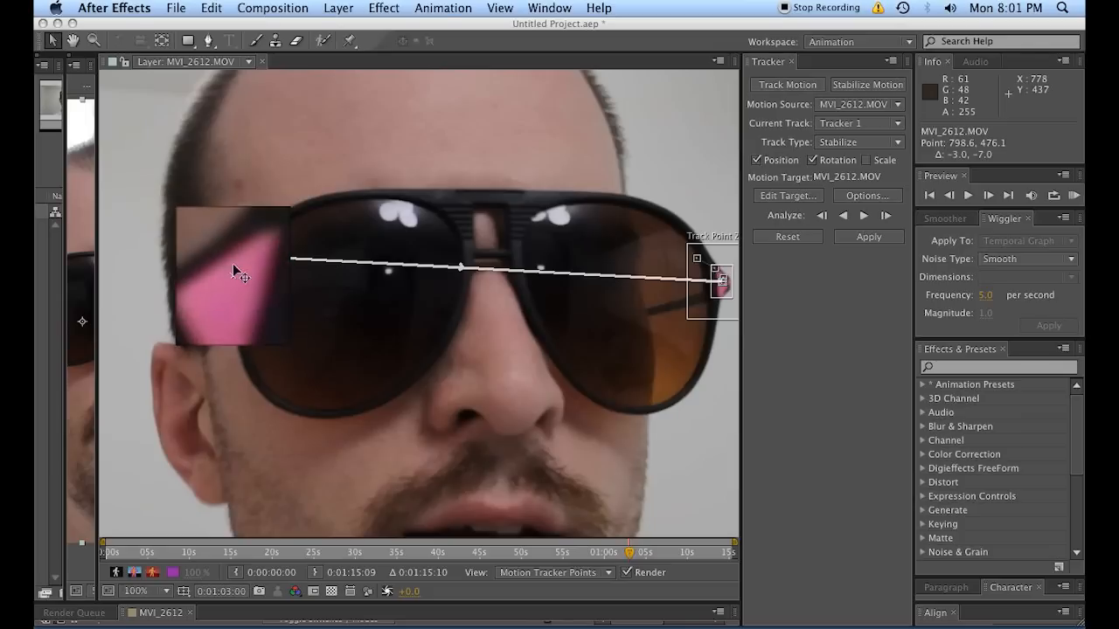
click(886, 216)
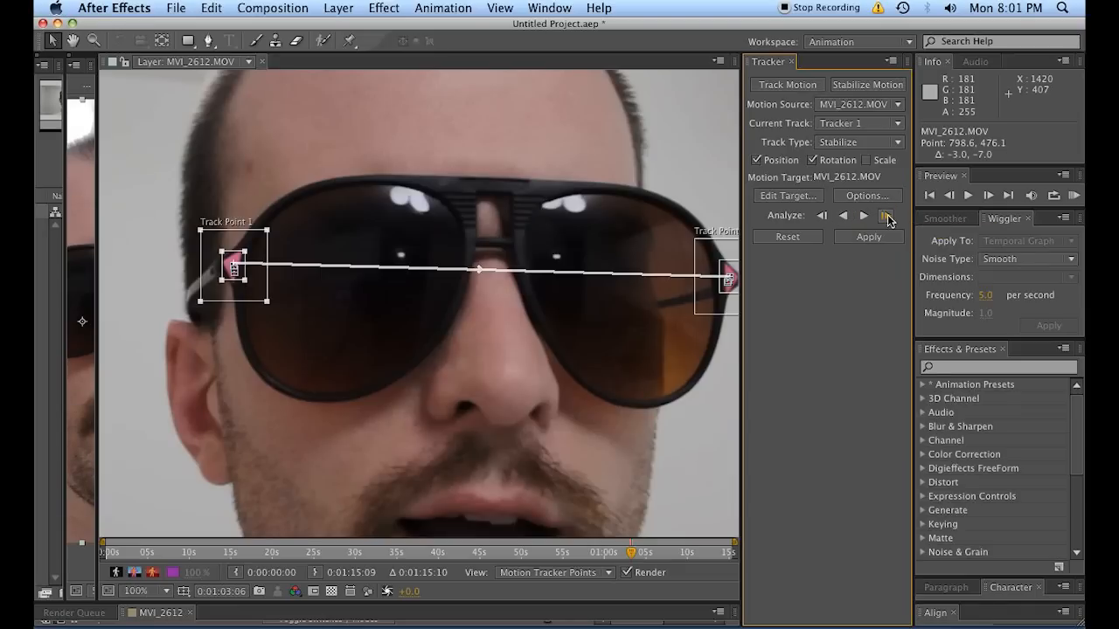
mouse_move(887, 216)
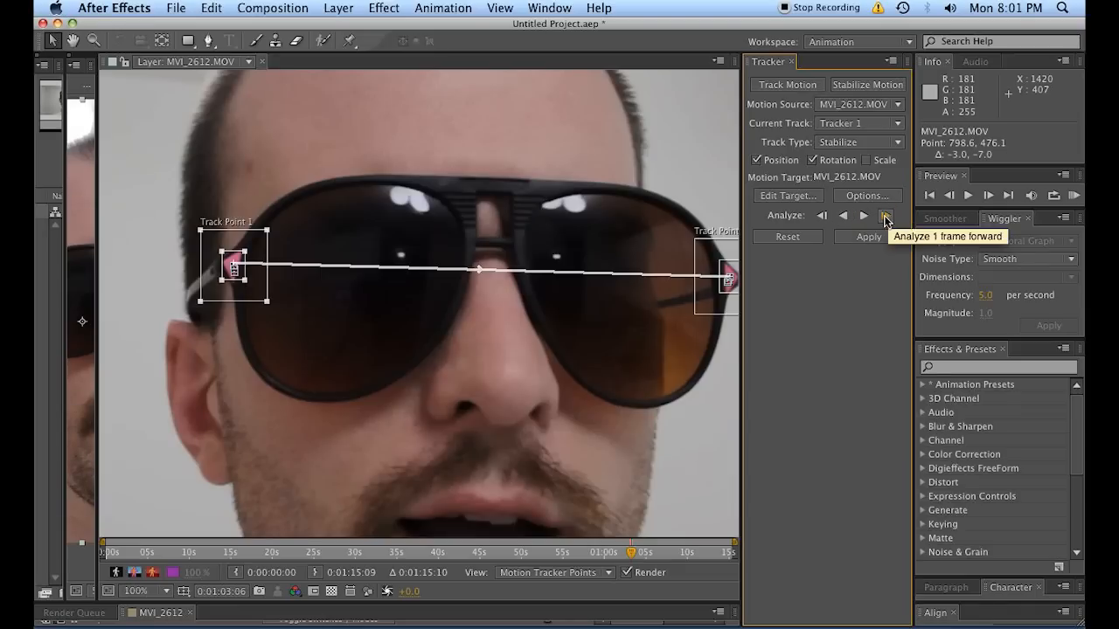
click(885, 216)
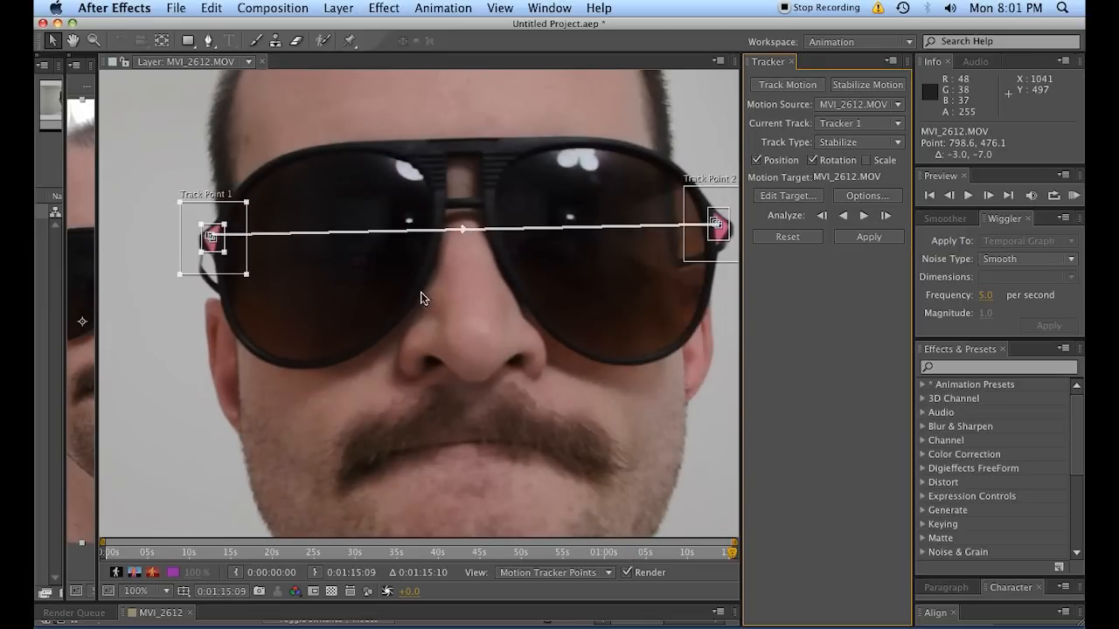
- Target MVI_2612.MOV and apply the stabilization in both X and Y
click(787, 194)
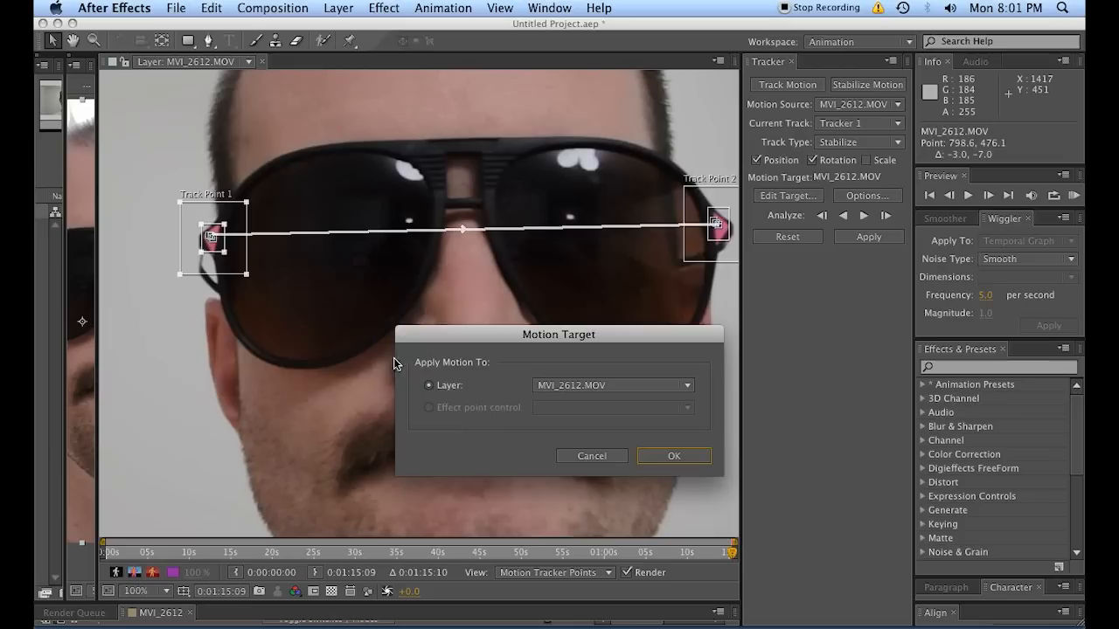
click(673, 455)
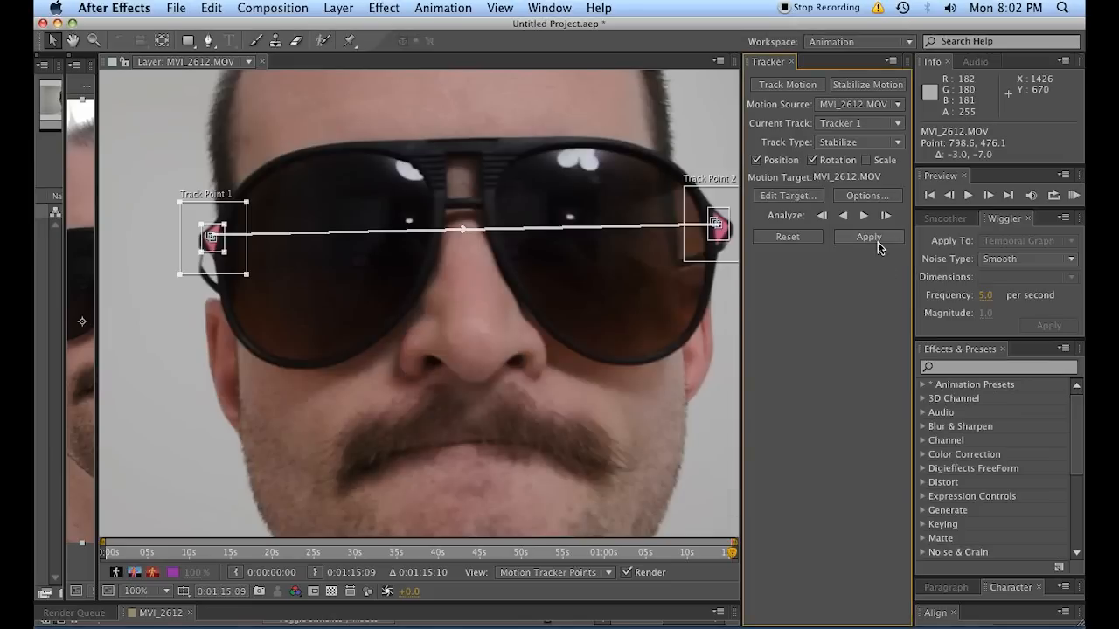
click(868, 237)
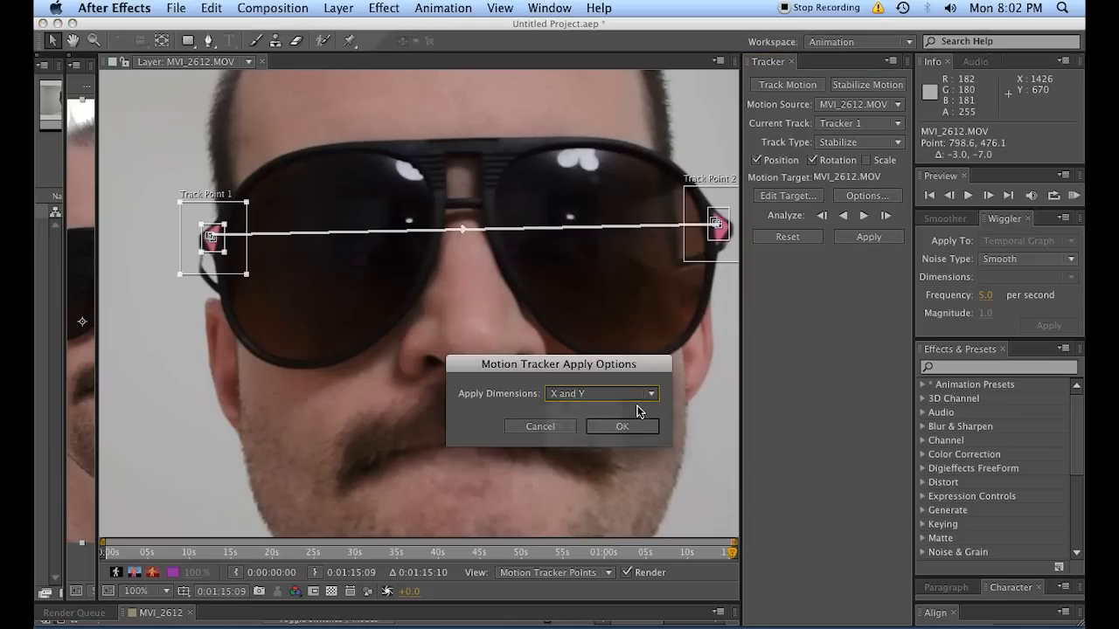
click(600, 394)
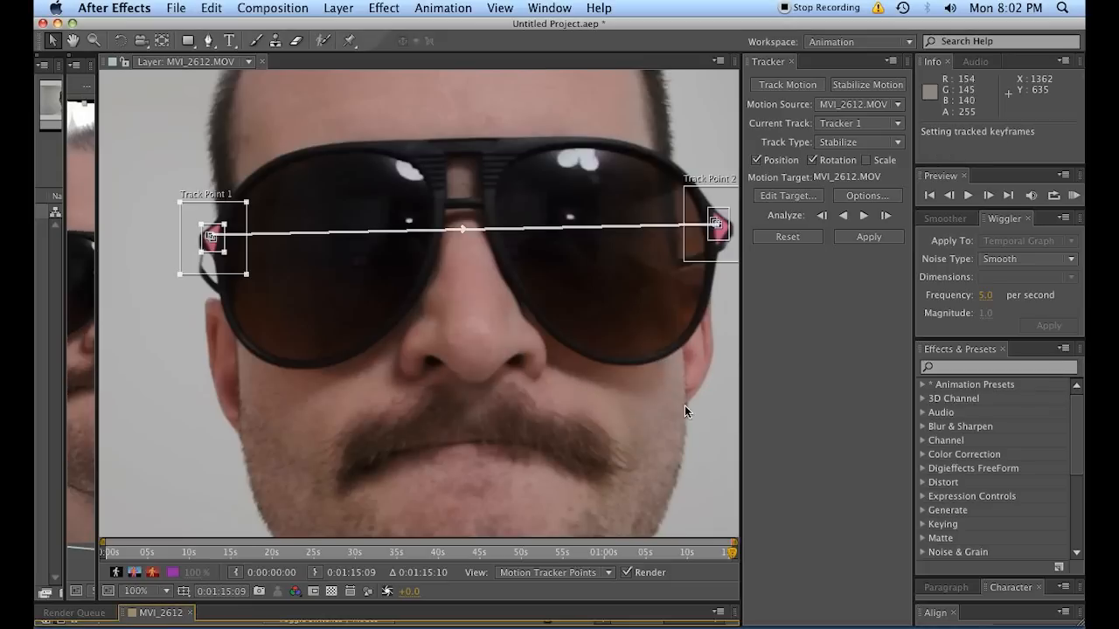
mouse_move(265, 64)
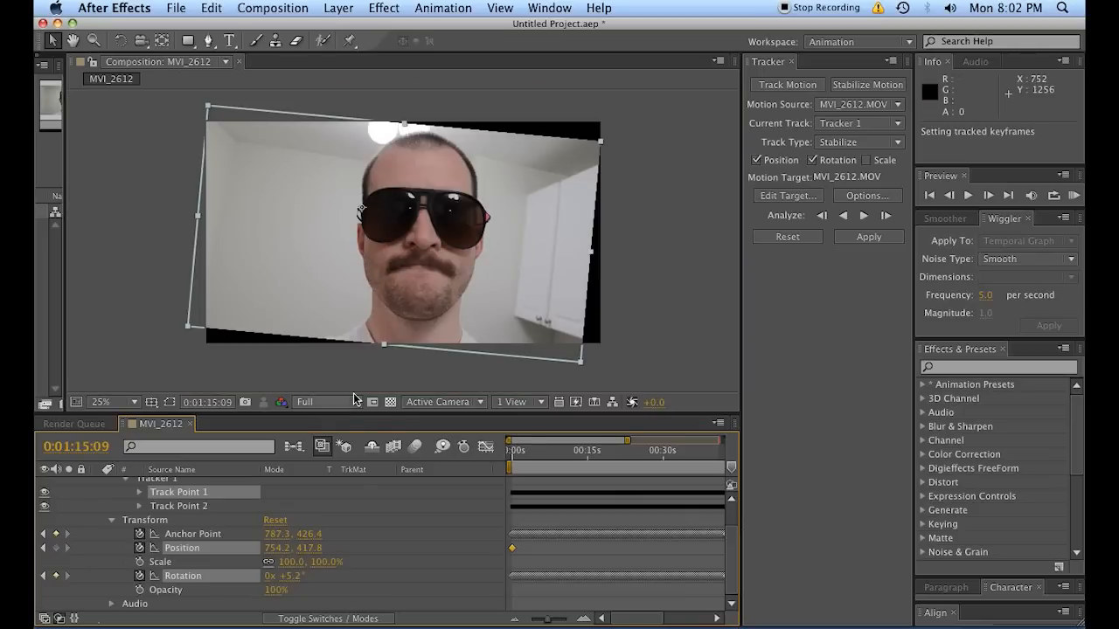
mouse_move(538, 453)
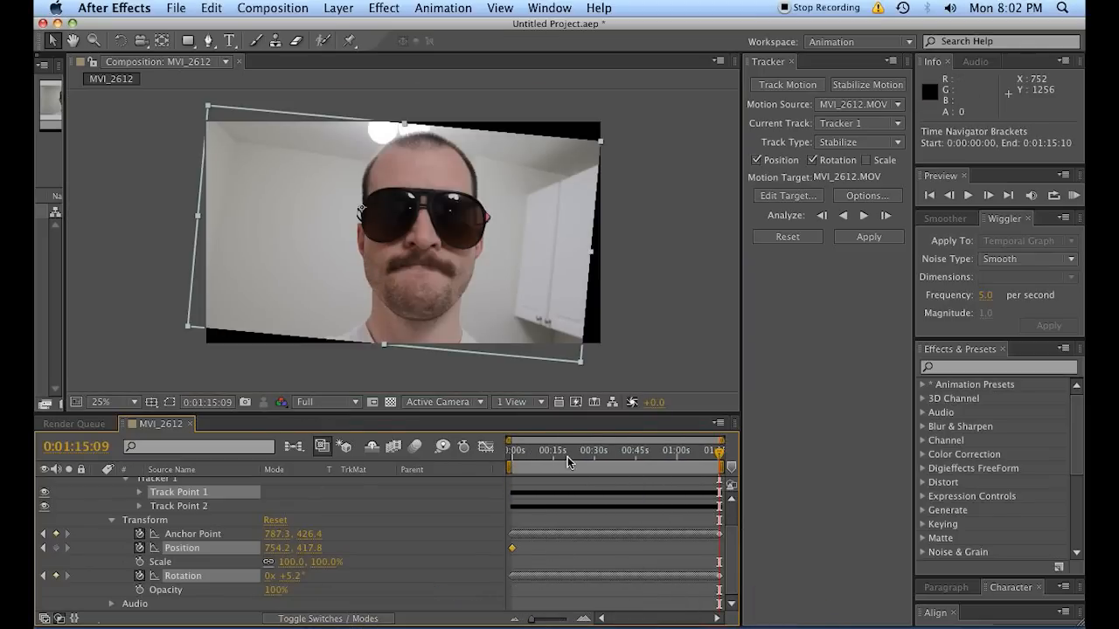
- Review a later frame of the stabilized clip, then collapse the MVI_2612.MOV layer's properties
click(616, 456)
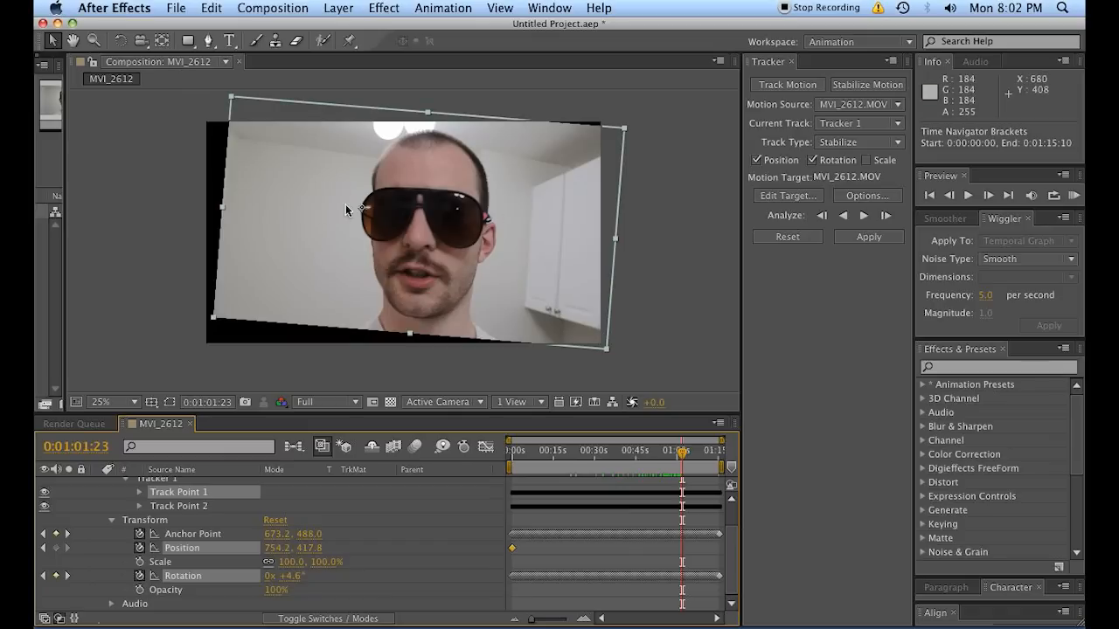
mouse_move(393, 565)
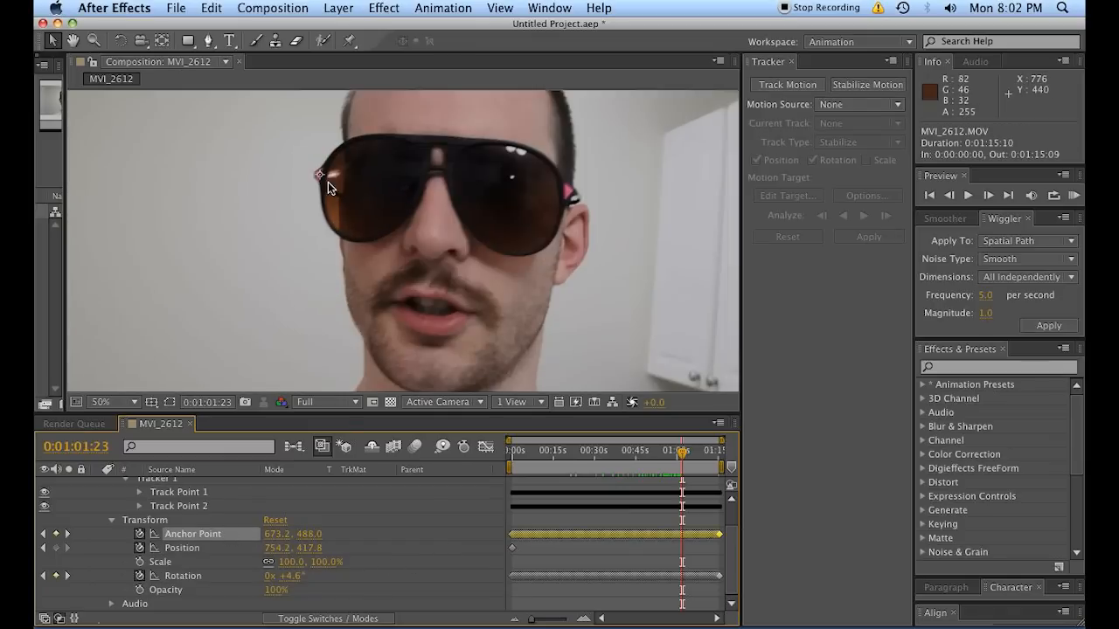
mouse_move(323, 181)
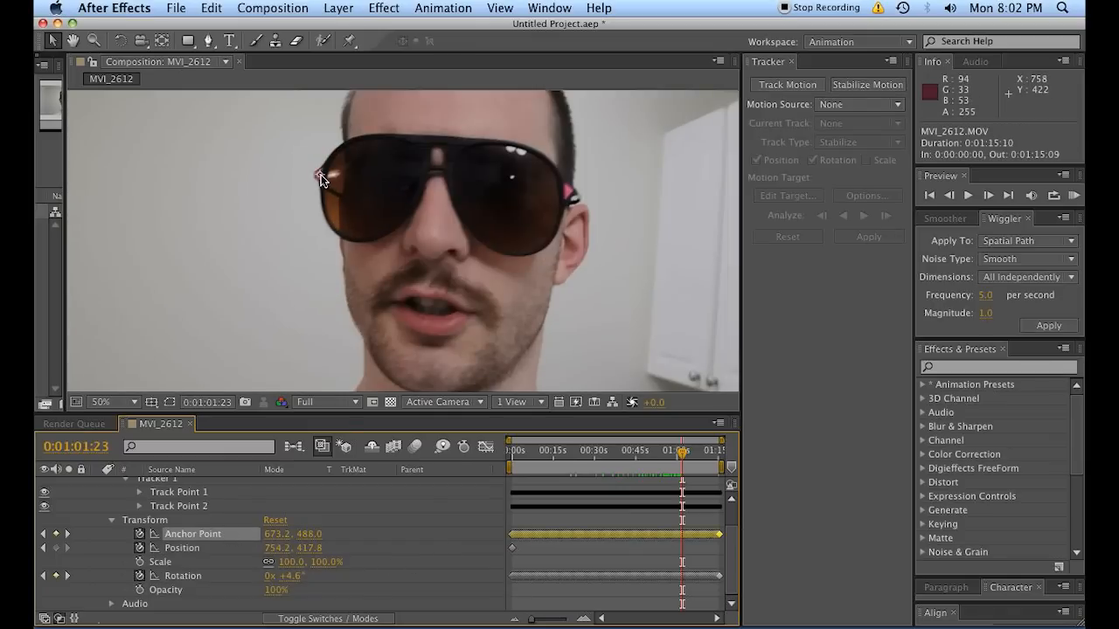
mouse_move(192, 603)
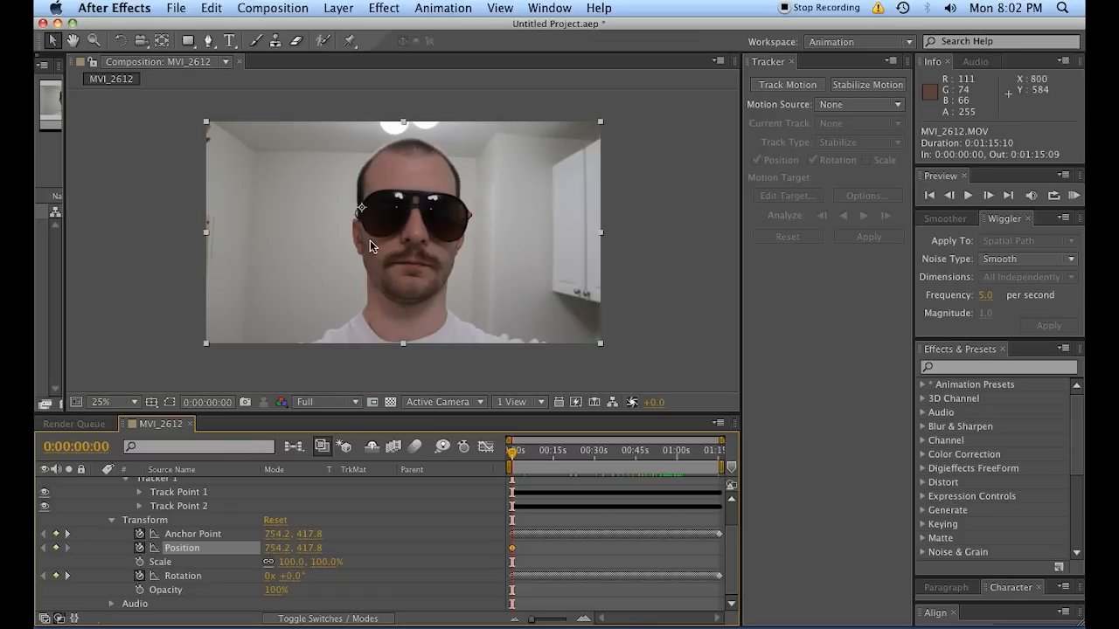
mouse_move(501, 558)
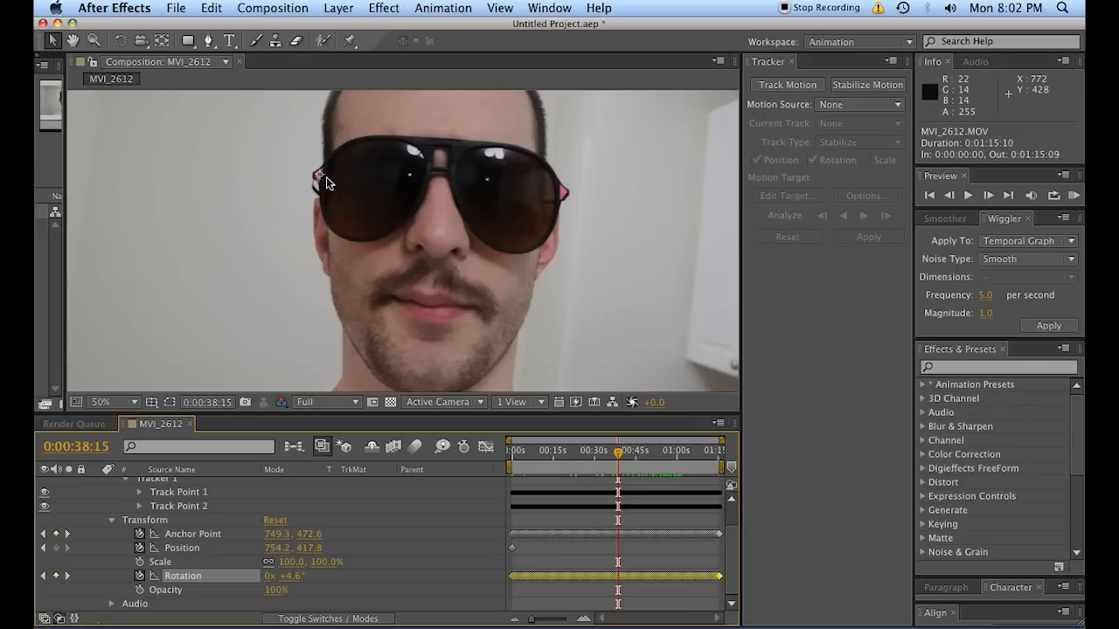
click(96, 402)
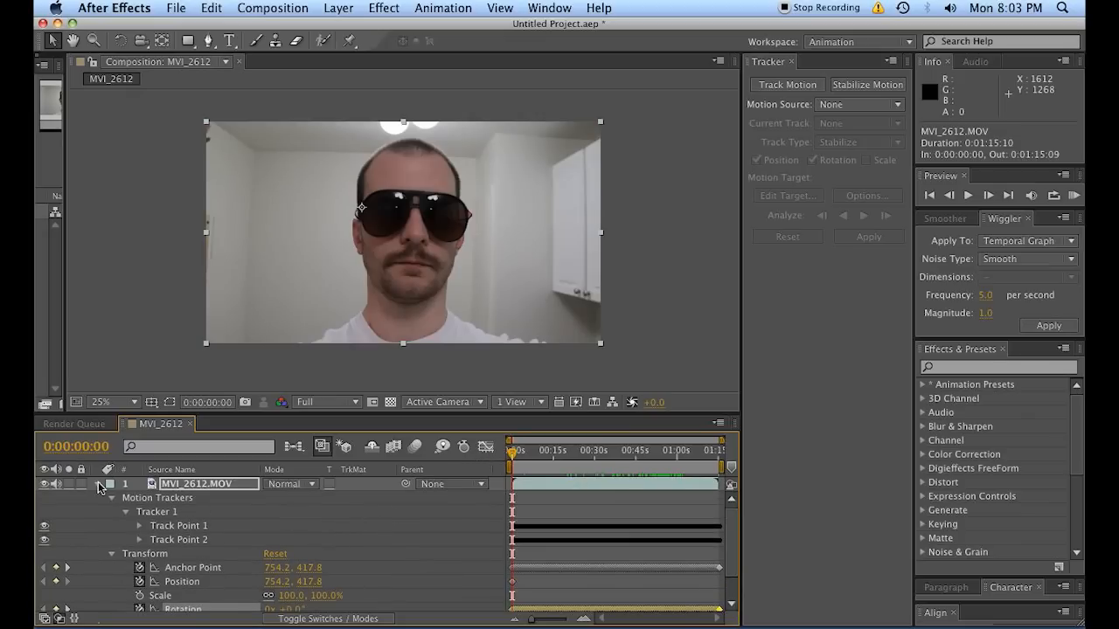
click(641, 453)
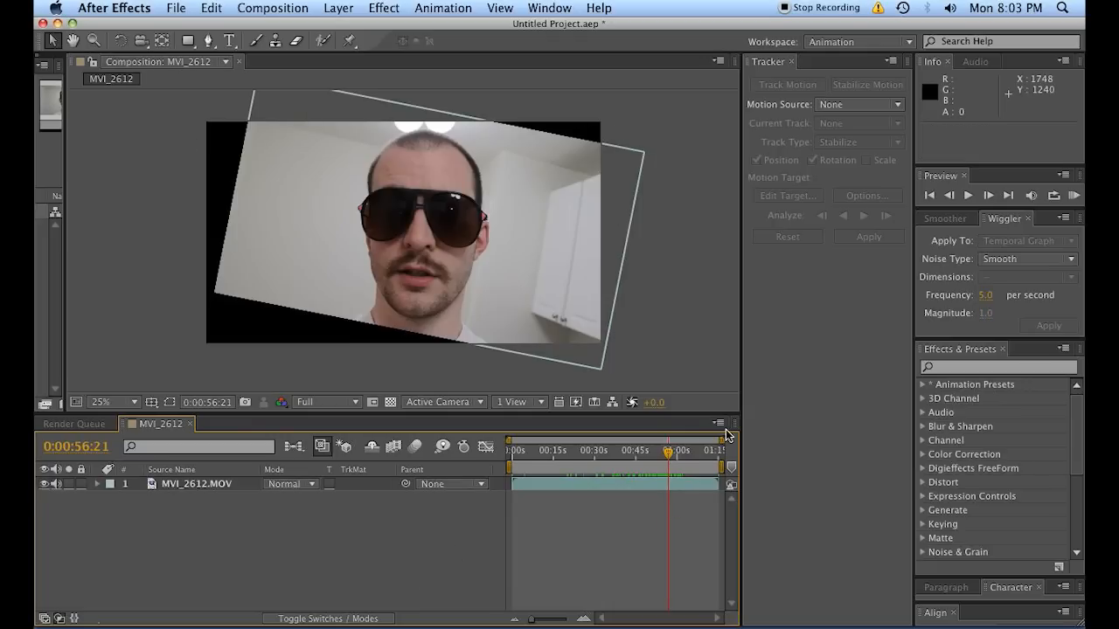
mouse_move(579, 265)
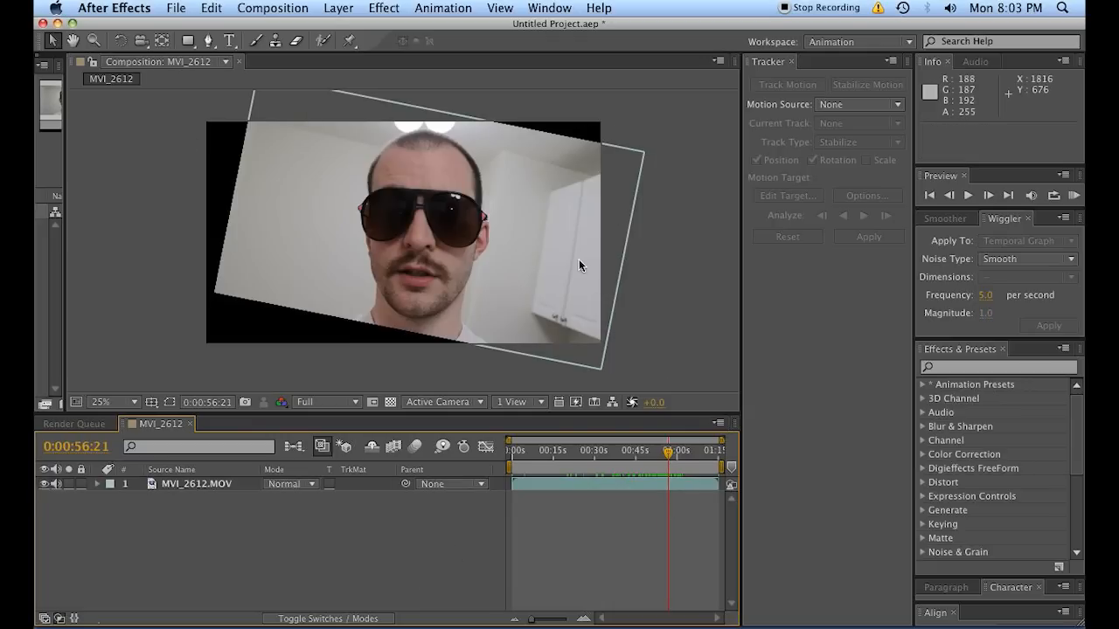
mouse_move(721, 422)
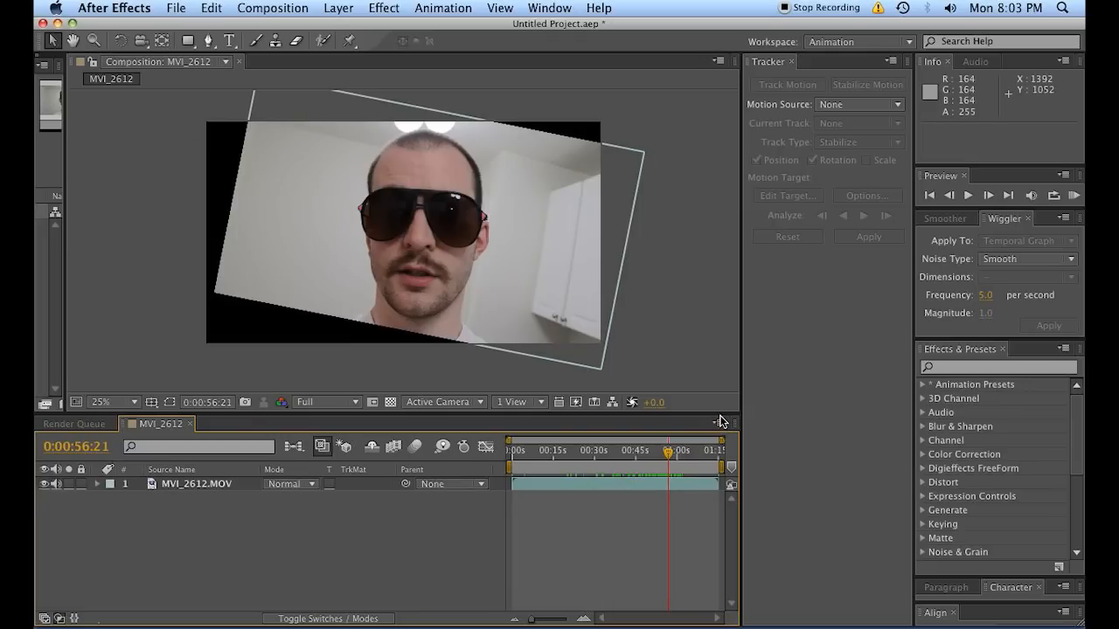
- Resize the MVI_2612 composition to 1280×720 with the aspect ratio locked
click(272, 8)
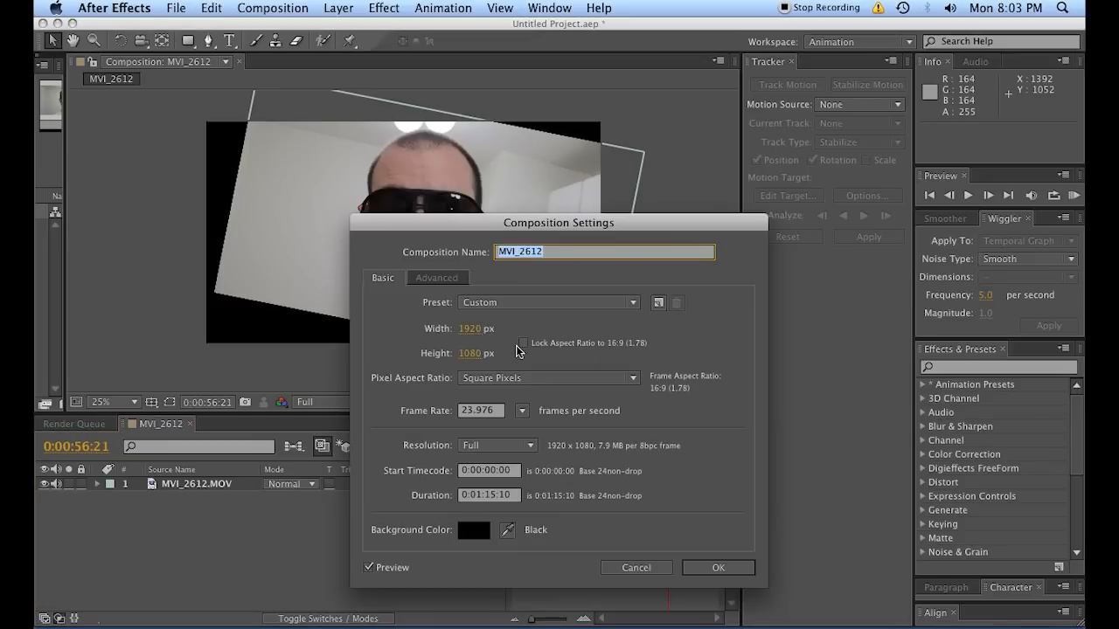
click(522, 342)
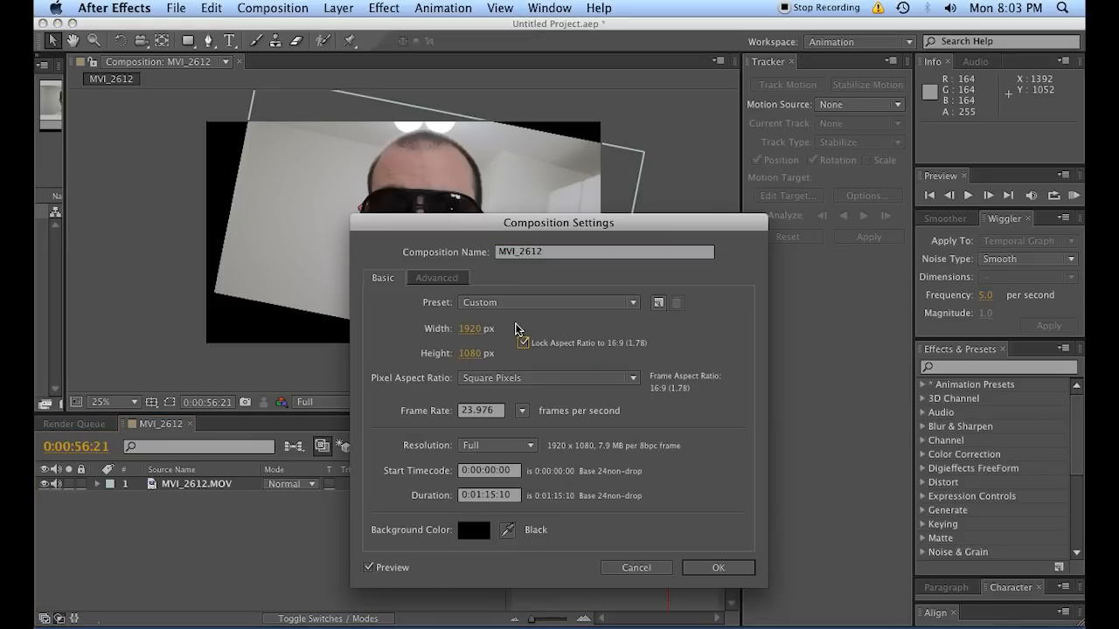
click(483, 329)
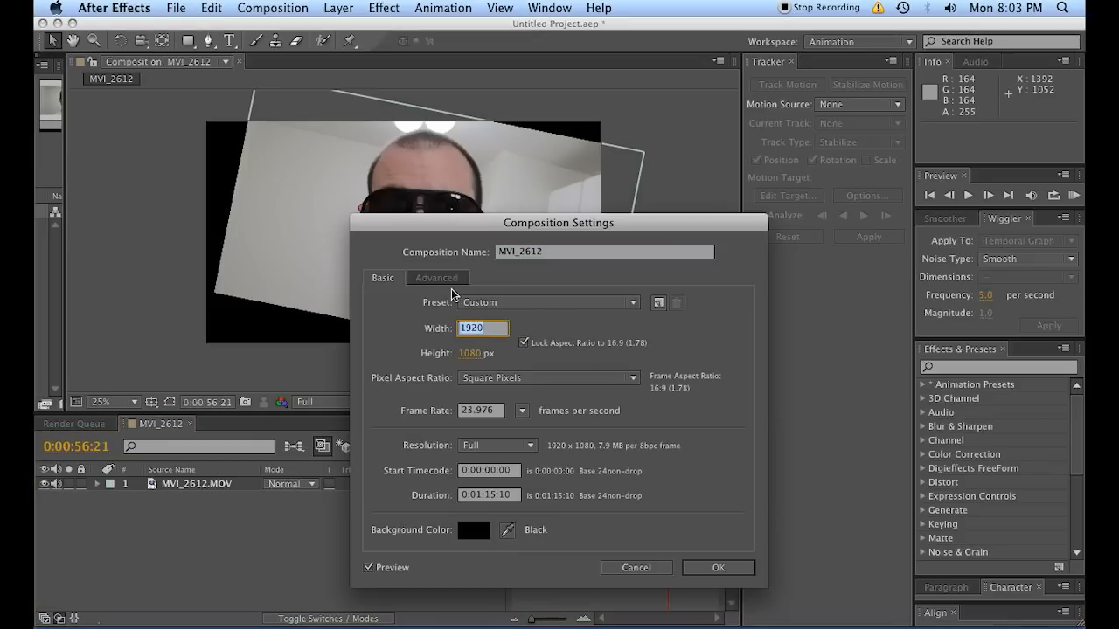
click(482, 352)
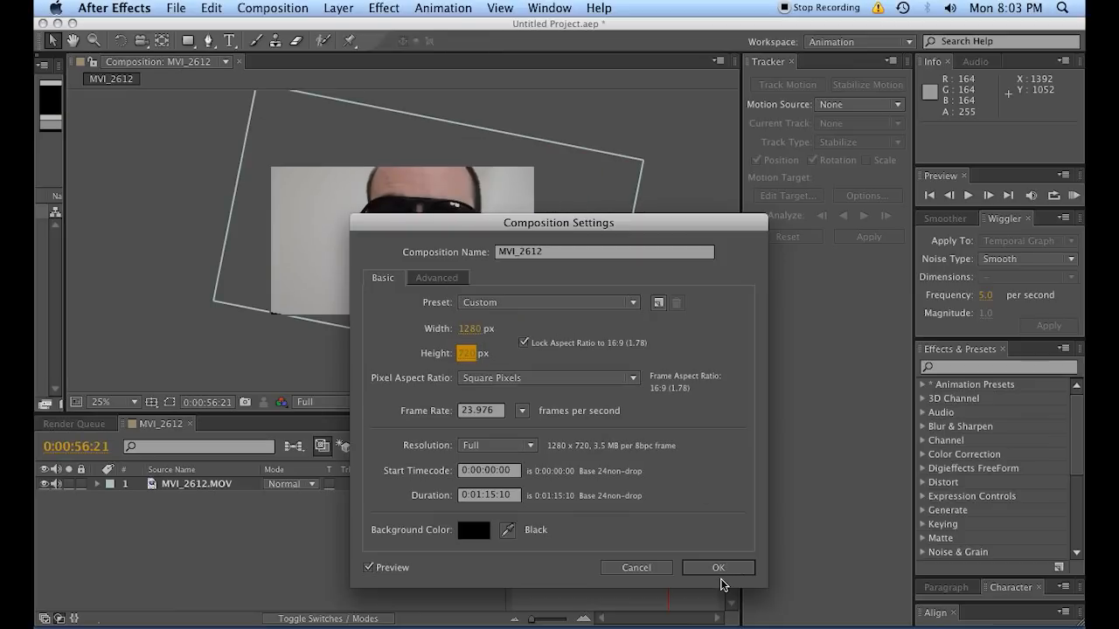
click(717, 567)
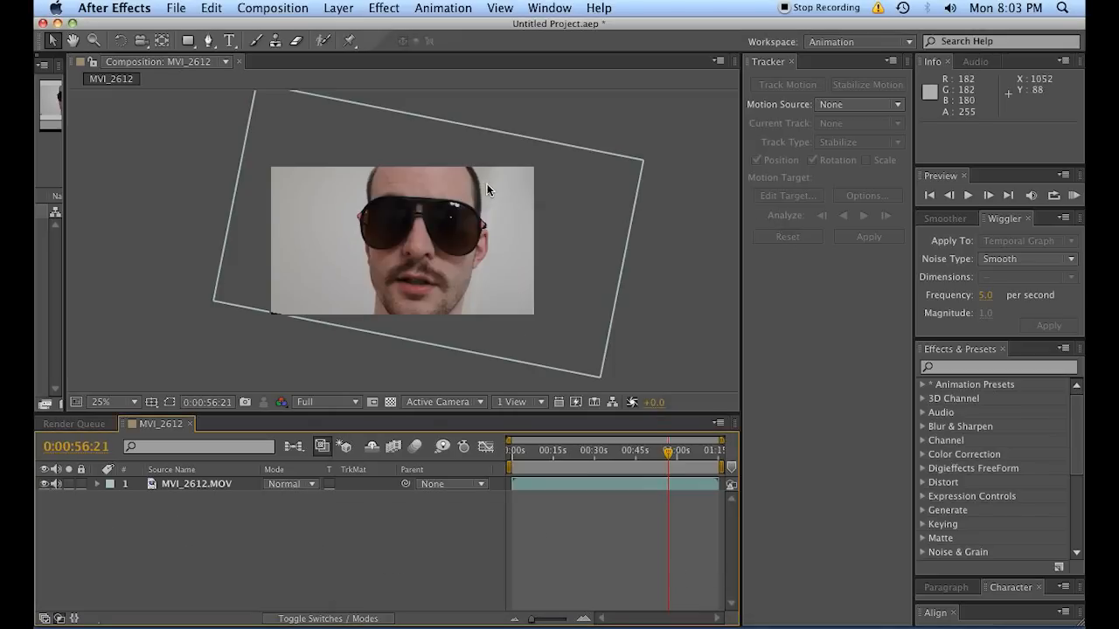
mouse_move(560, 456)
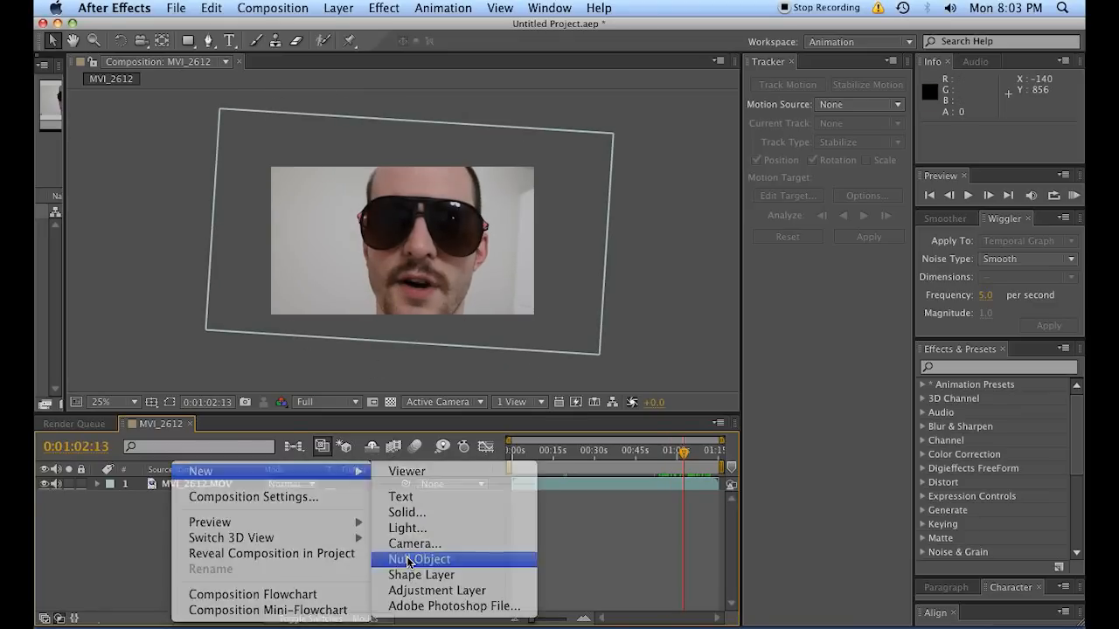
- Add Null 1 and set it as MVI_2612.MOV's parent, rotated -4°
click(419, 558)
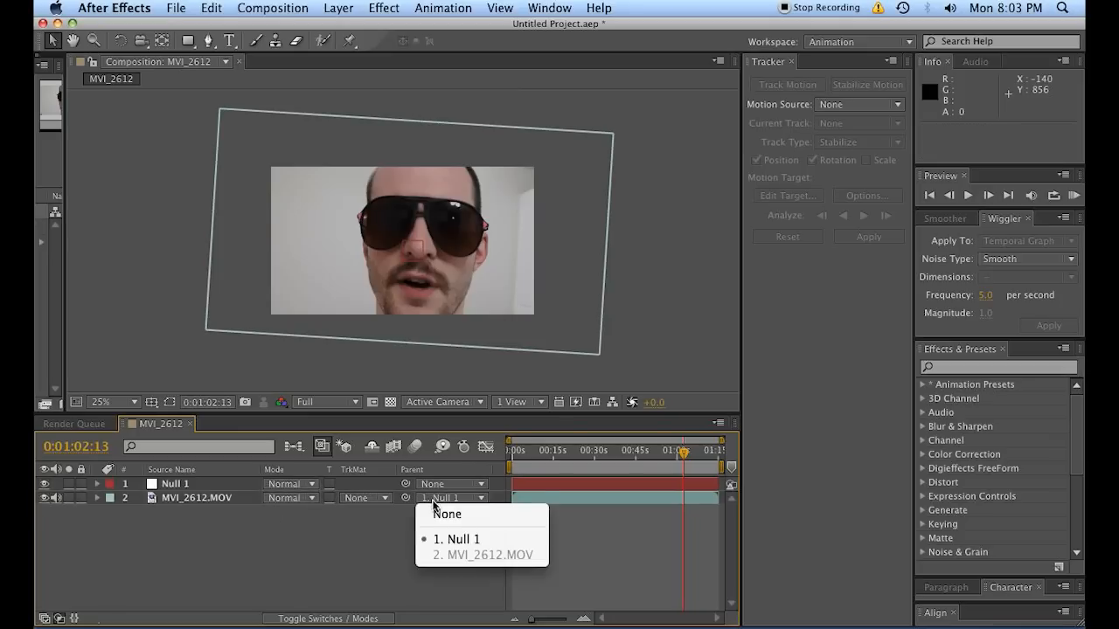
click(456, 538)
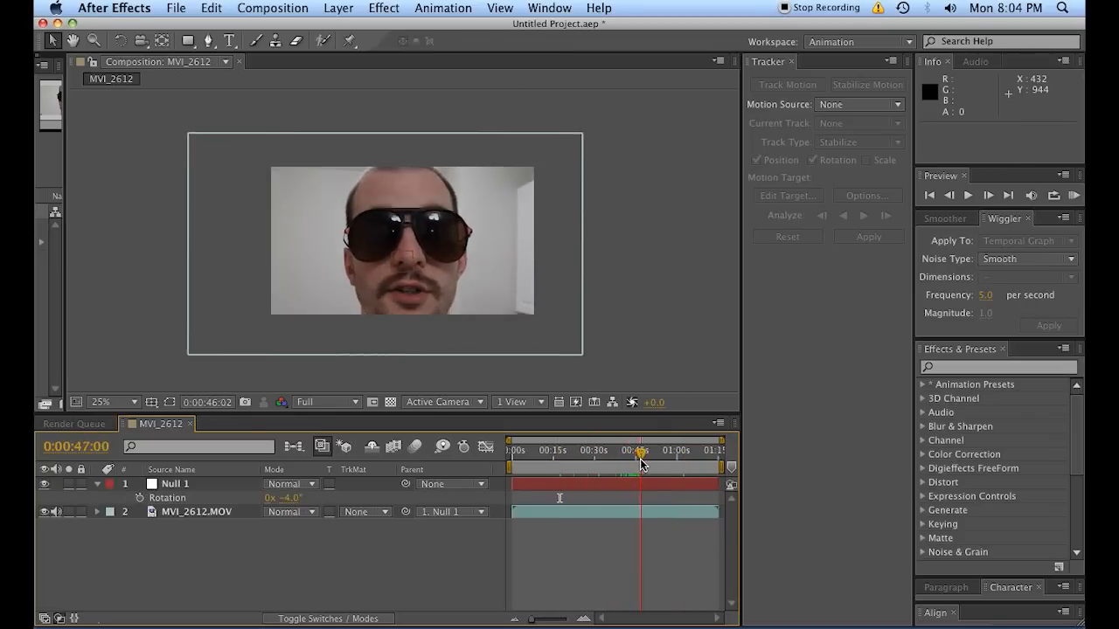
drag(641, 454, 677, 453)
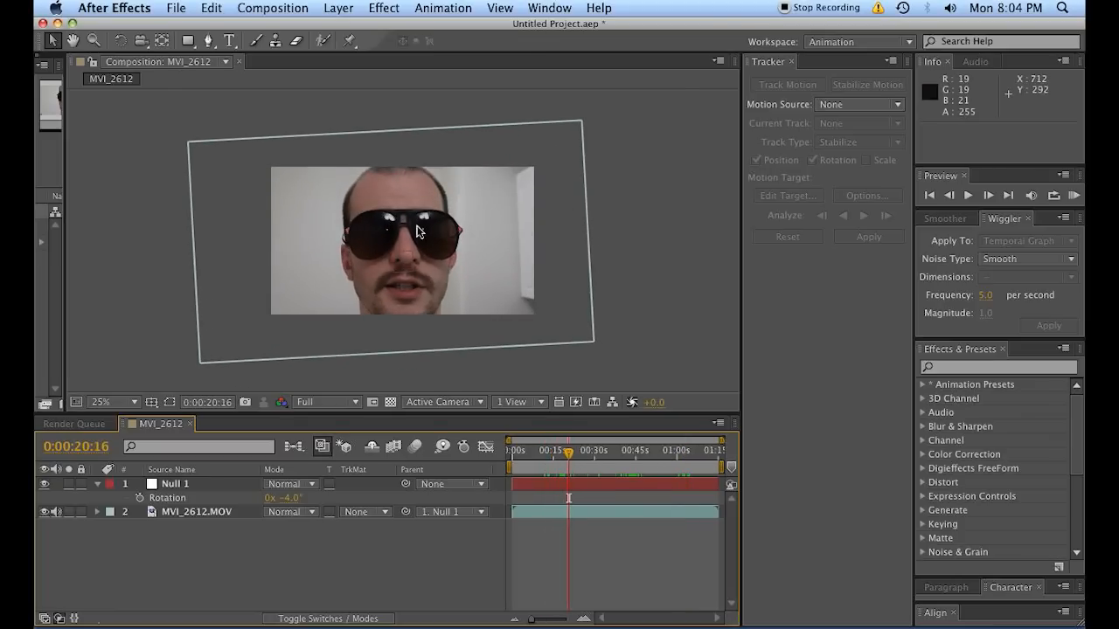
mouse_move(307, 279)
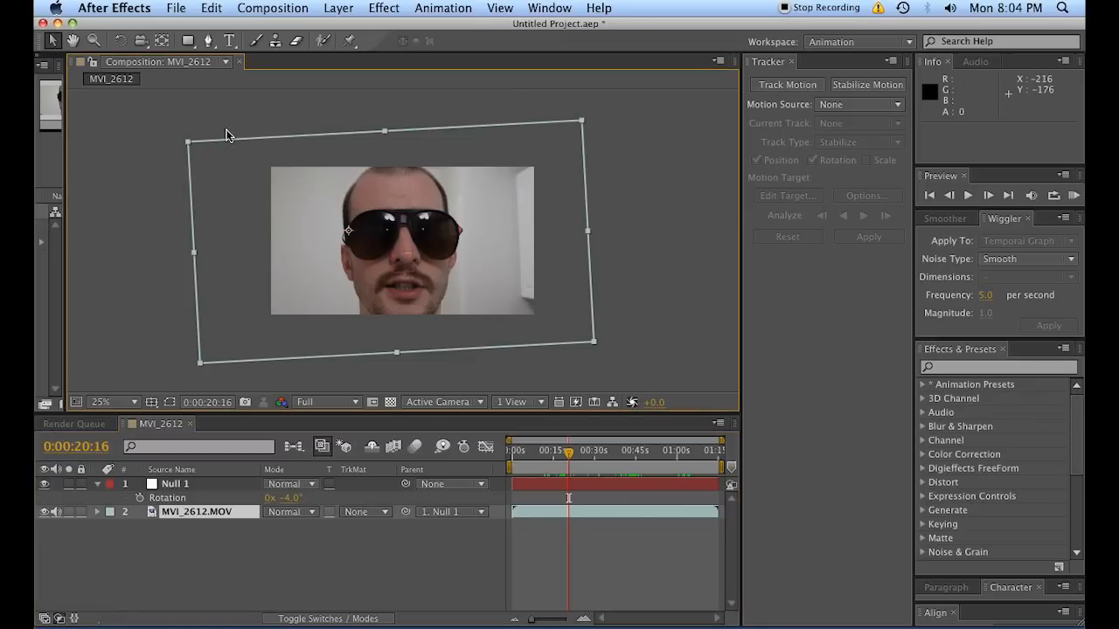
mouse_move(213, 142)
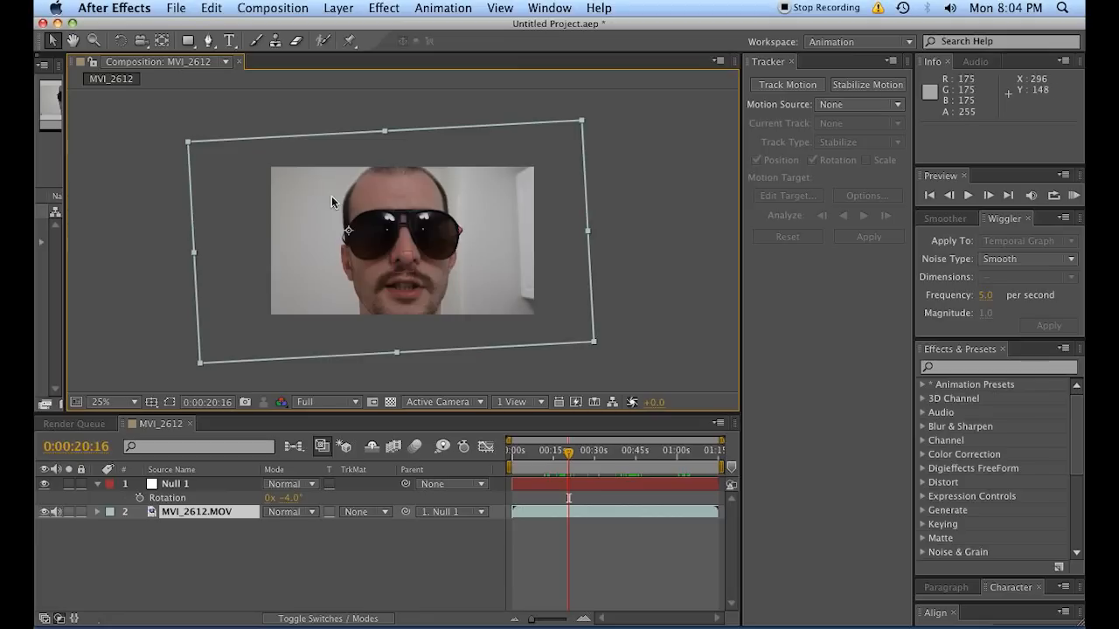
click(649, 450)
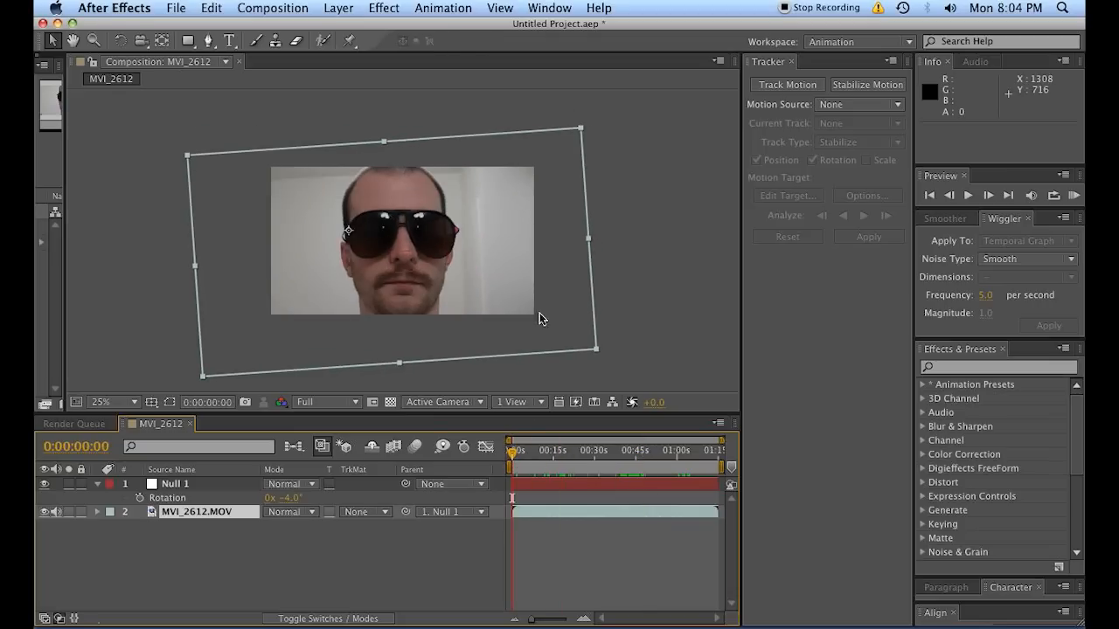
mouse_move(575, 454)
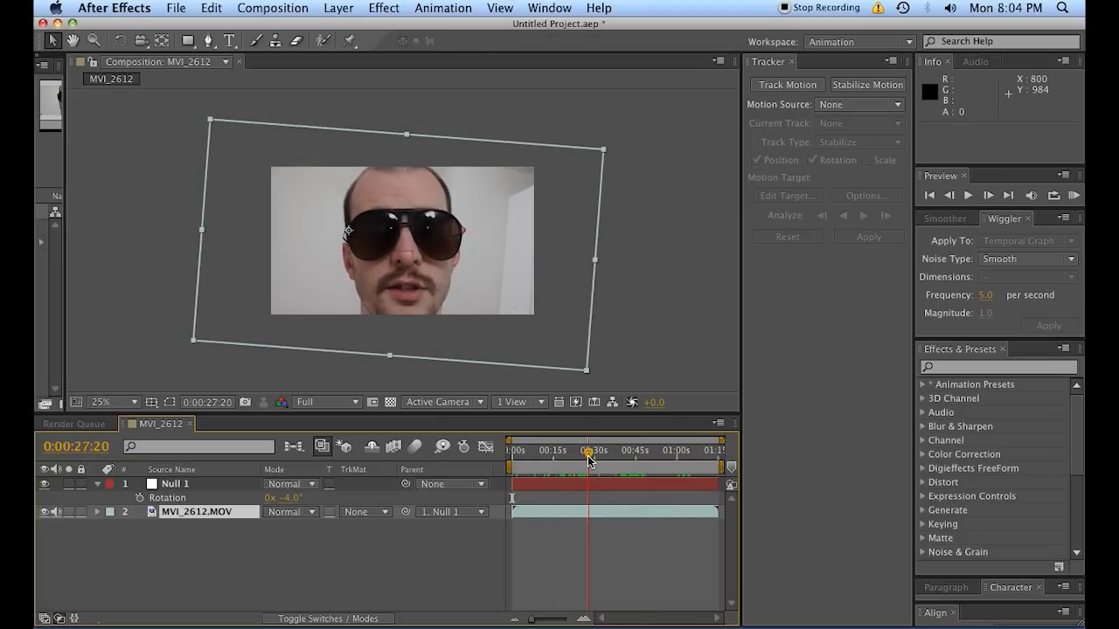
mouse_move(590, 456)
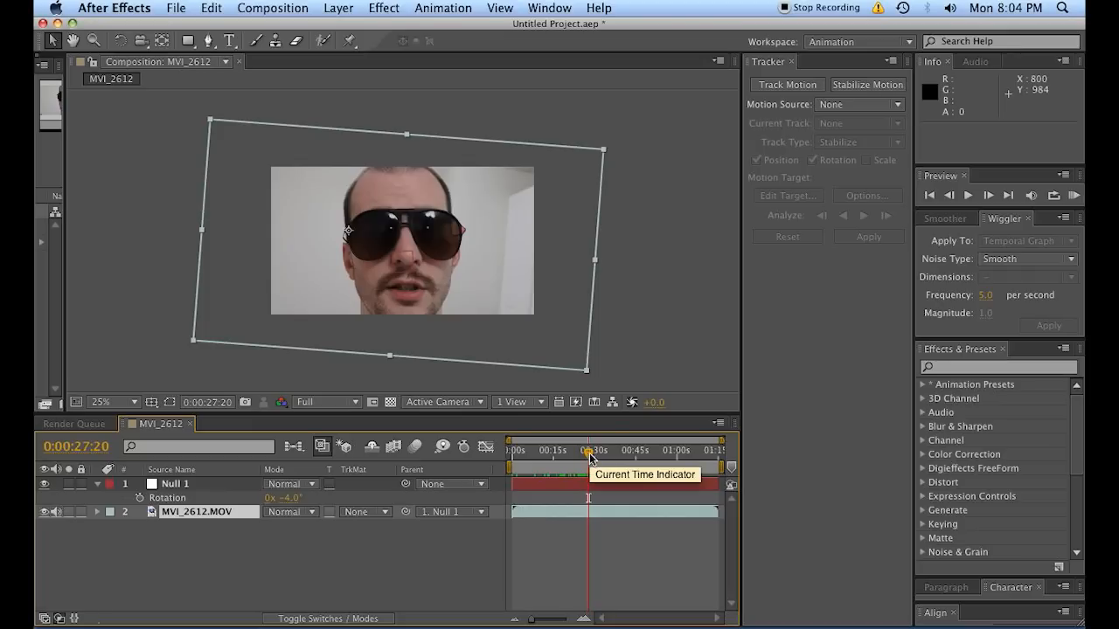
drag(587, 451, 604, 451)
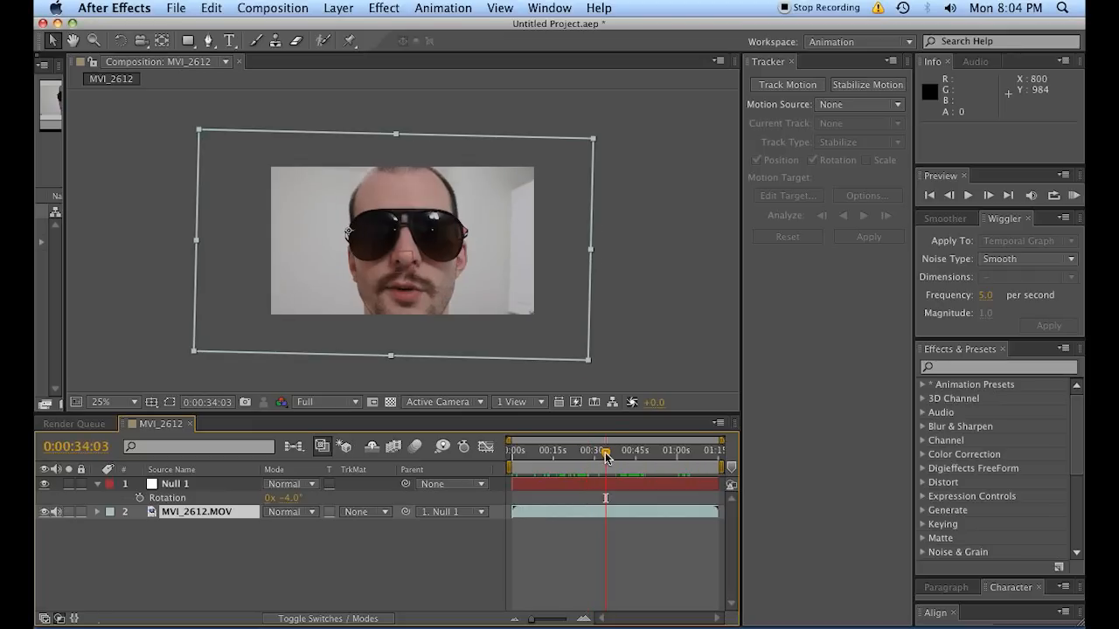
click(112, 402)
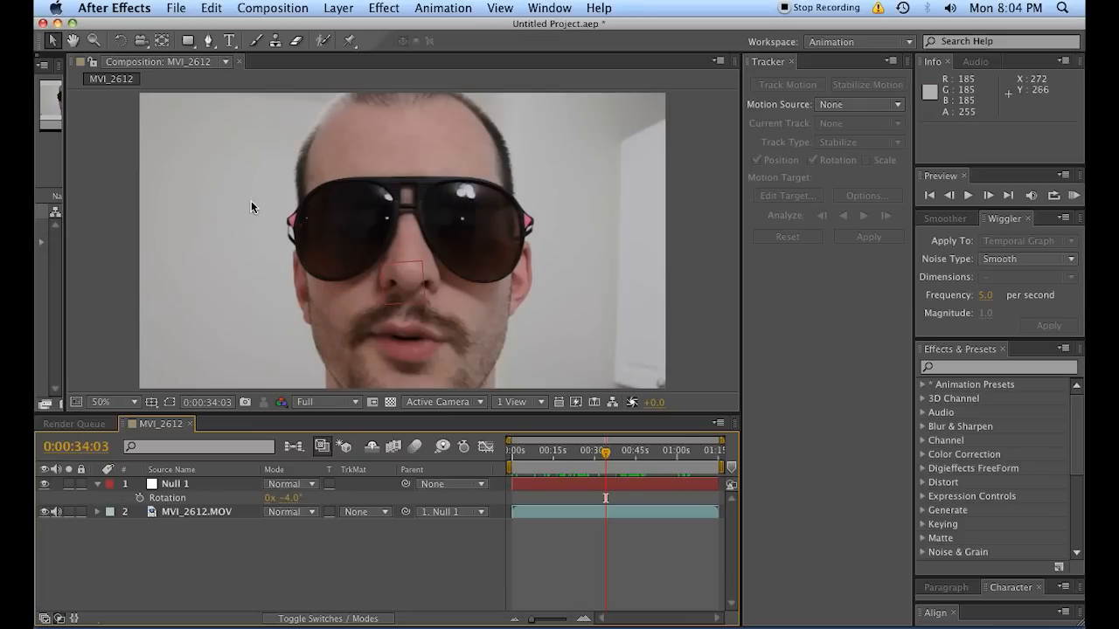
mouse_move(347, 238)
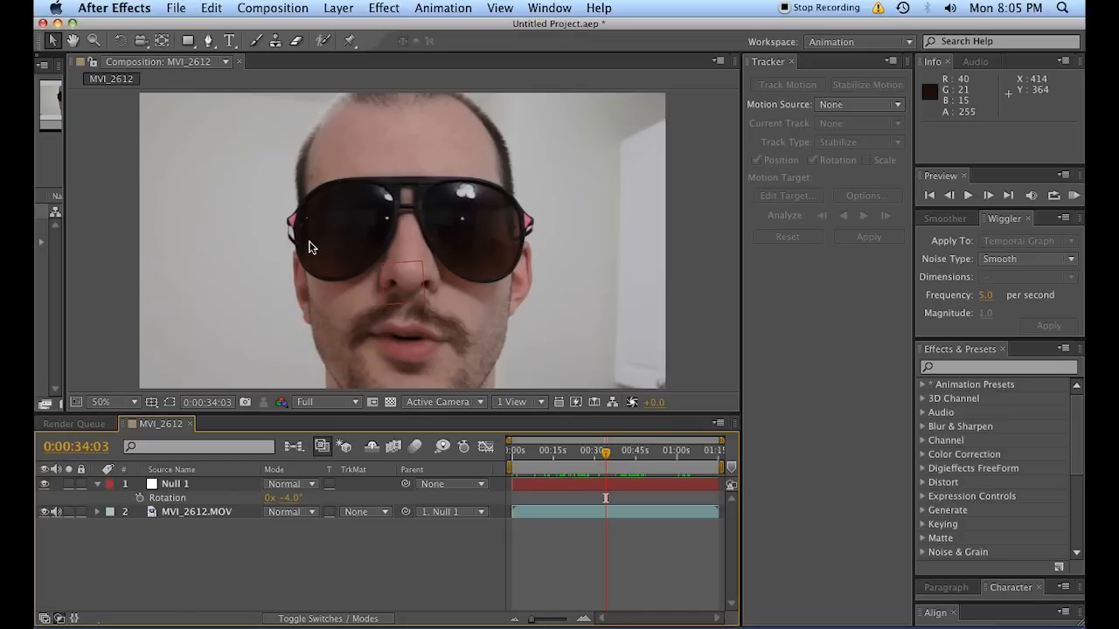
mouse_move(491, 190)
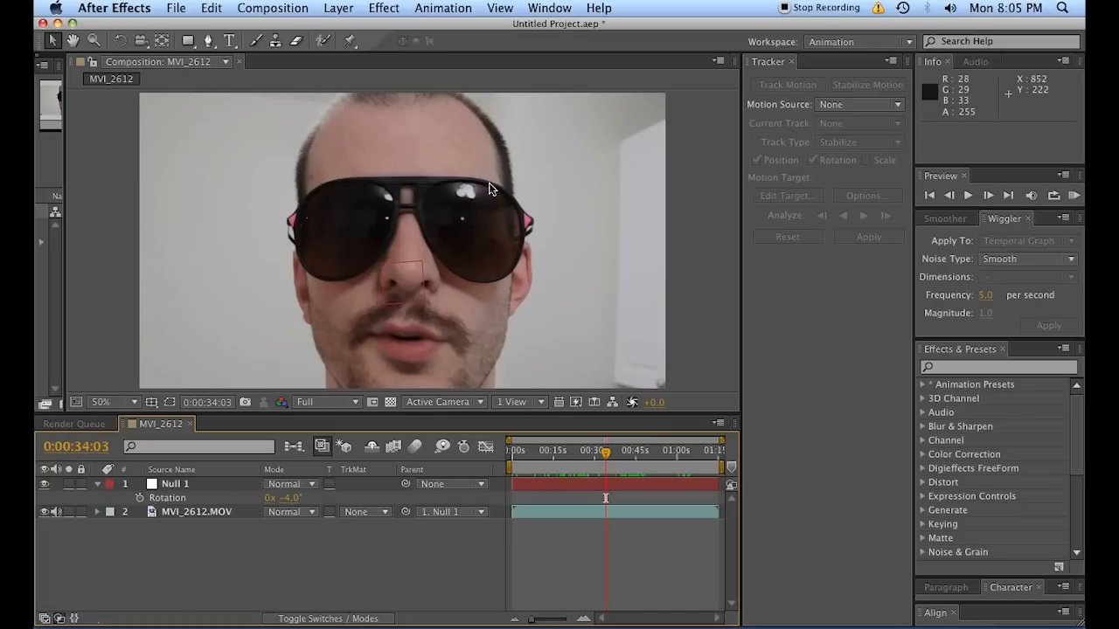
mouse_move(608, 426)
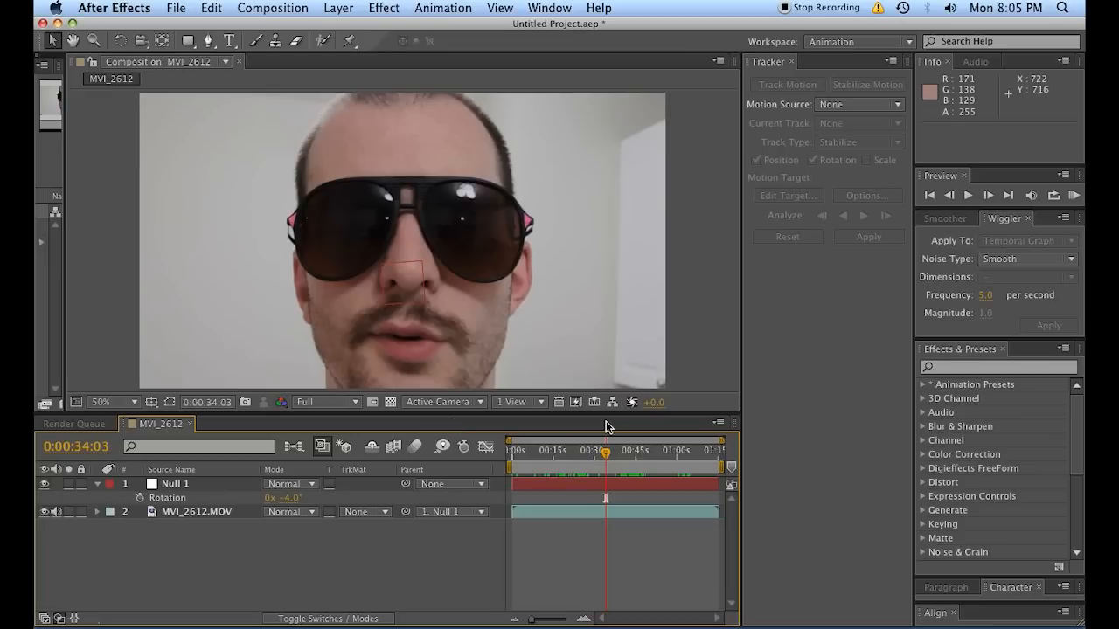
mouse_move(272, 313)
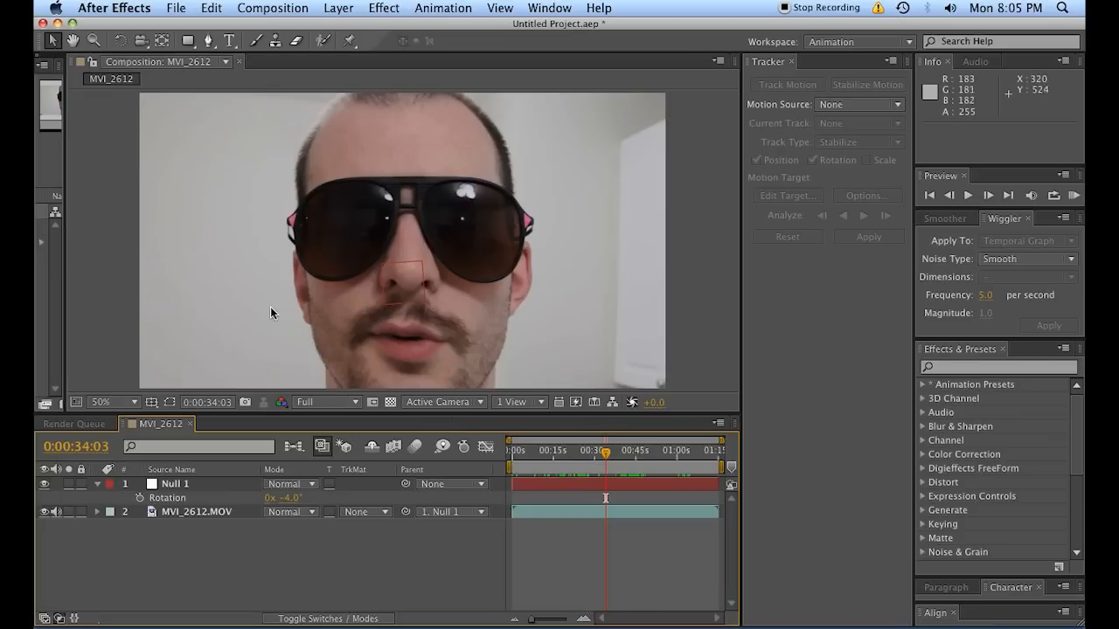
mouse_move(273, 315)
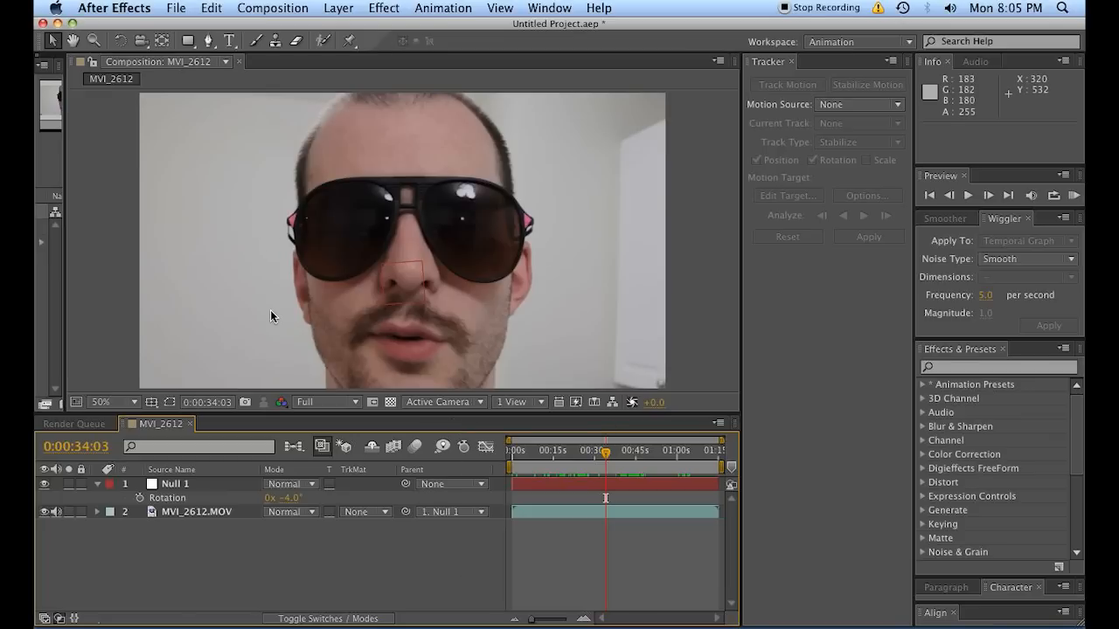